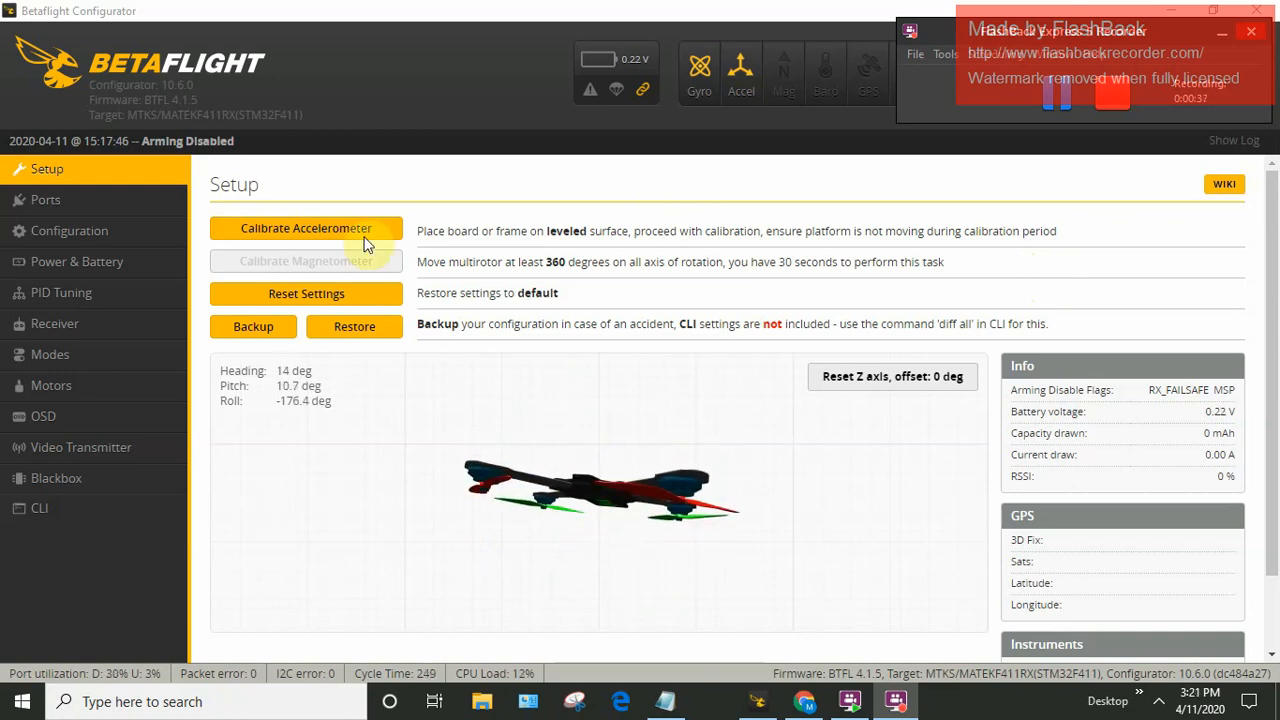
Go to the Configuration tab's Board and Sensor Alignment section to set roll to 180 degrees.
click(69, 230)
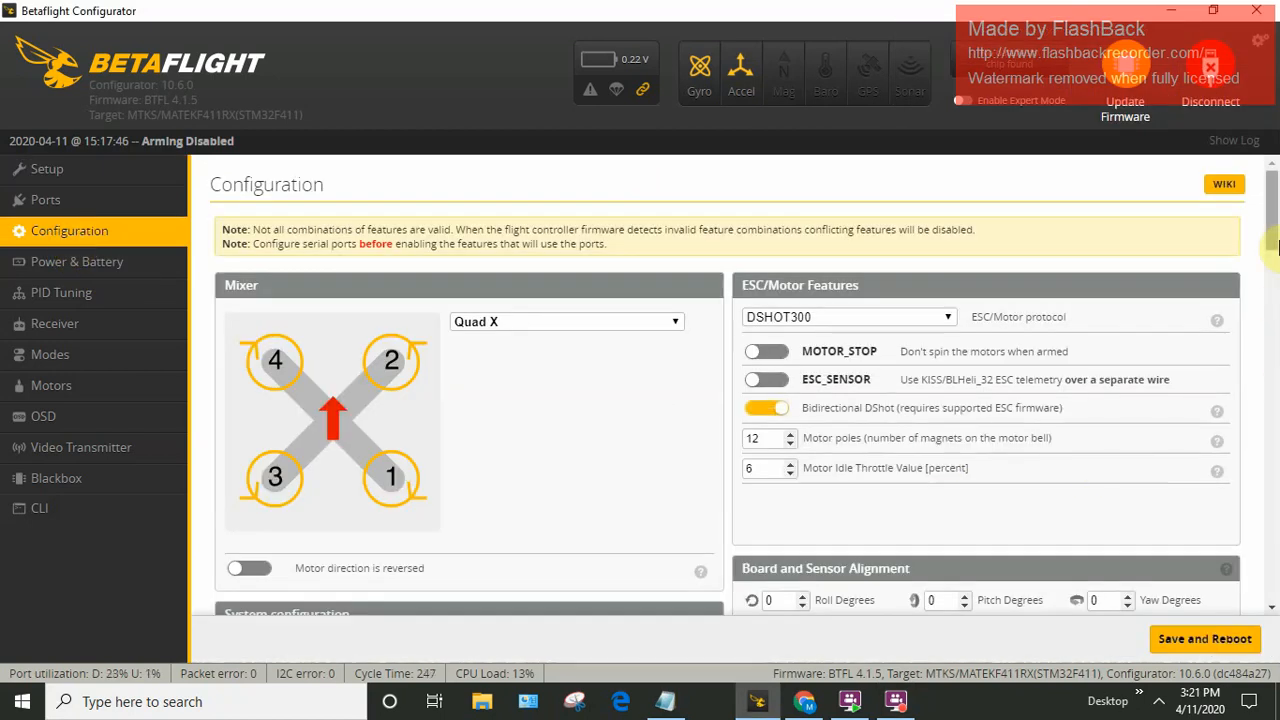
scroll(down, 3)
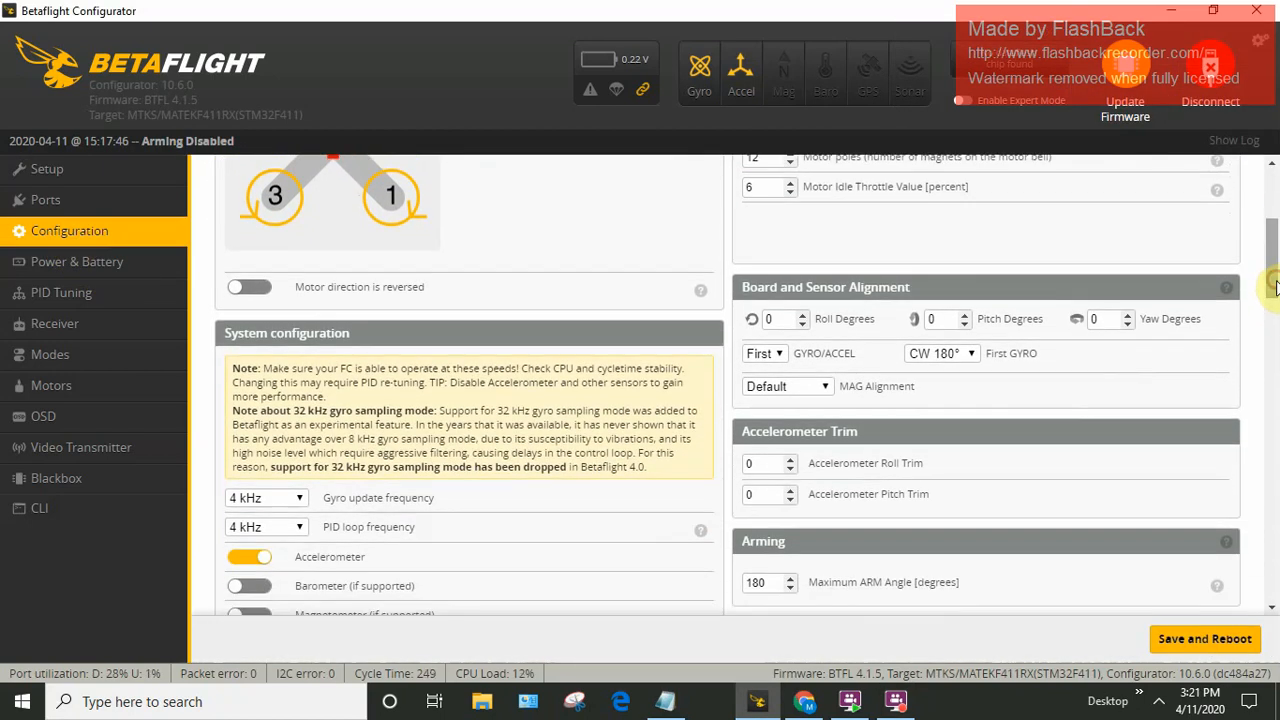
mouse_move(1108, 373)
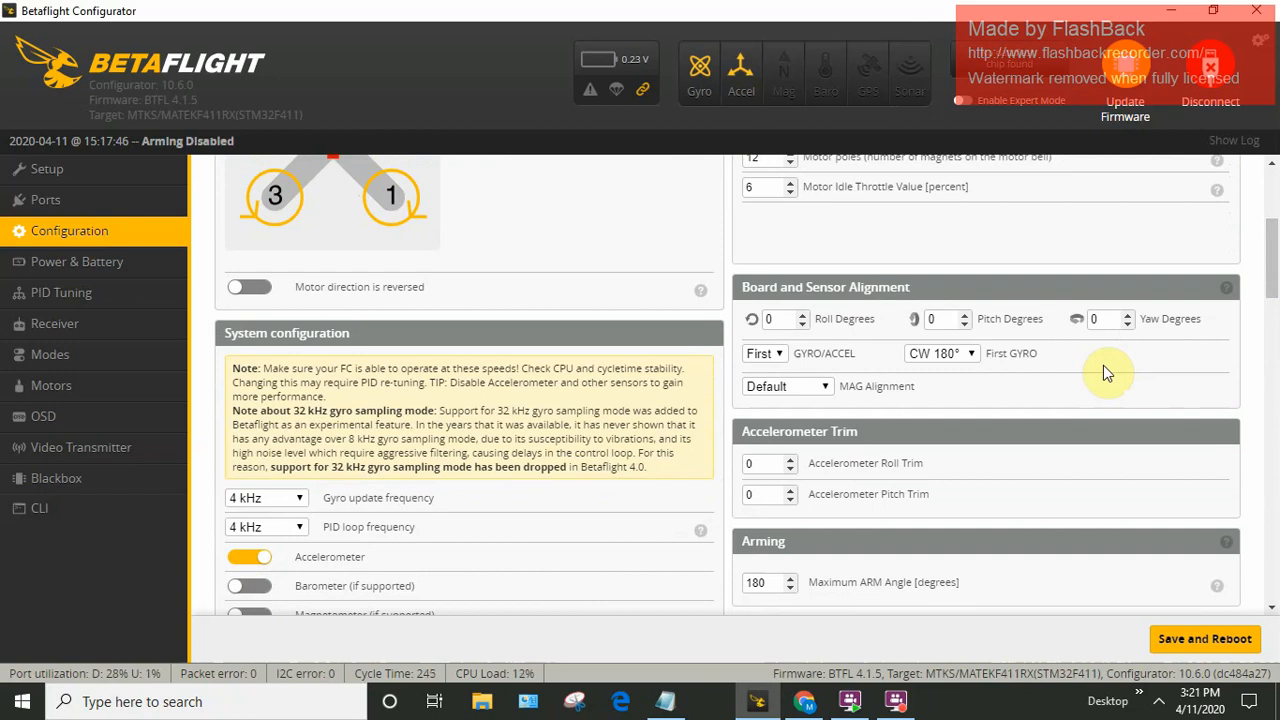
mouse_move(1147, 343)
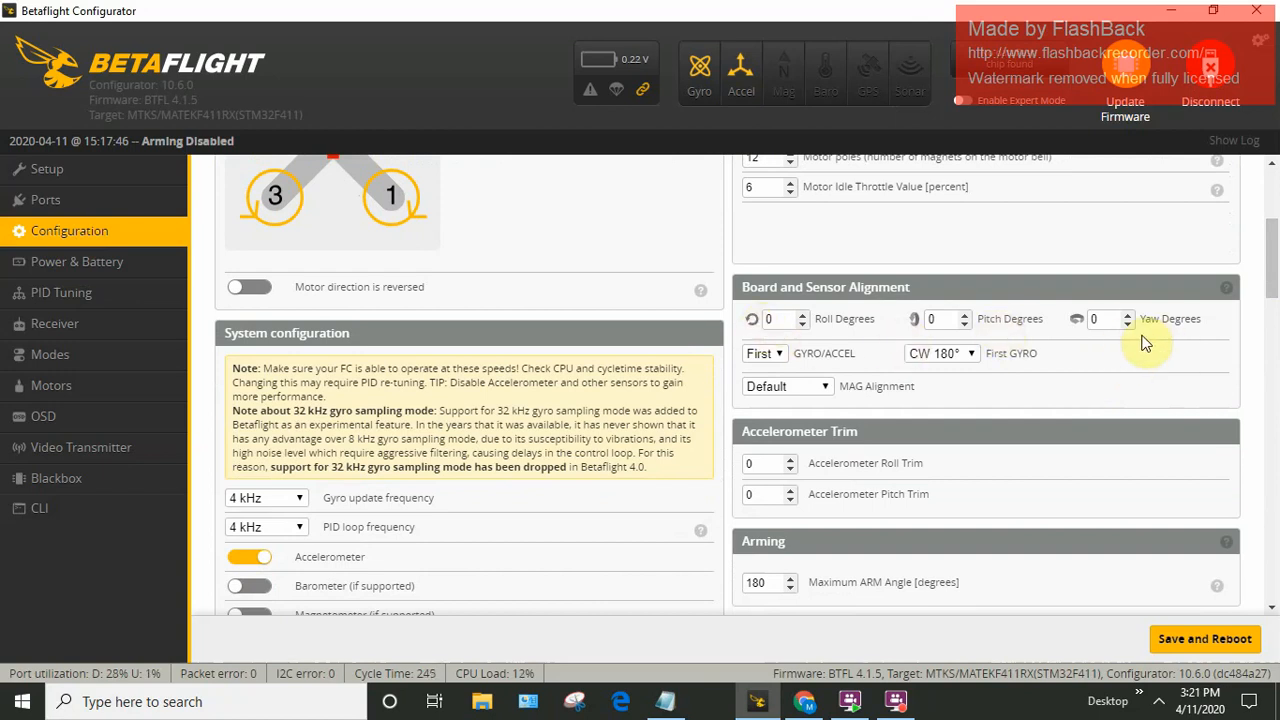
mouse_move(1133, 392)
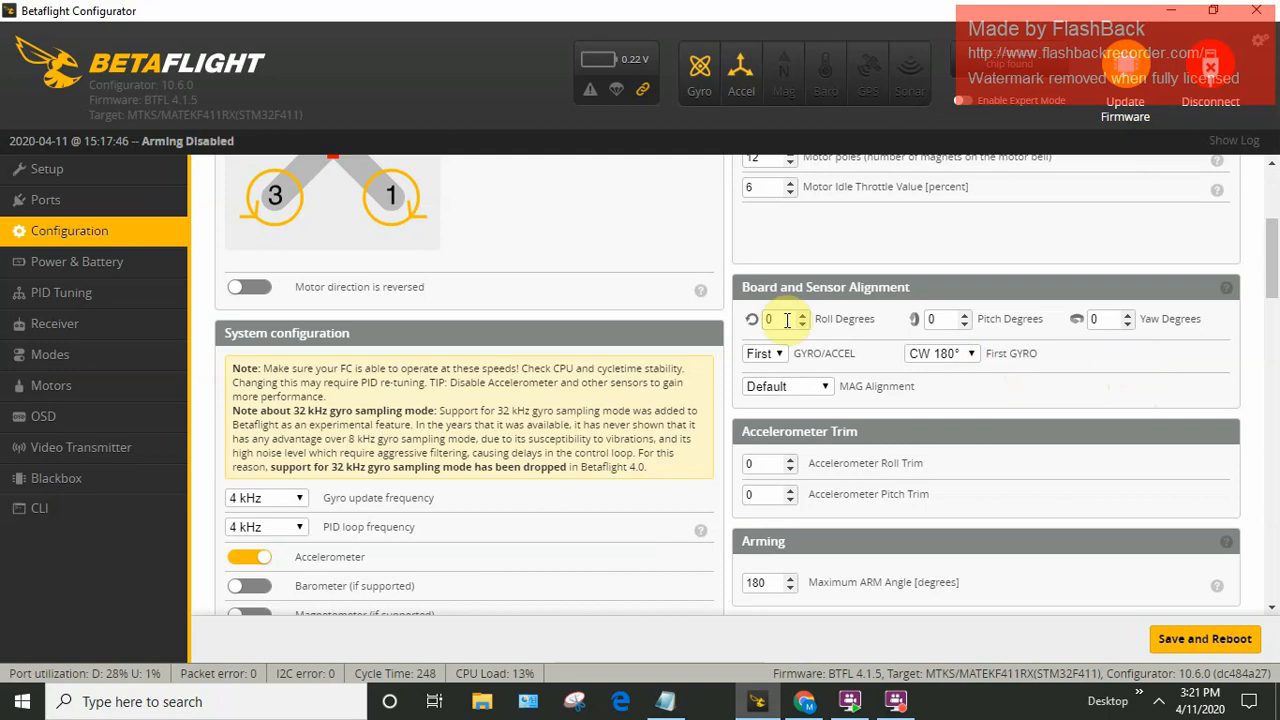
mouse_move(1050, 340)
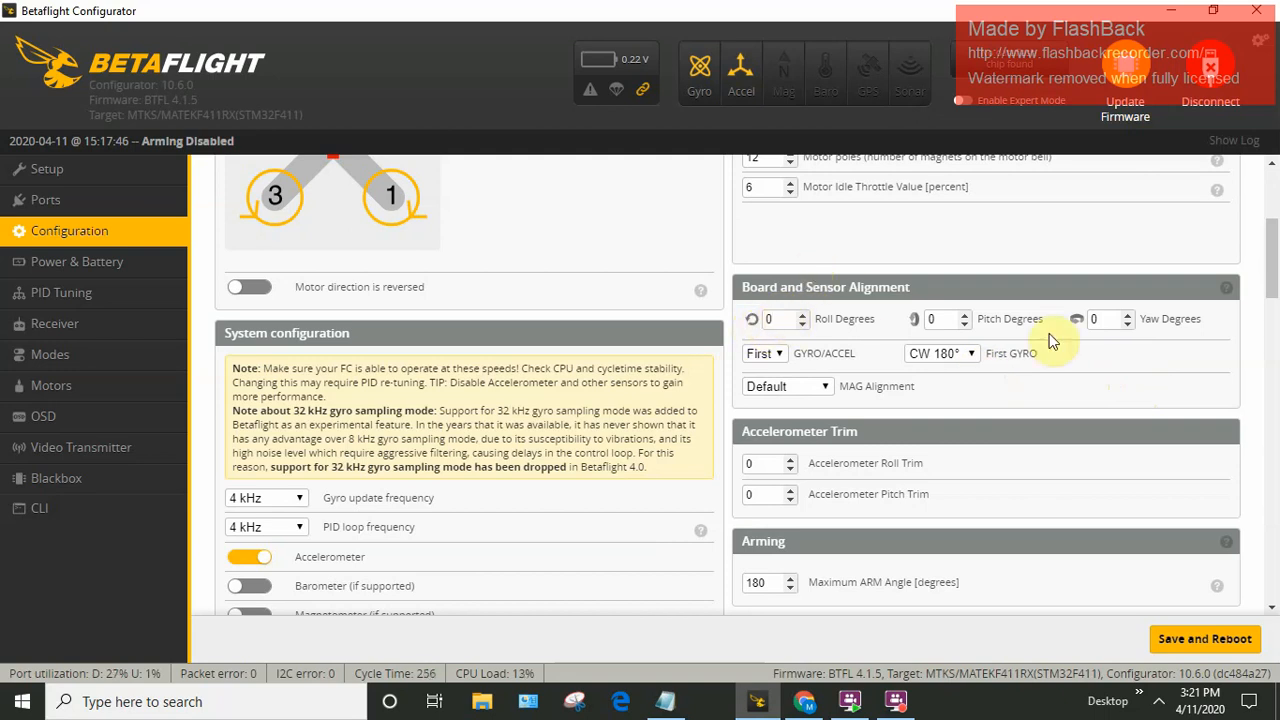
scroll(up, 3)
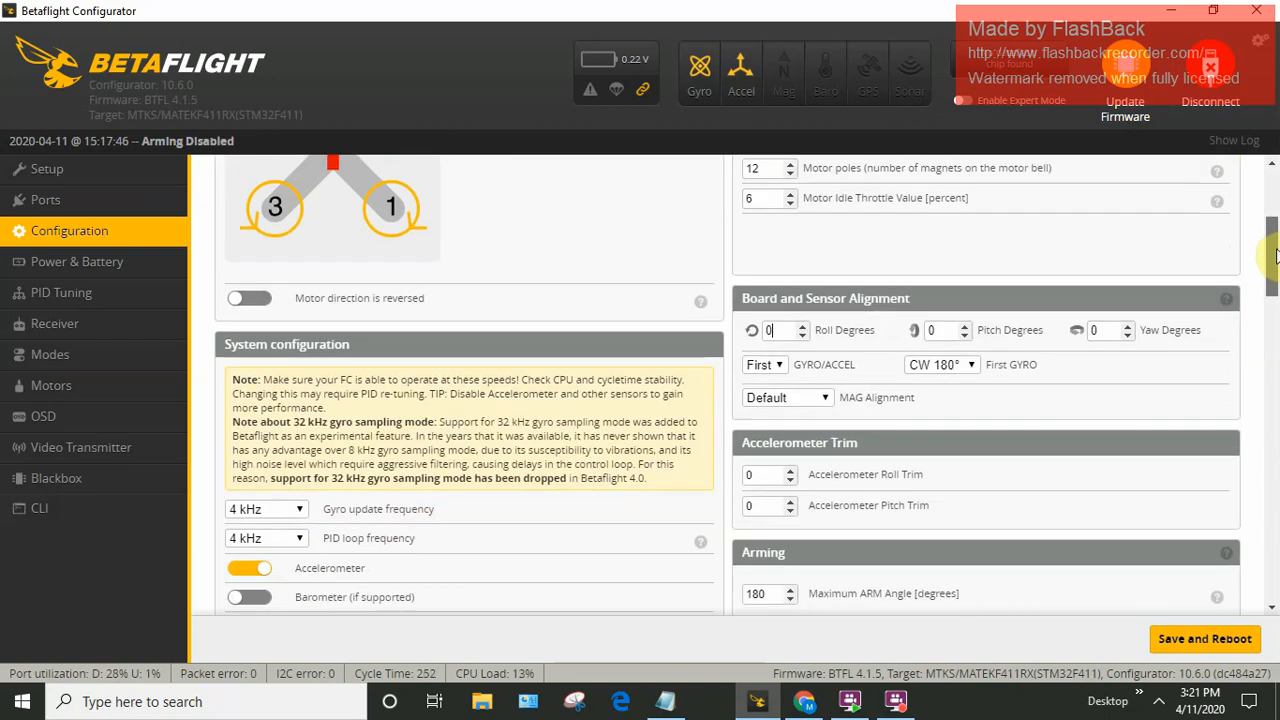
scroll(down, 3)
text(180)
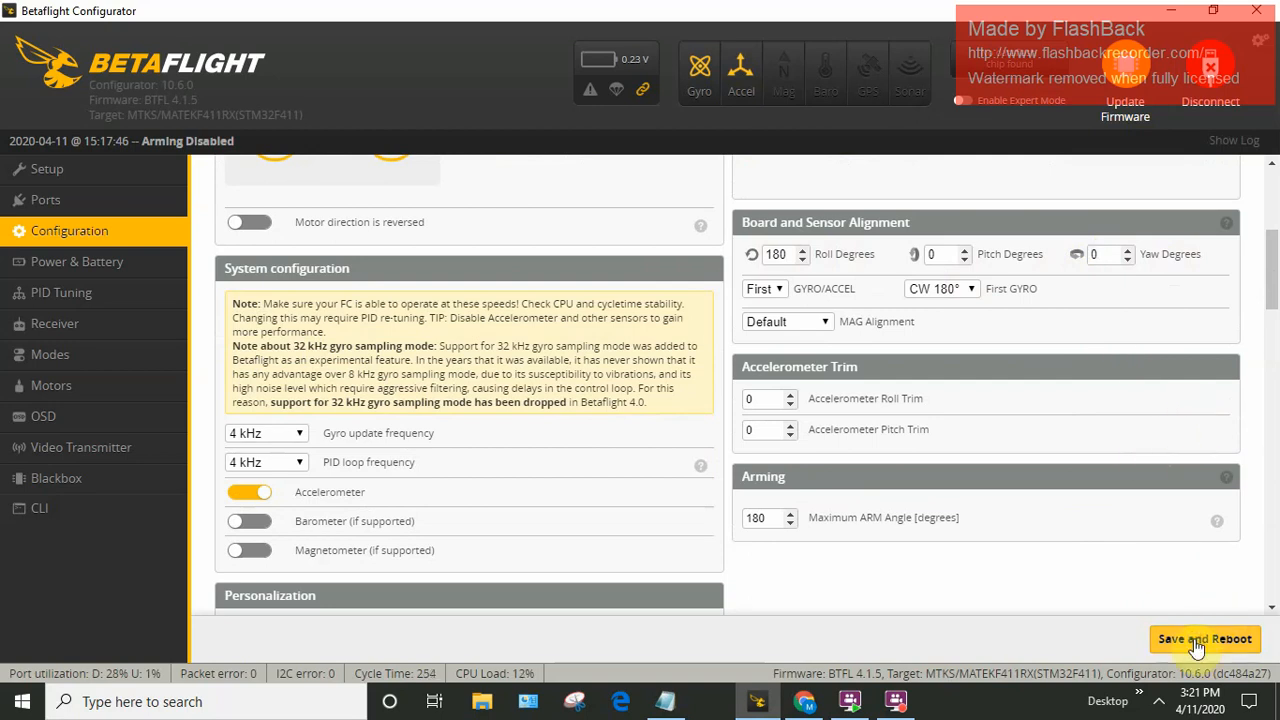
Save the 180° roll alignment and reboot the flight controller back to Setup.
click(1204, 639)
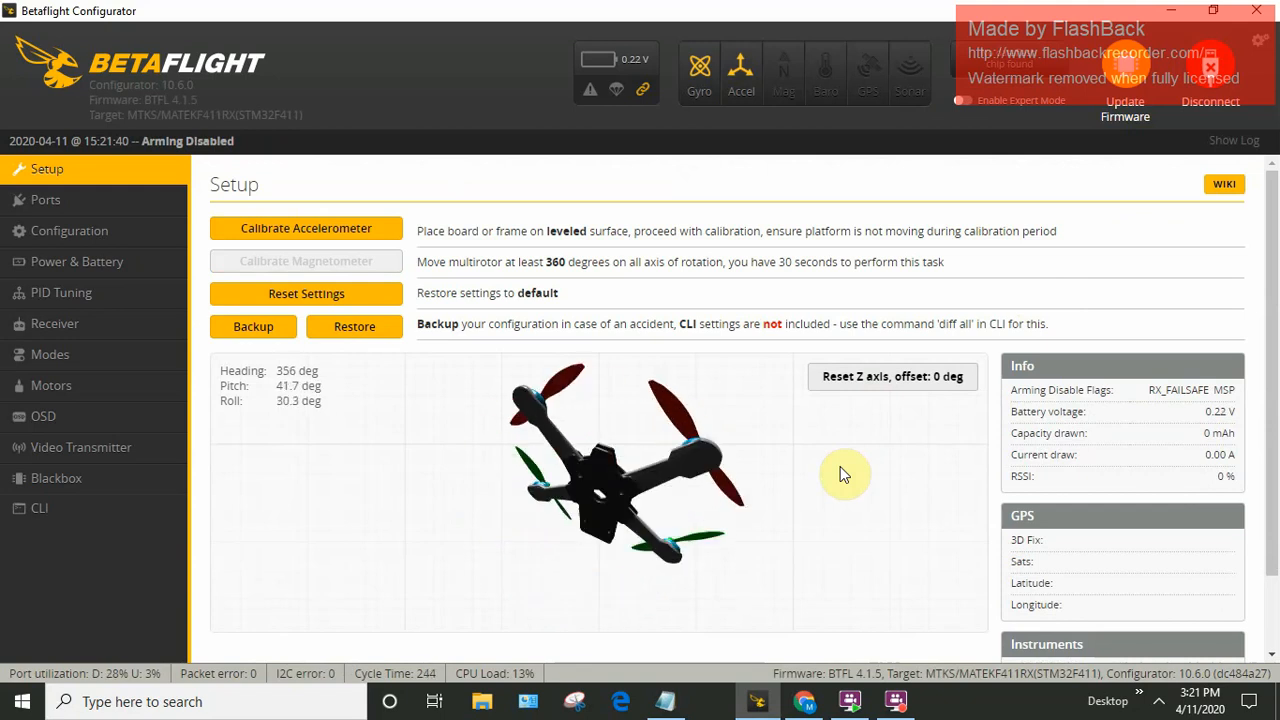
mouse_move(635, 385)
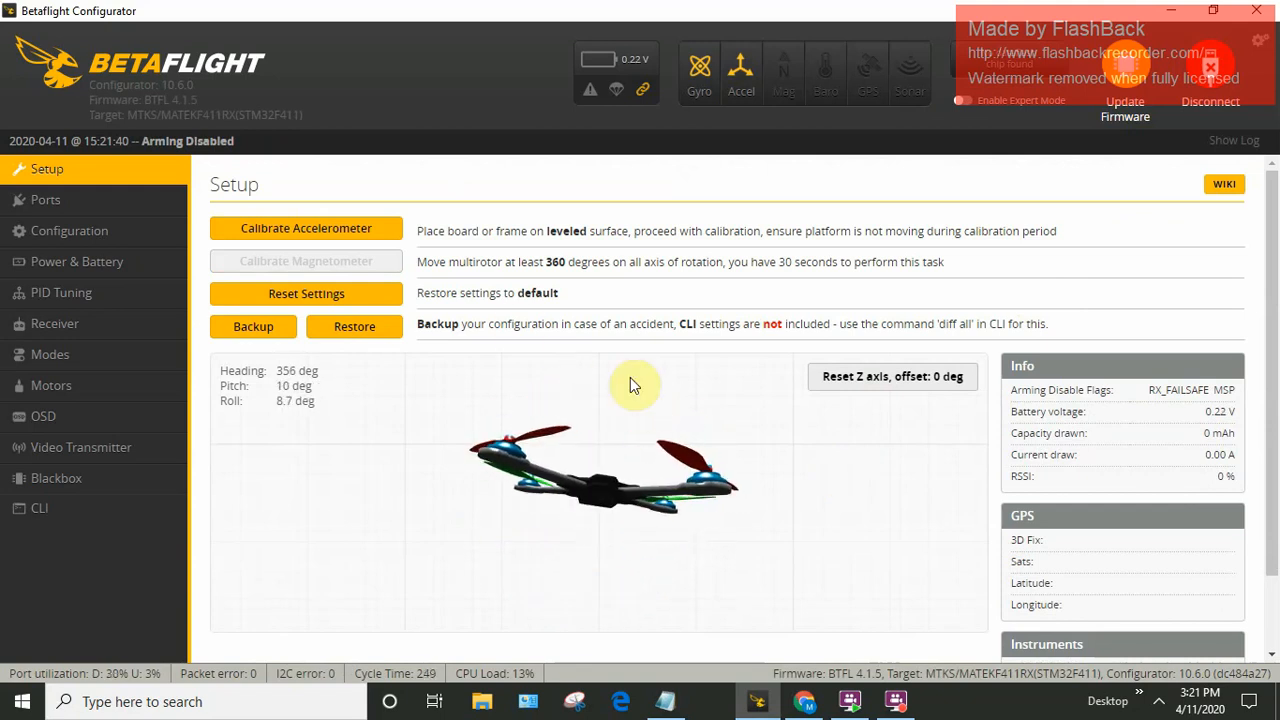
Return to Configuration's Board and Sensor Alignment and enter 45 for yaw degrees.
click(69, 230)
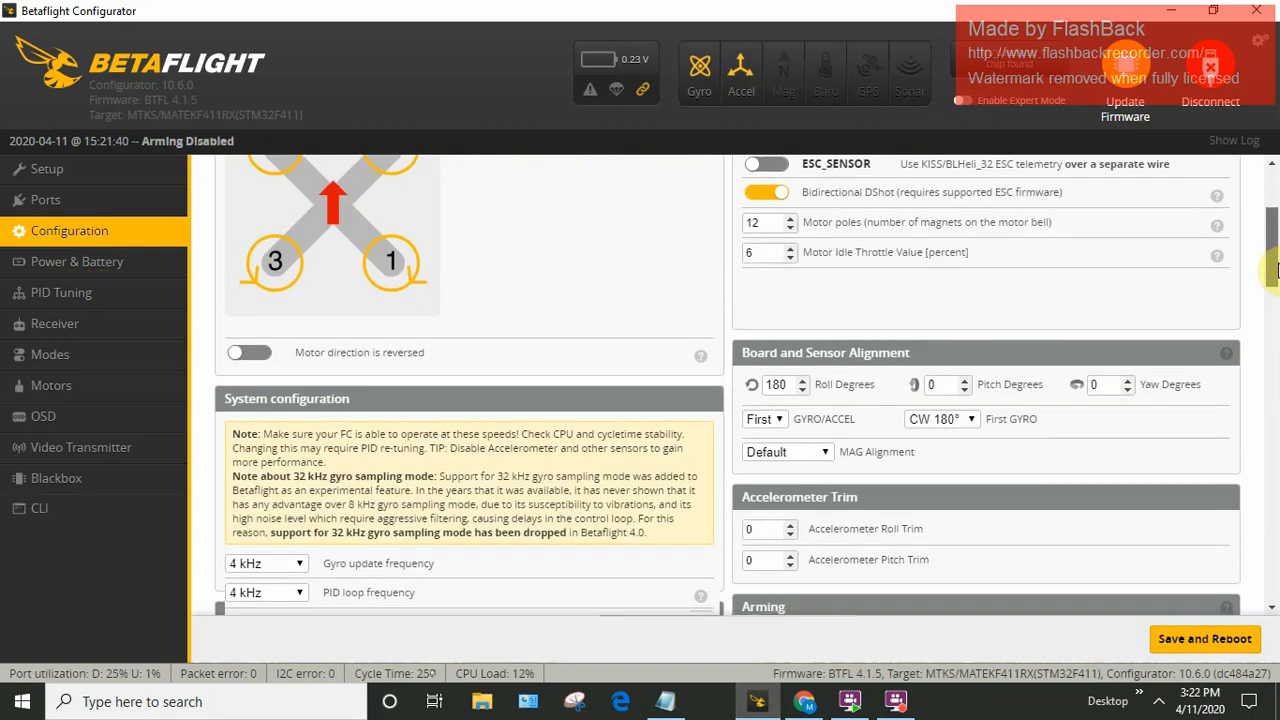
scroll(down, 3)
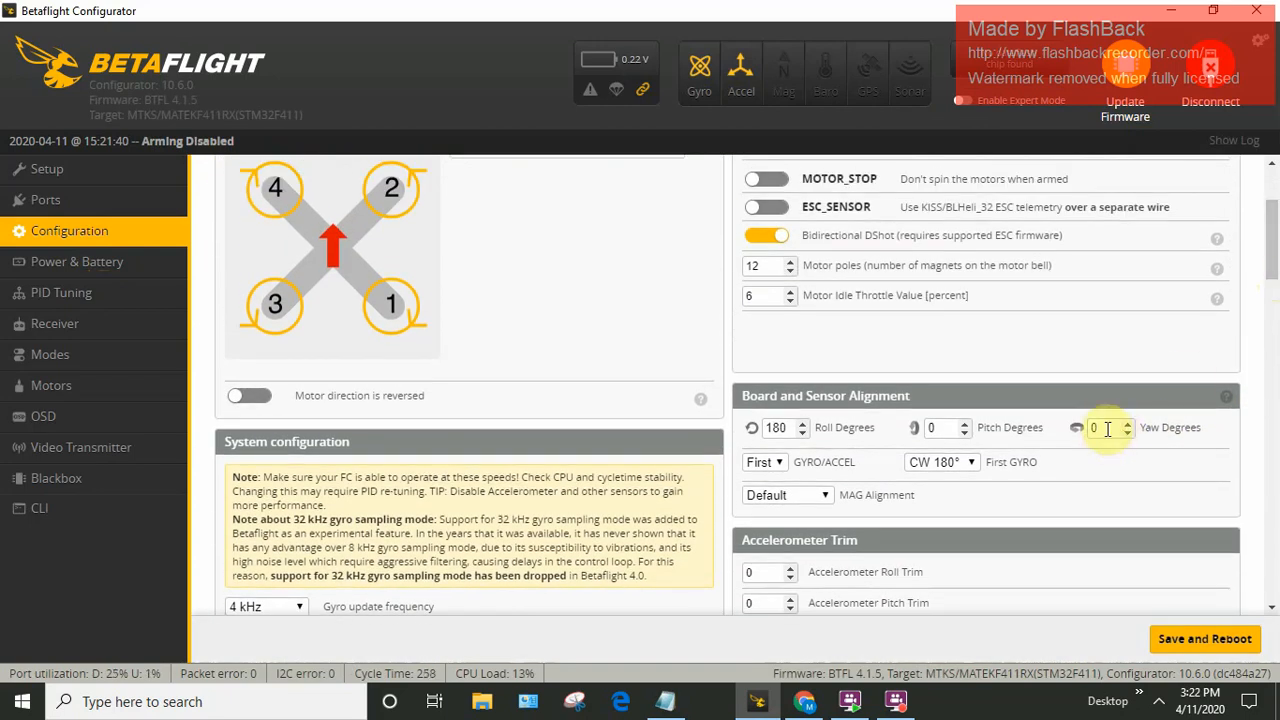
text(45)
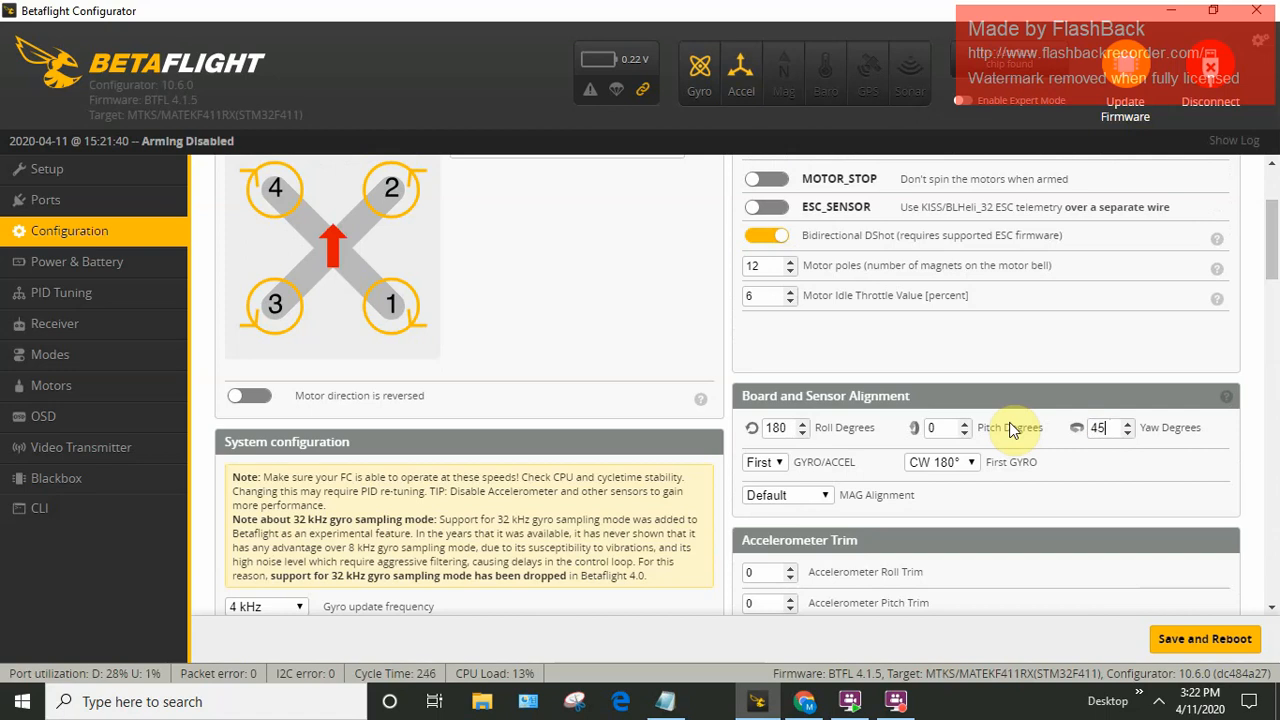
mouse_move(1267, 607)
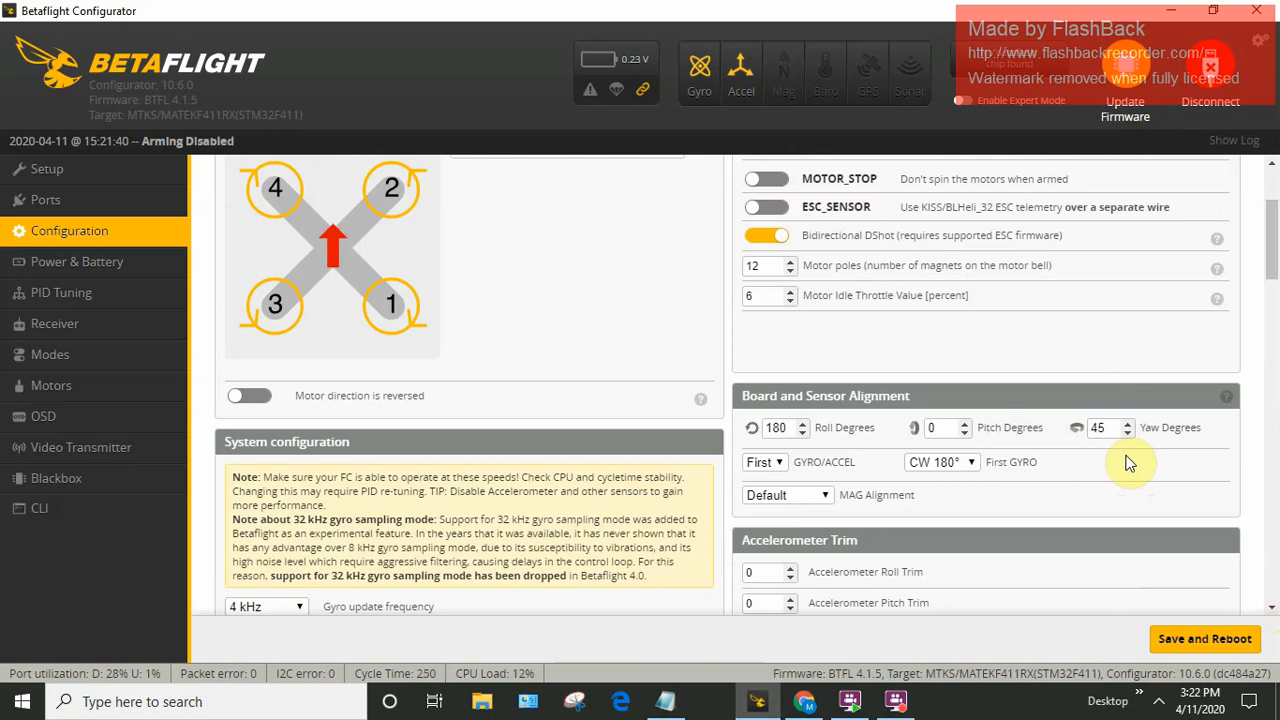
mouse_move(1105, 472)
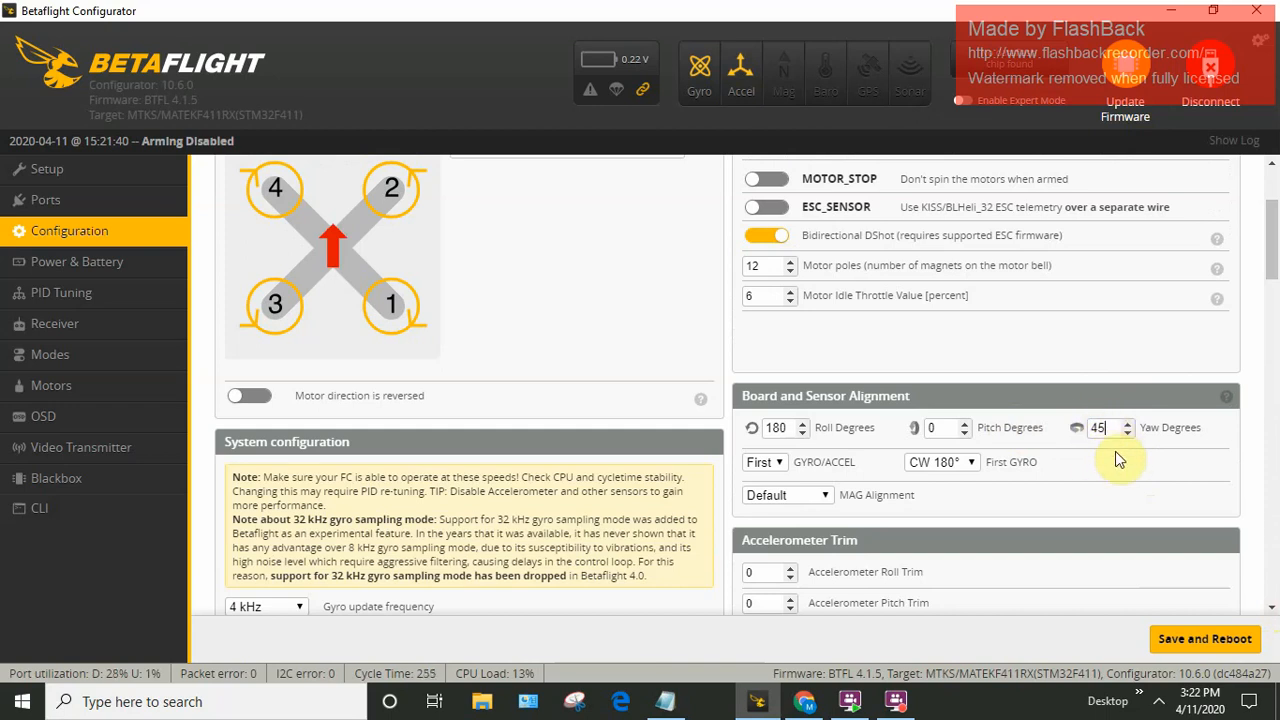
mouse_move(1149, 470)
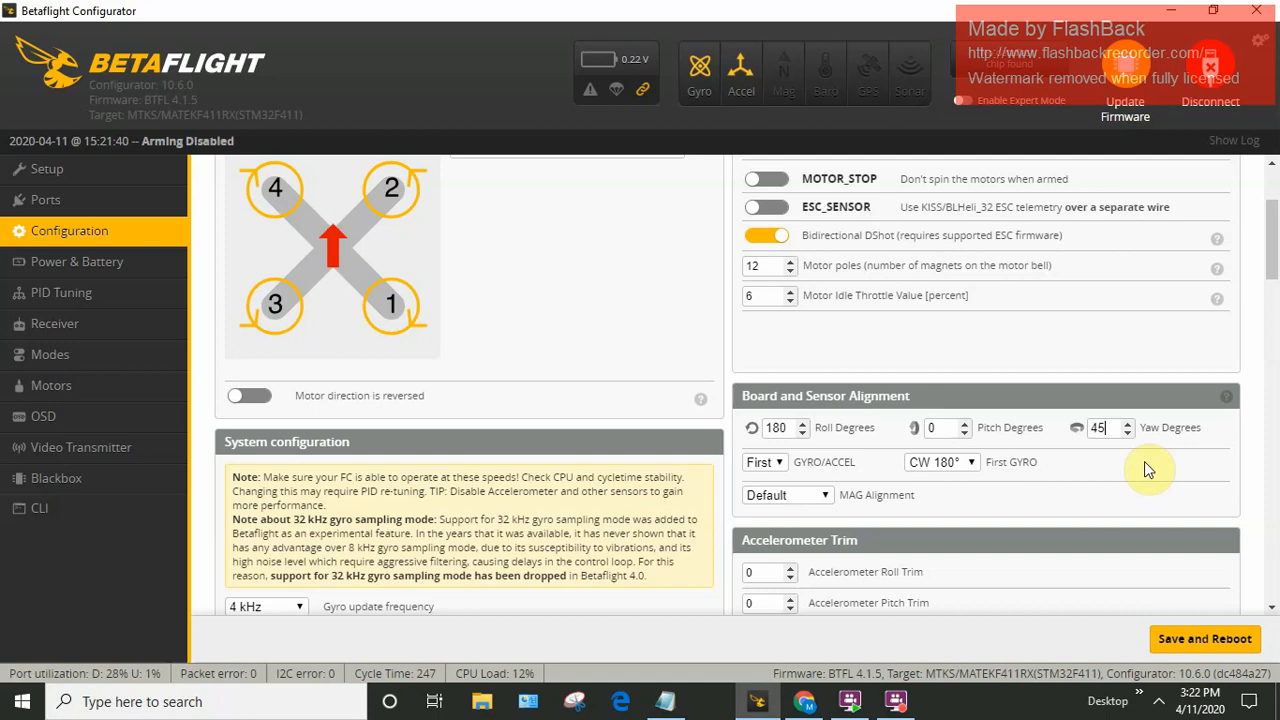
mouse_move(1142, 498)
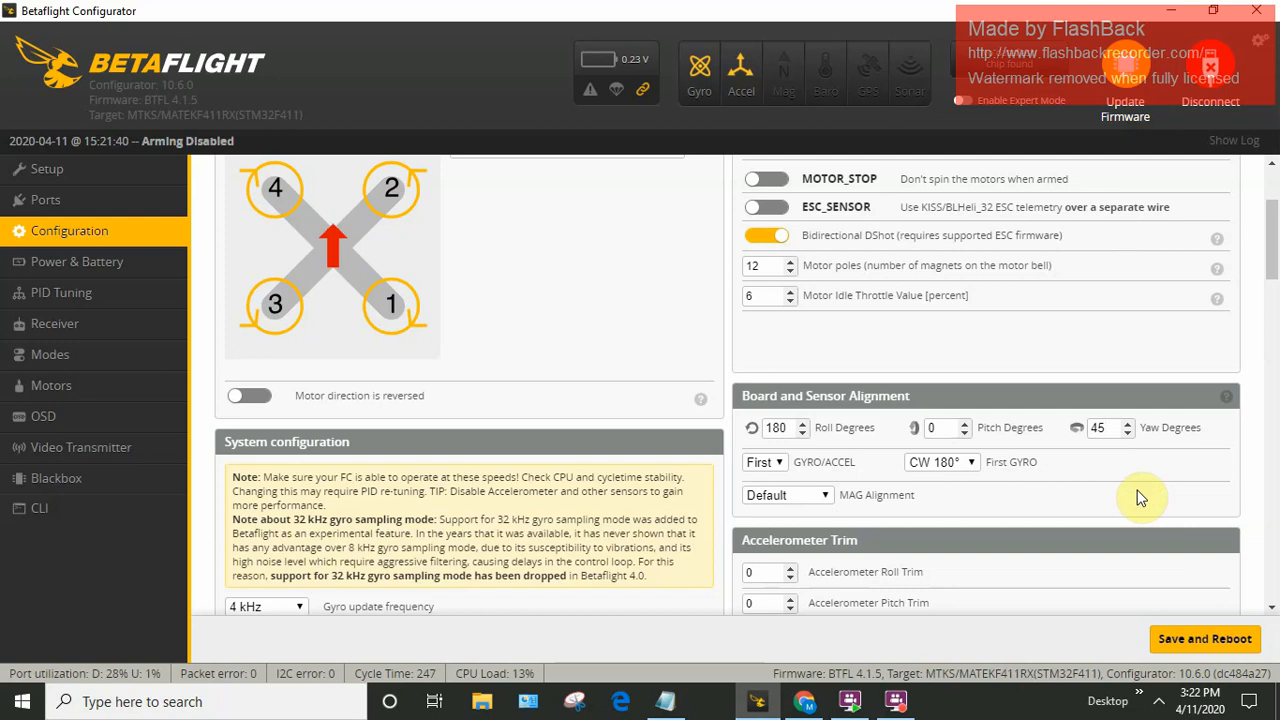
mouse_move(1175, 543)
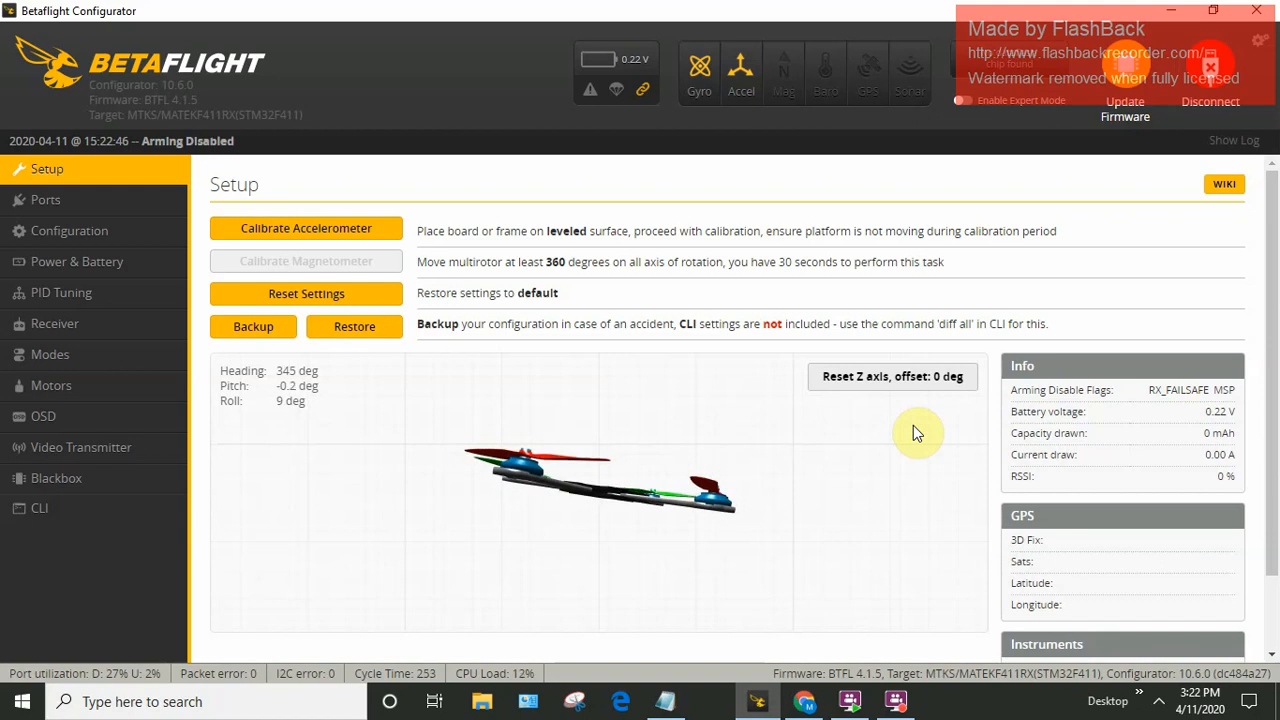
mouse_move(197, 456)
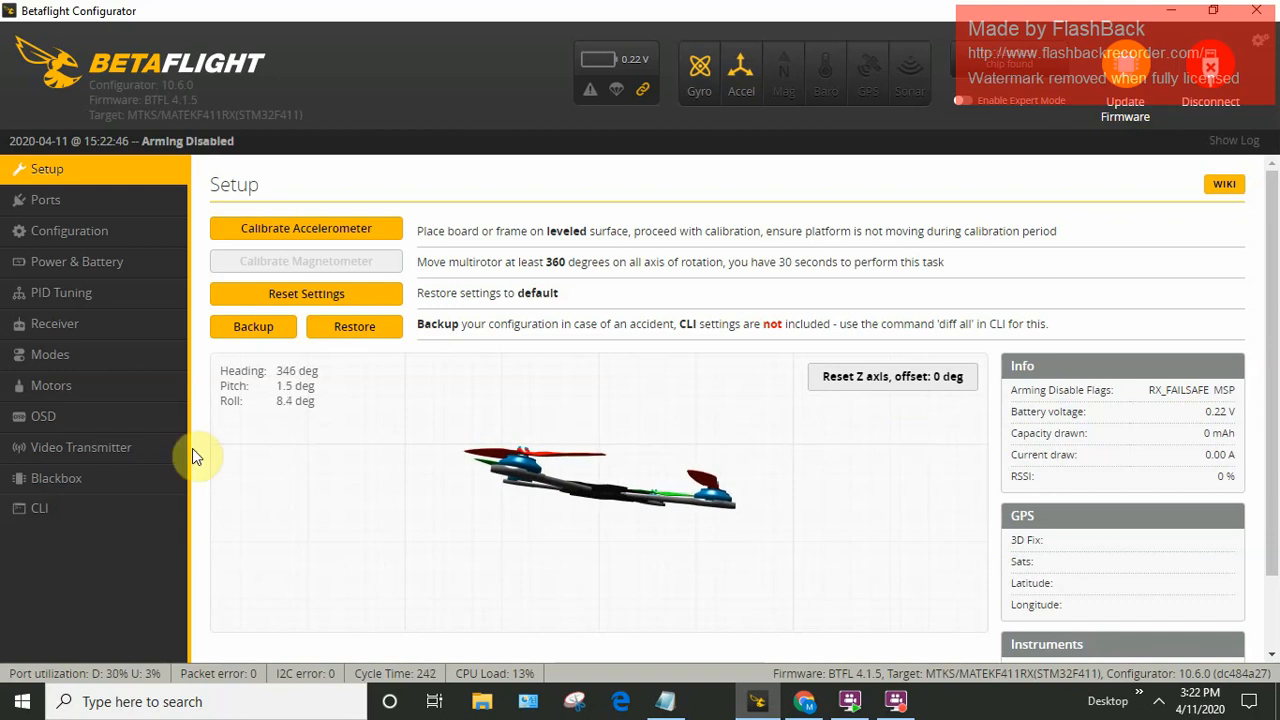
In the Motors tab, briefly spin motors 1, 2 and 4 to check order.
click(51, 385)
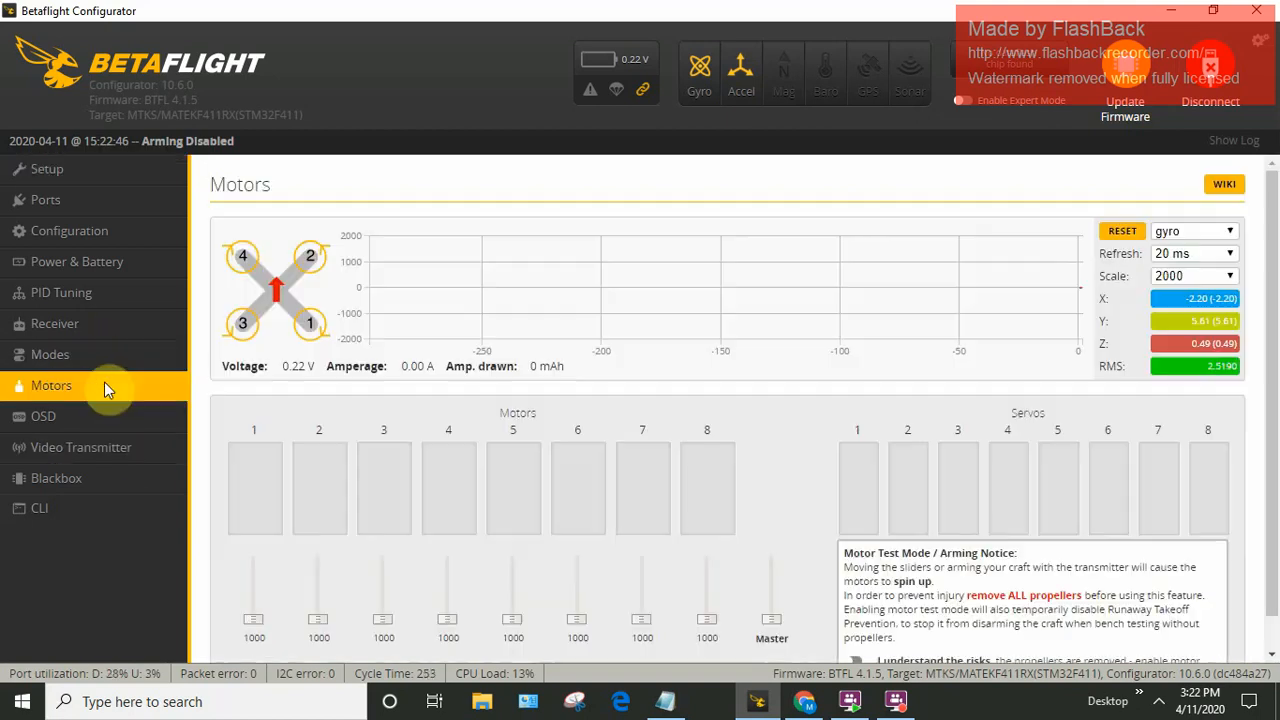
scroll(down, 3)
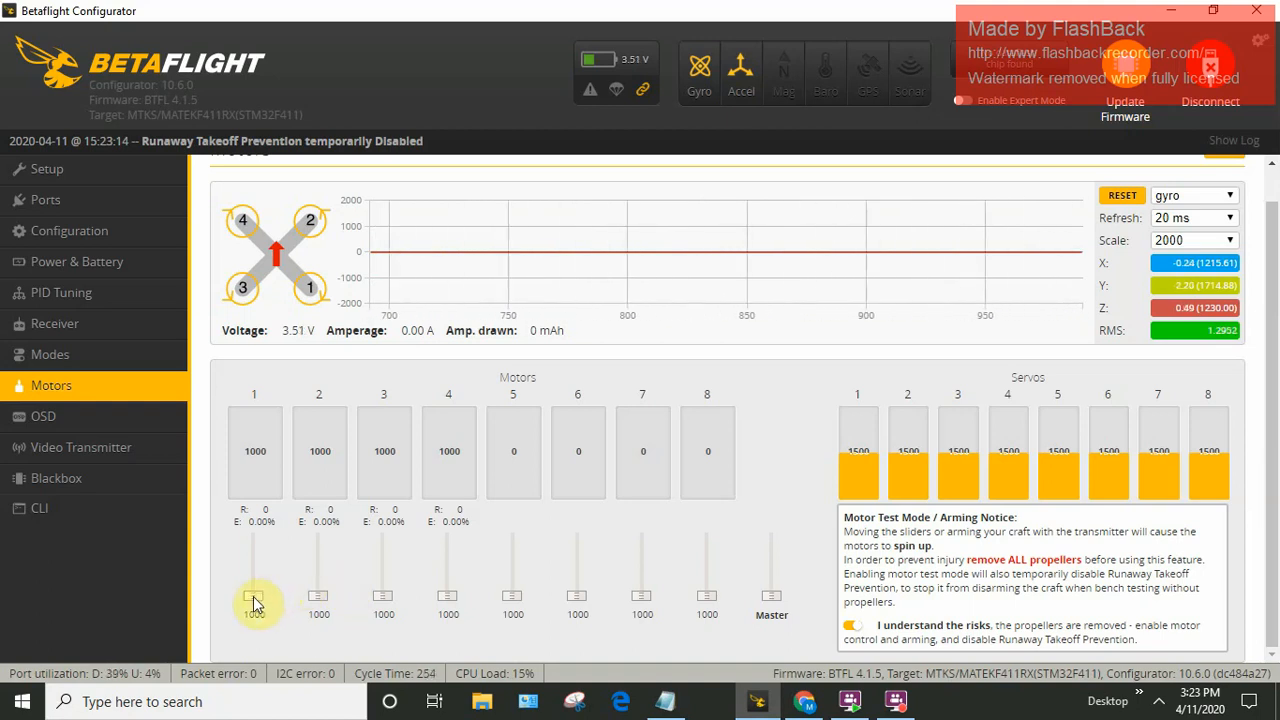
drag(255, 600, 255, 585)
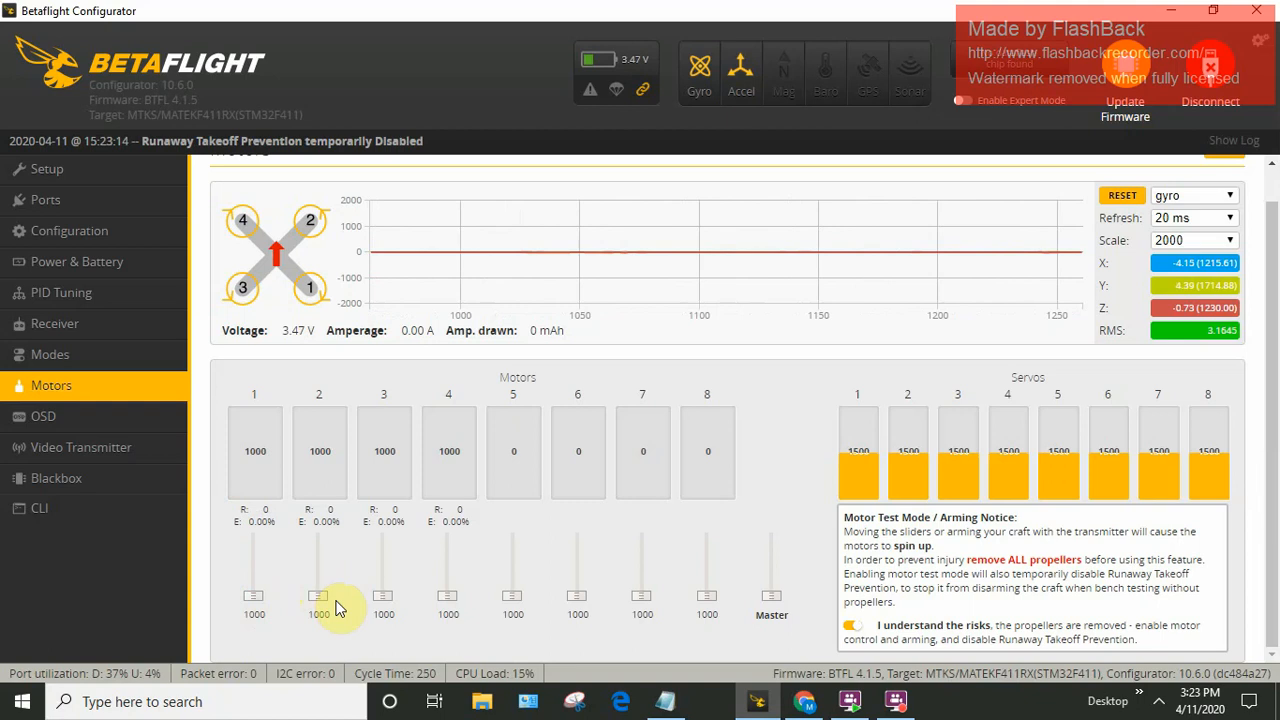
drag(319, 595, 319, 585)
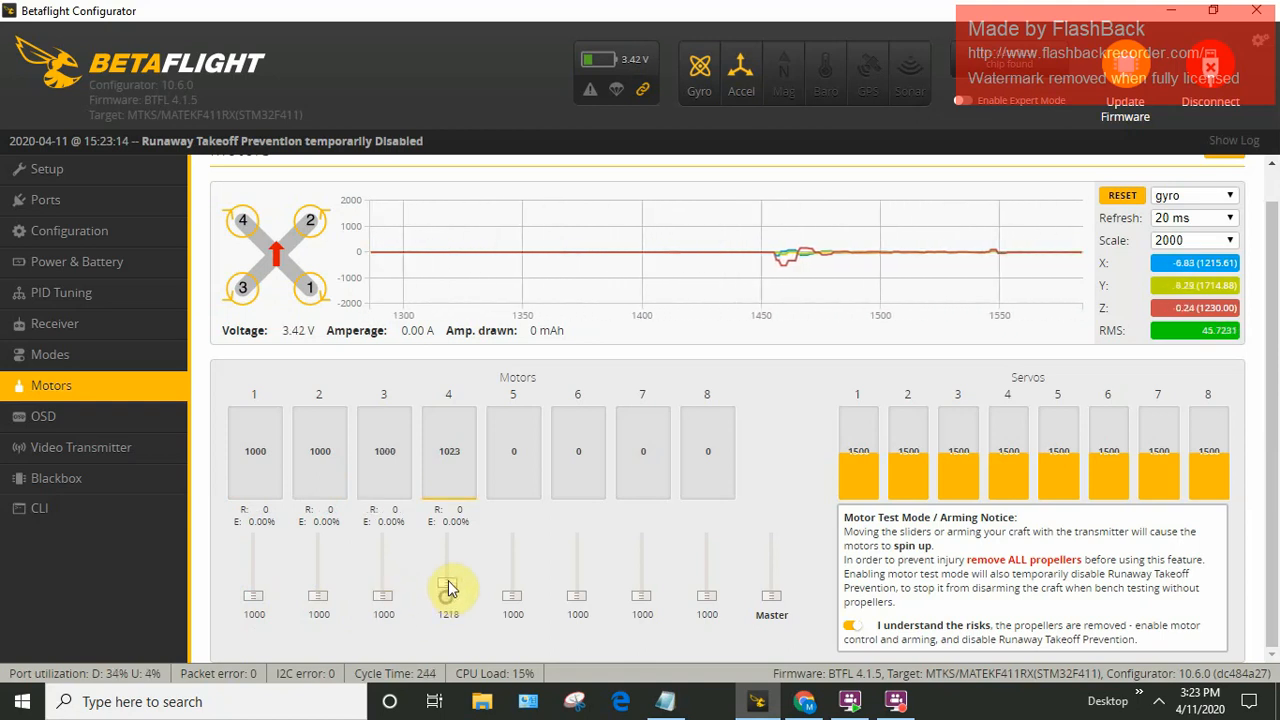
drag(448, 590, 448, 580)
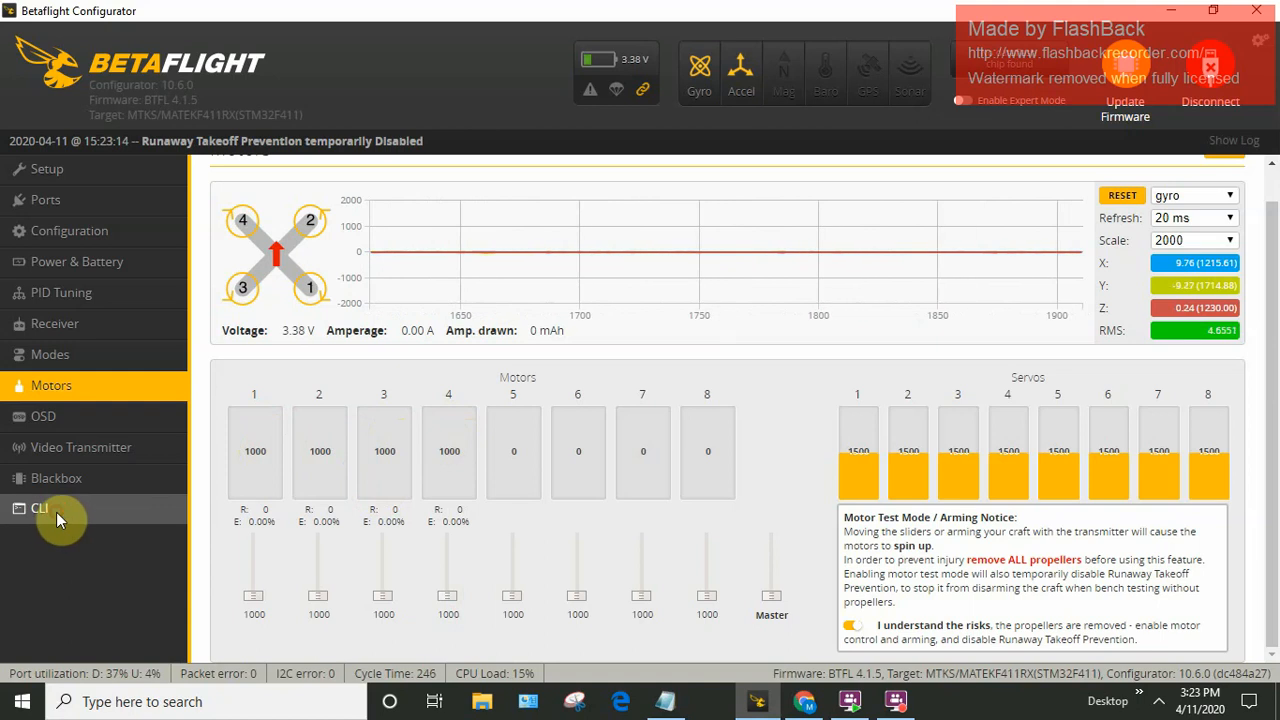
List resources in the CLI and select the MOTOR 1–4 lines (B06, B10, B08, B07).
click(39, 508)
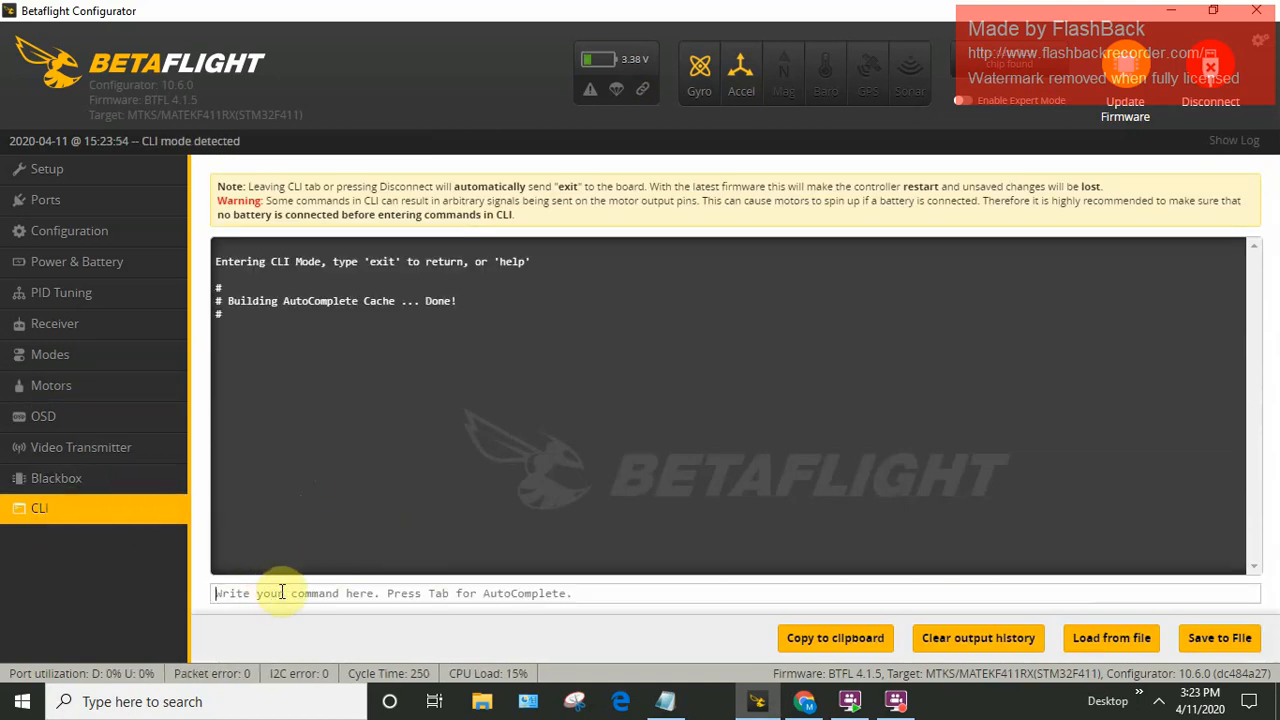
text(re)
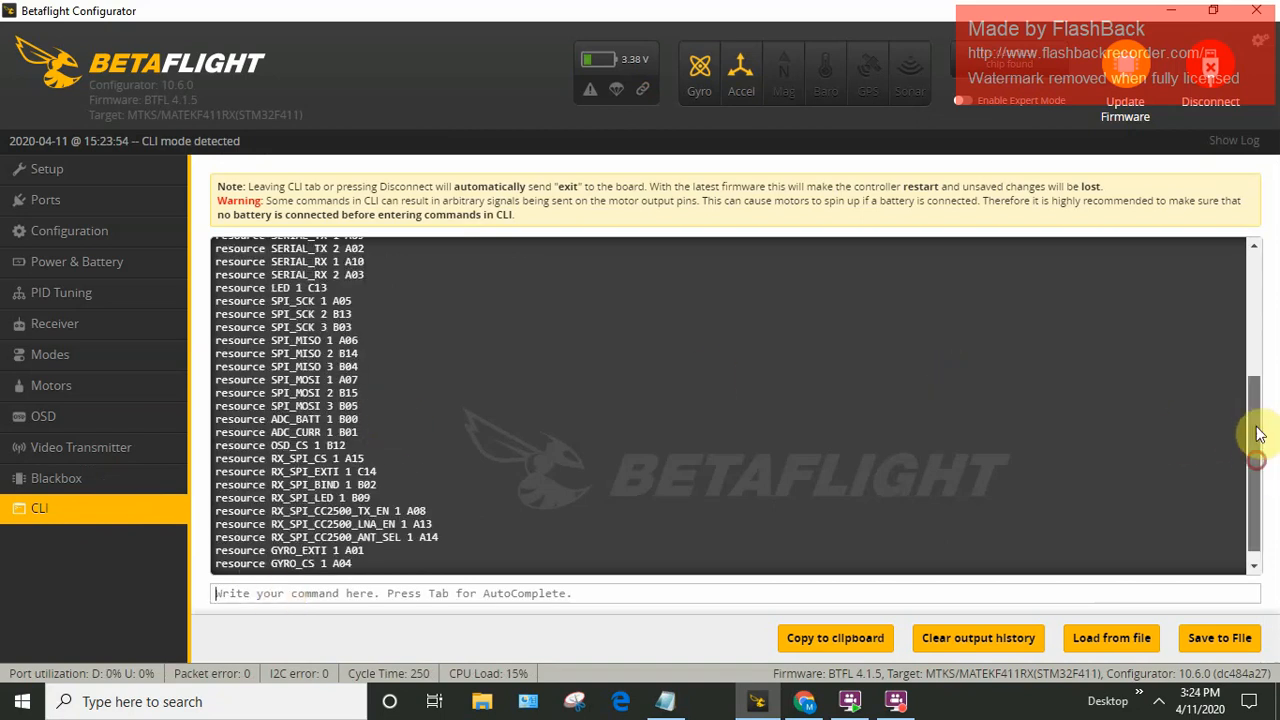
scroll(up, 3)
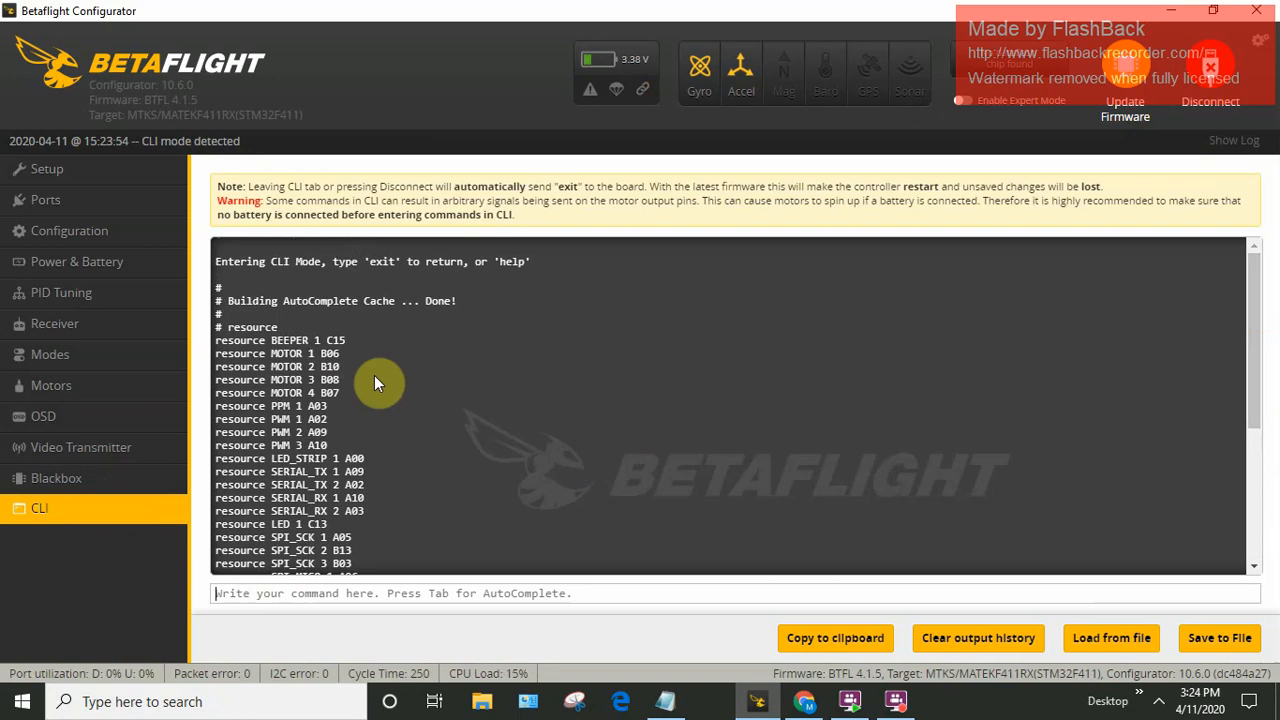
mouse_move(432, 388)
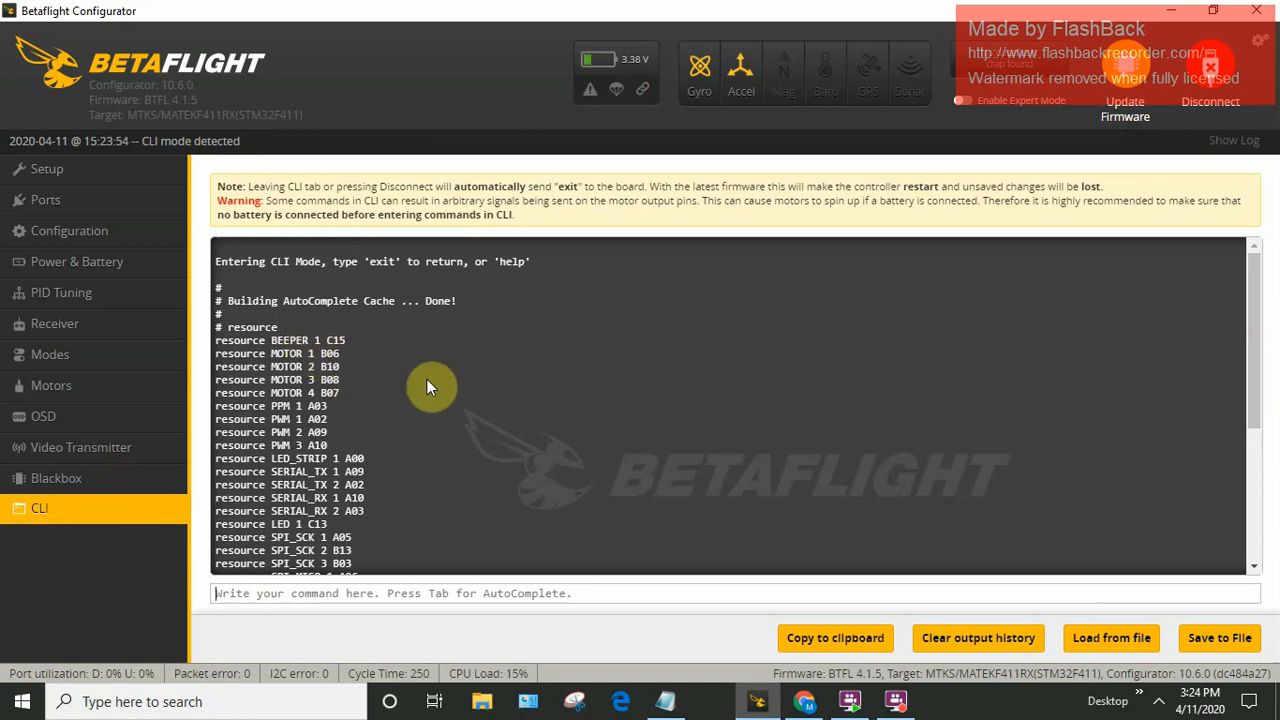
mouse_move(358, 393)
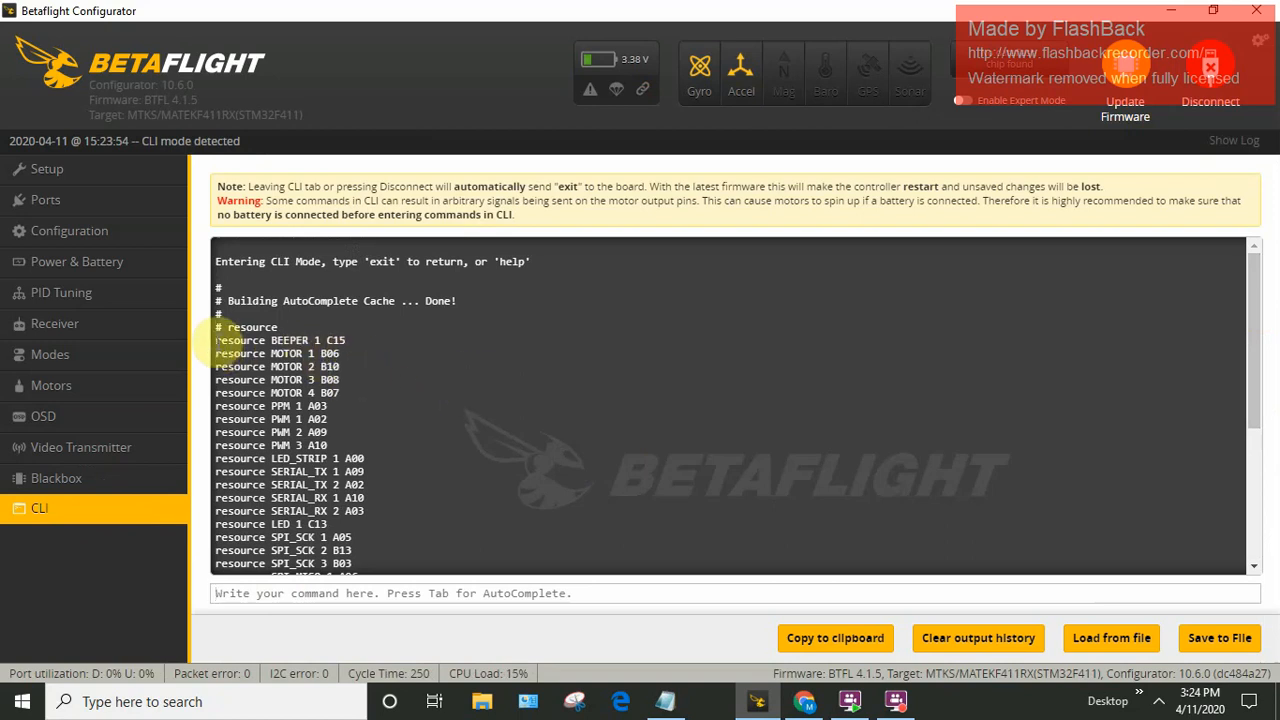
drag(216, 340, 352, 385)
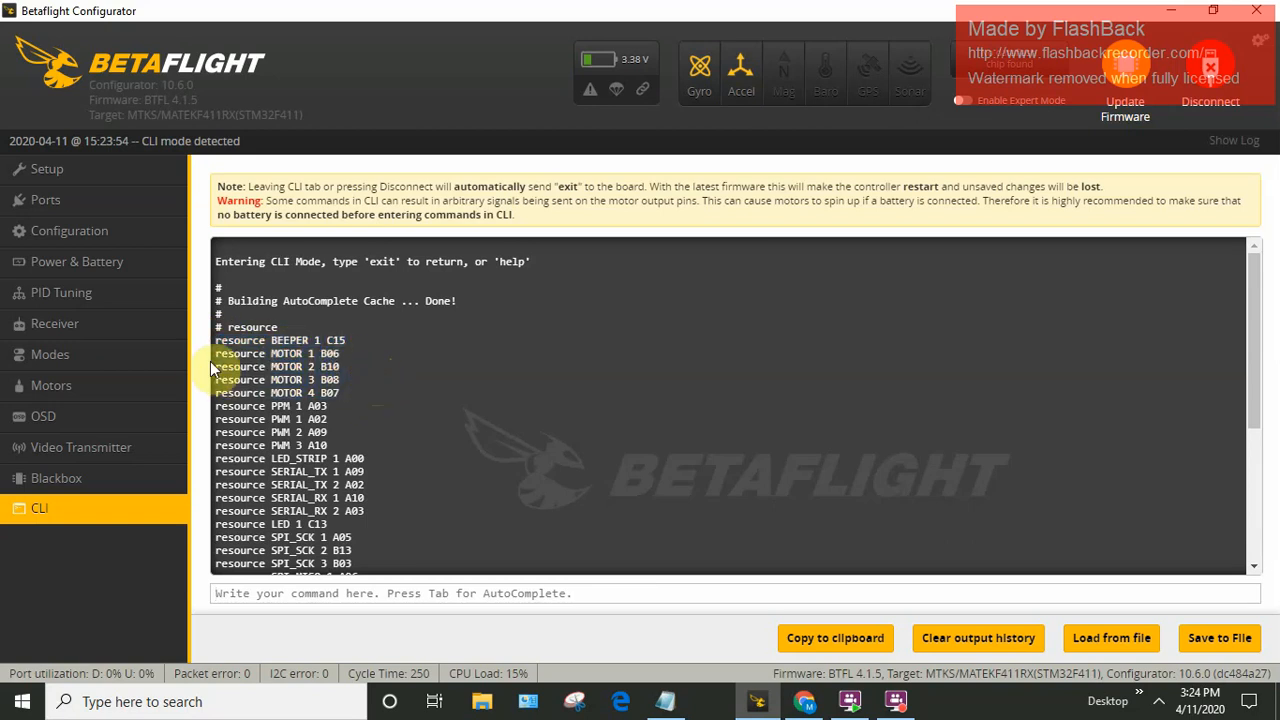
drag(218, 353, 345, 379)
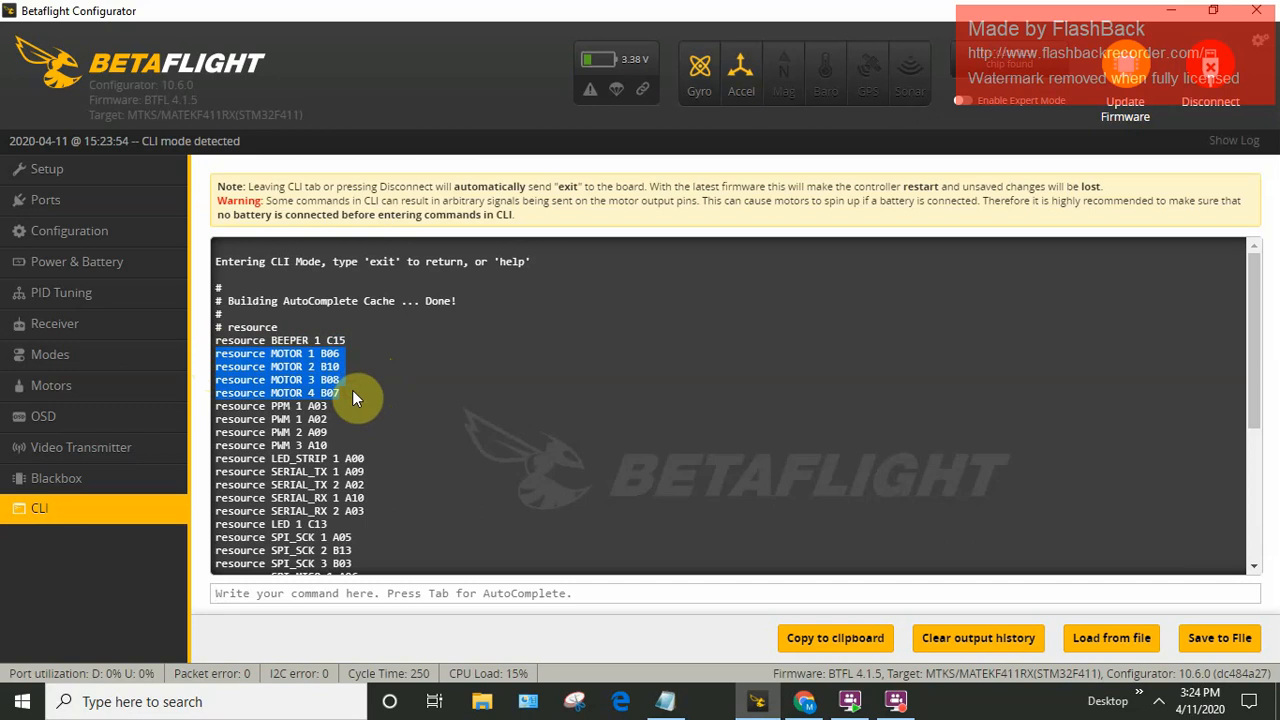
mouse_move(355, 397)
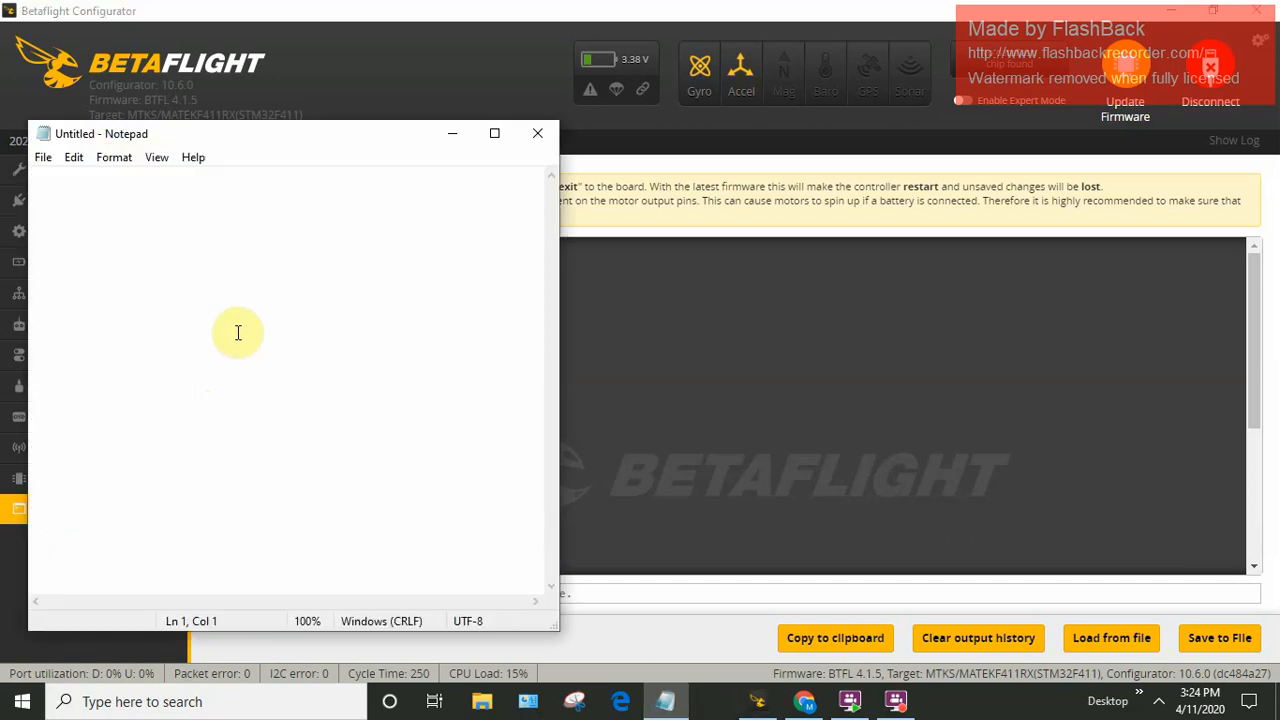
mouse_move(92, 218)
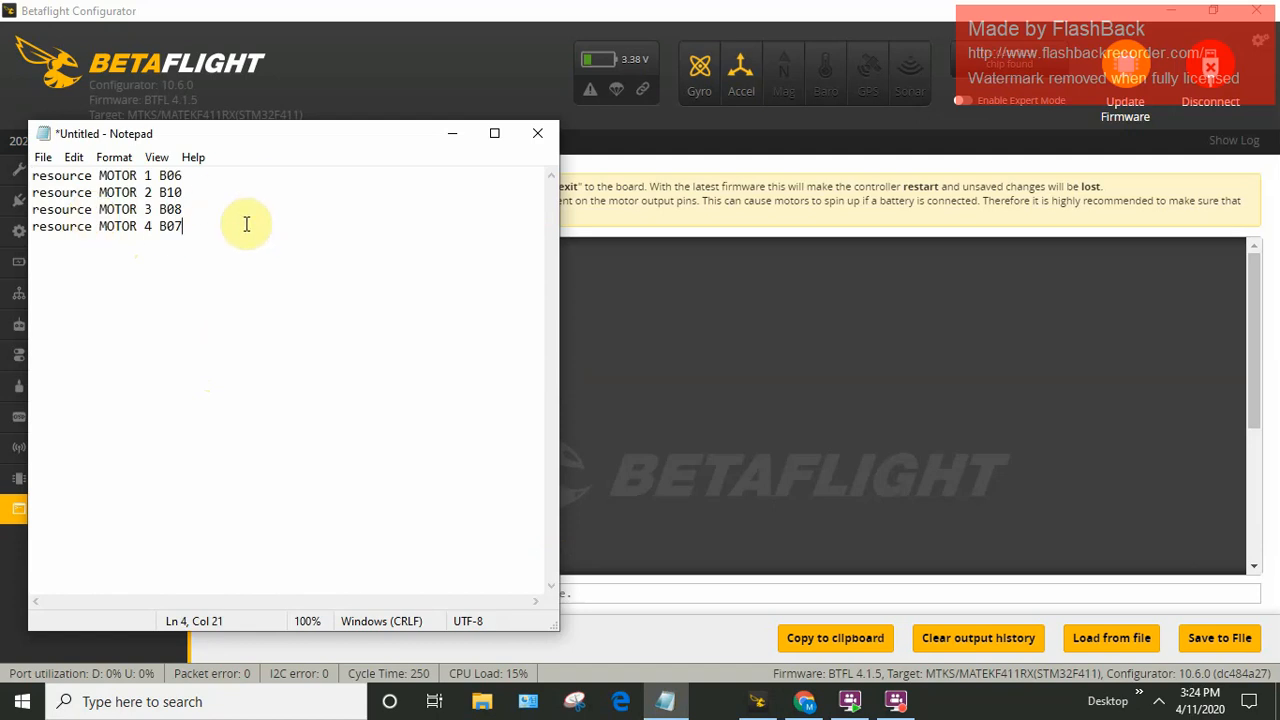
mouse_move(281, 242)
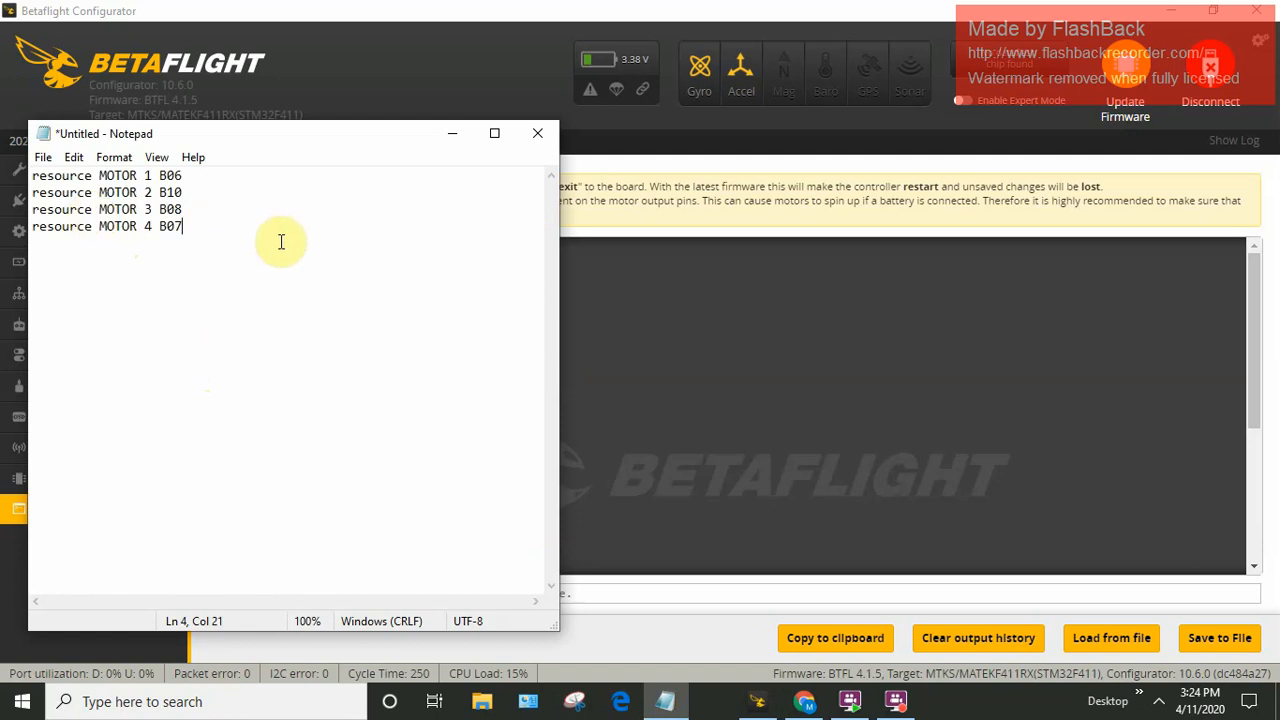
mouse_move(273, 221)
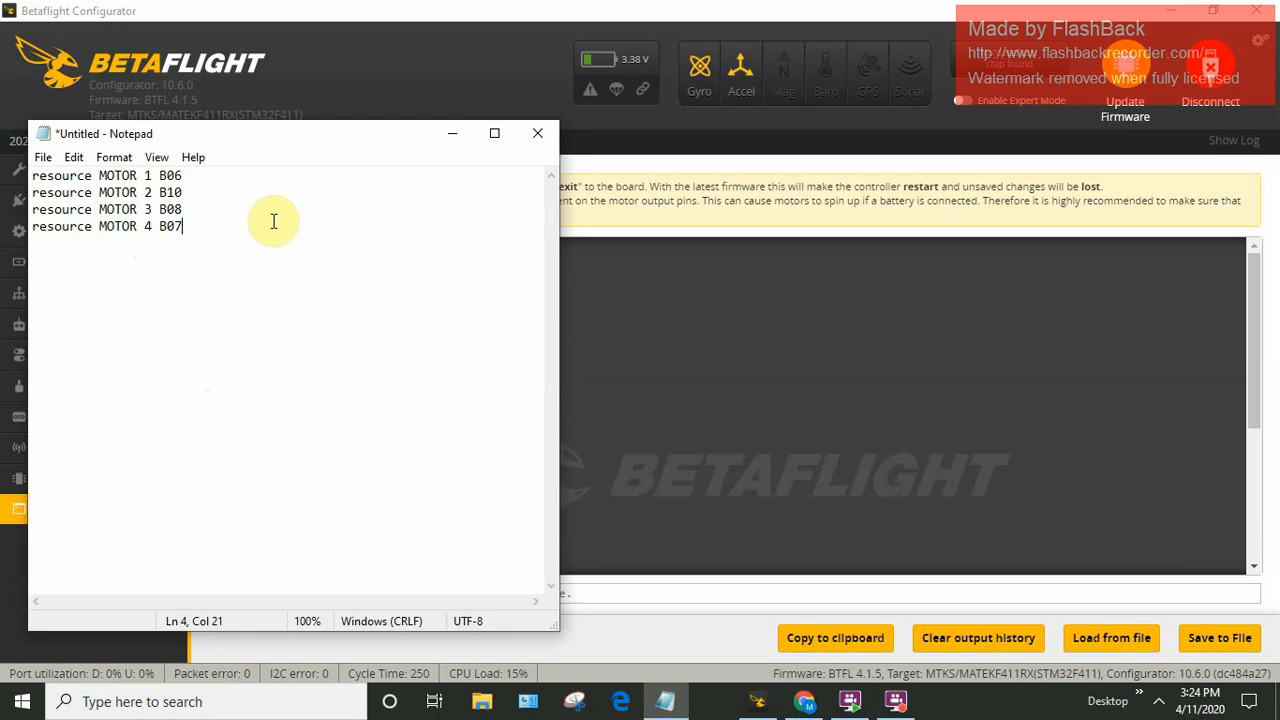
mouse_move(297, 307)
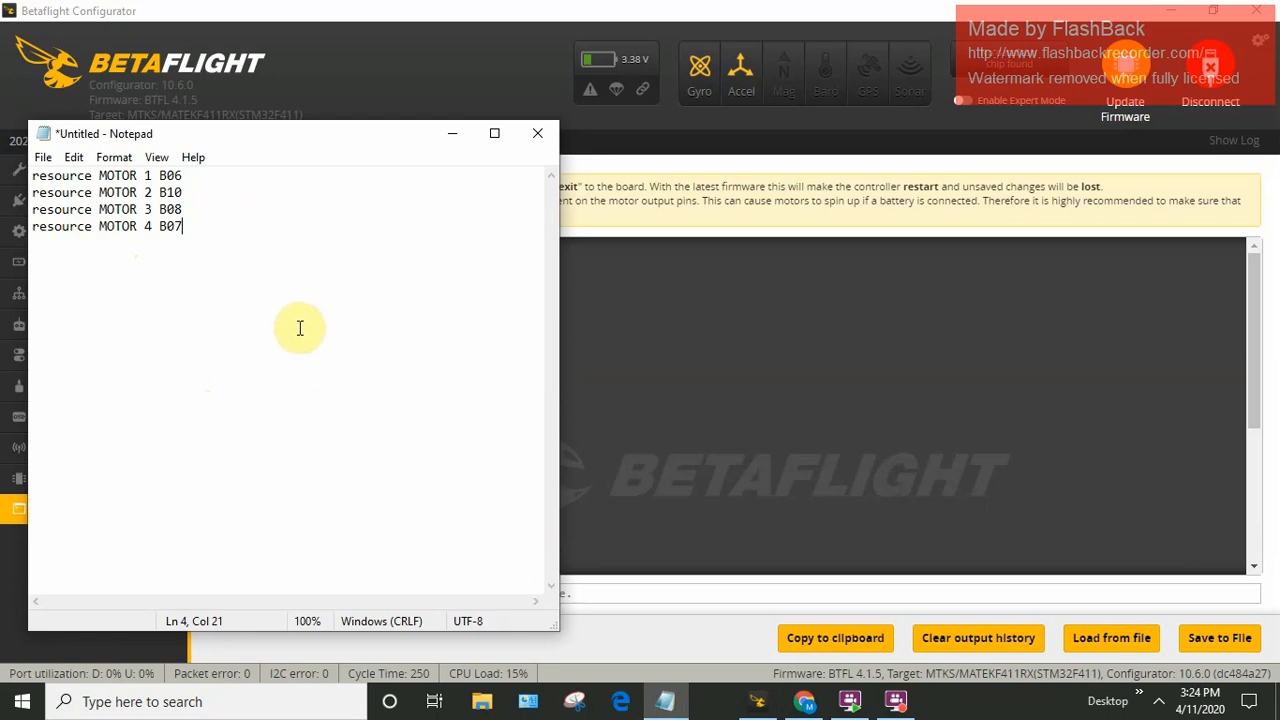
mouse_move(231, 239)
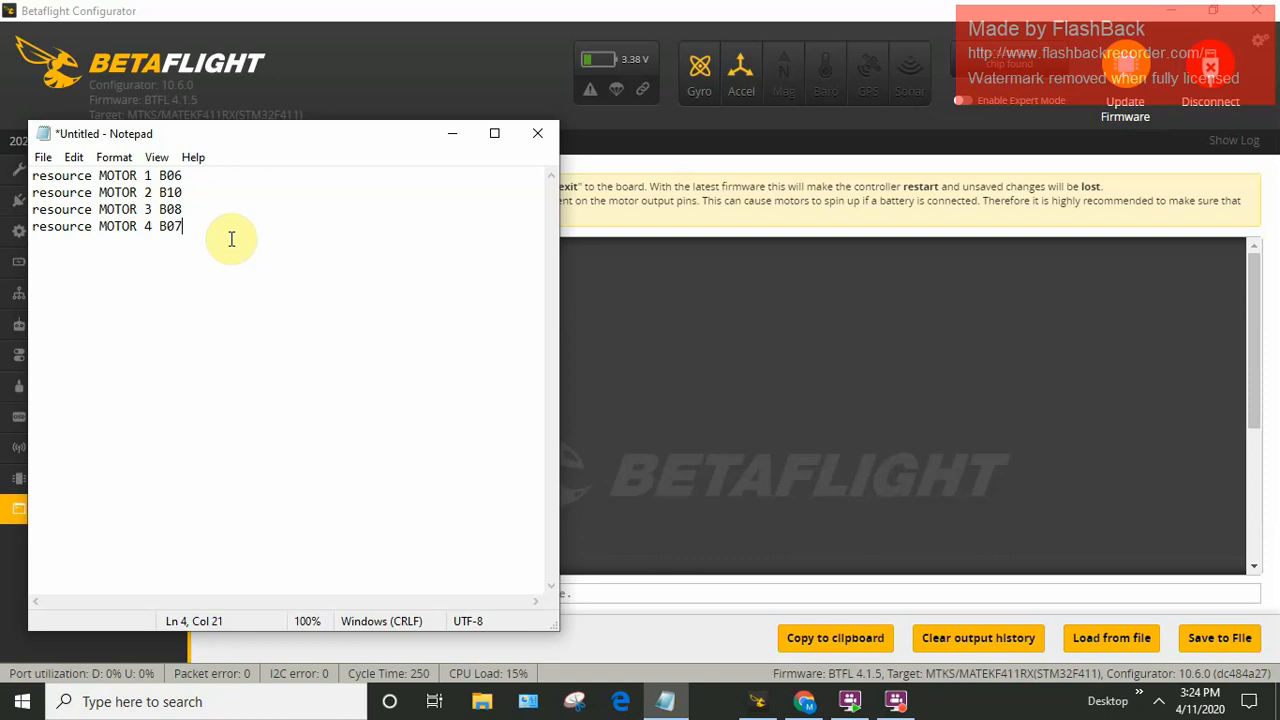
Paste a second copy of the motor lines in Notepad, replacing each pin with none.
key(ctrl+a)
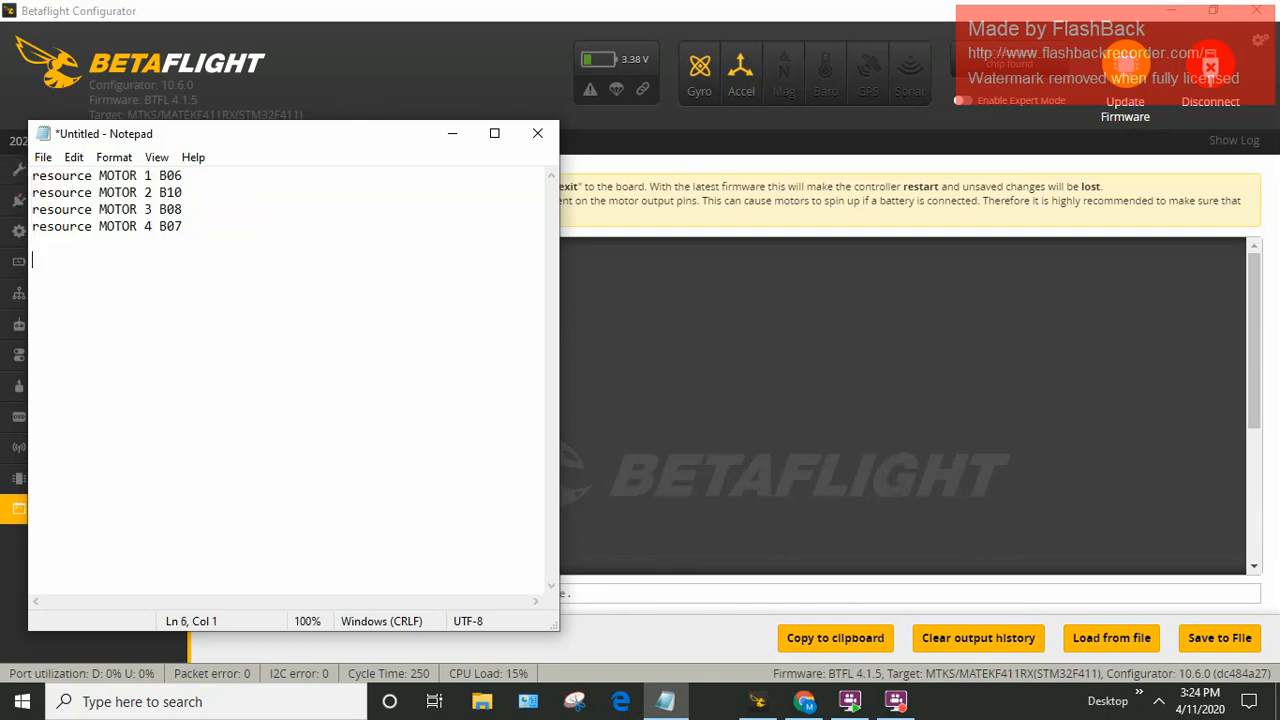
key(ctrl+v)
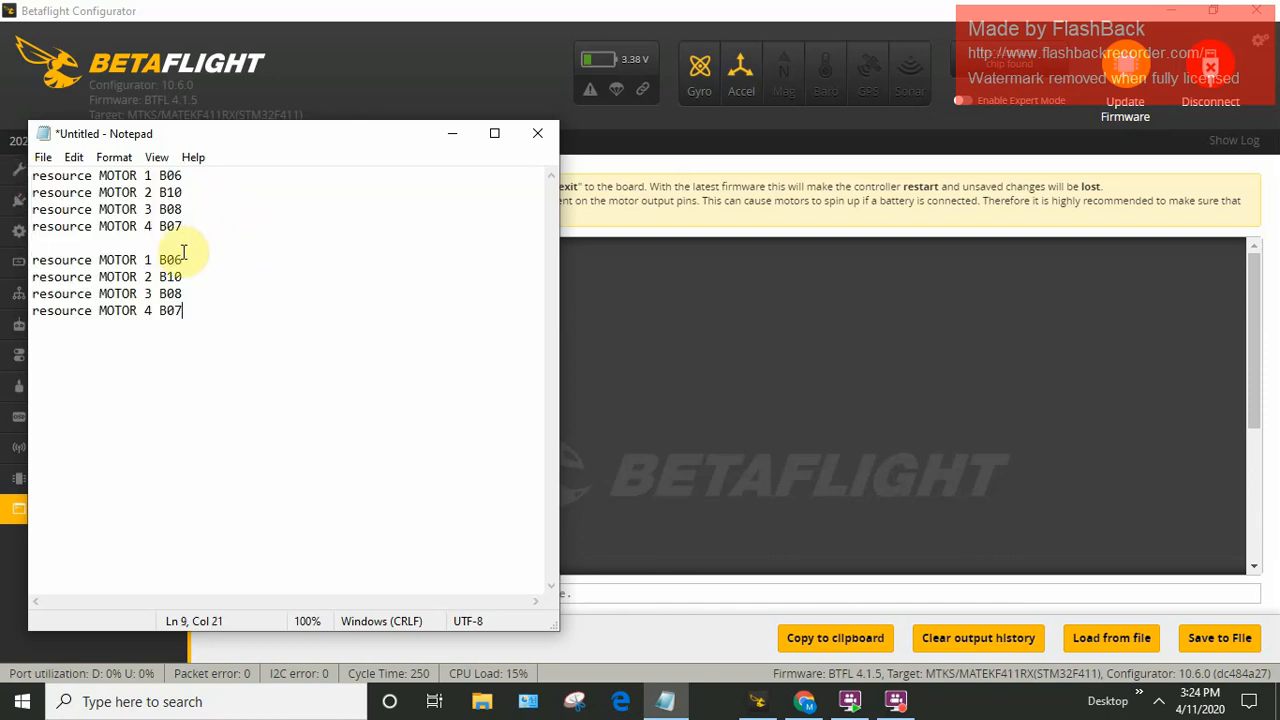
text(none)
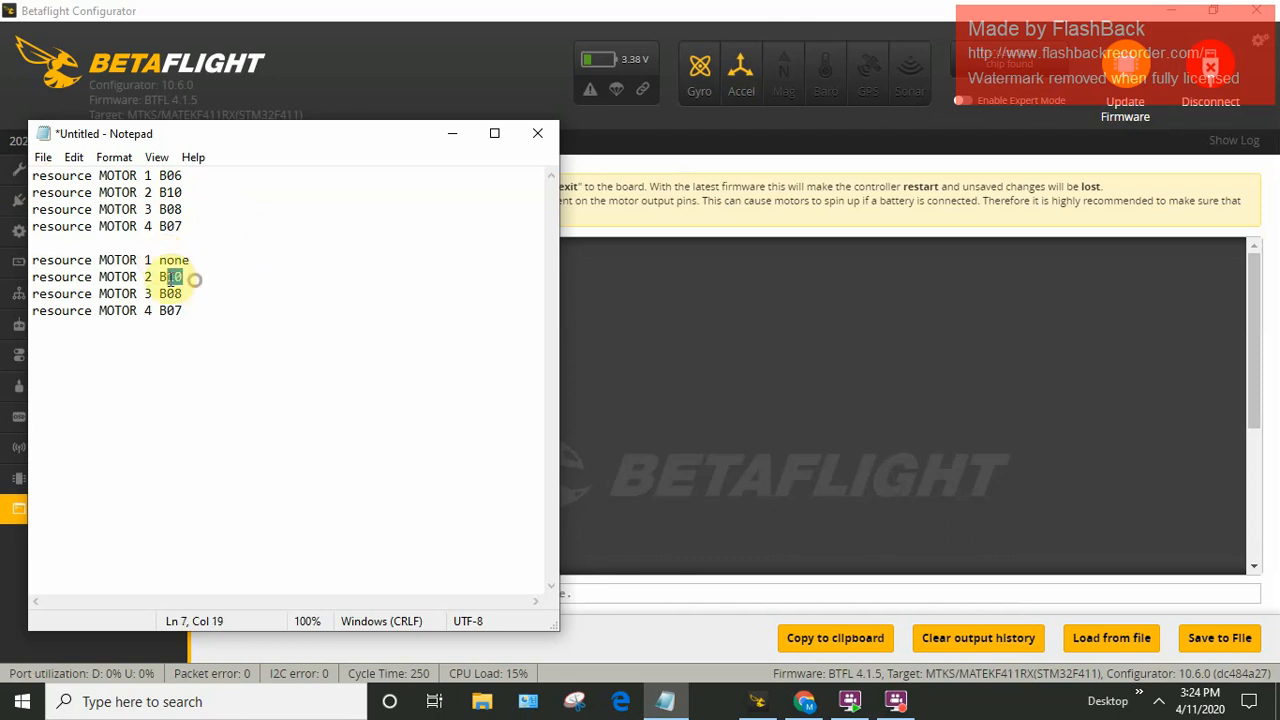
text(none)
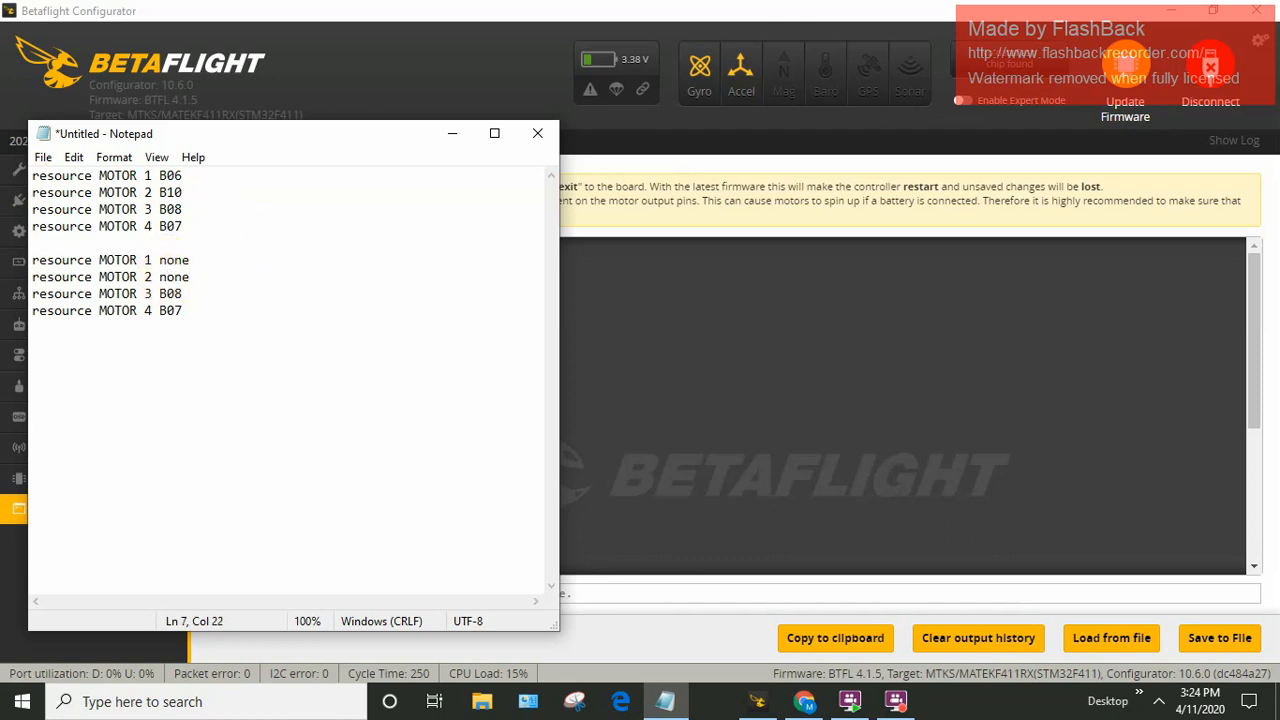
double_click(169, 293)
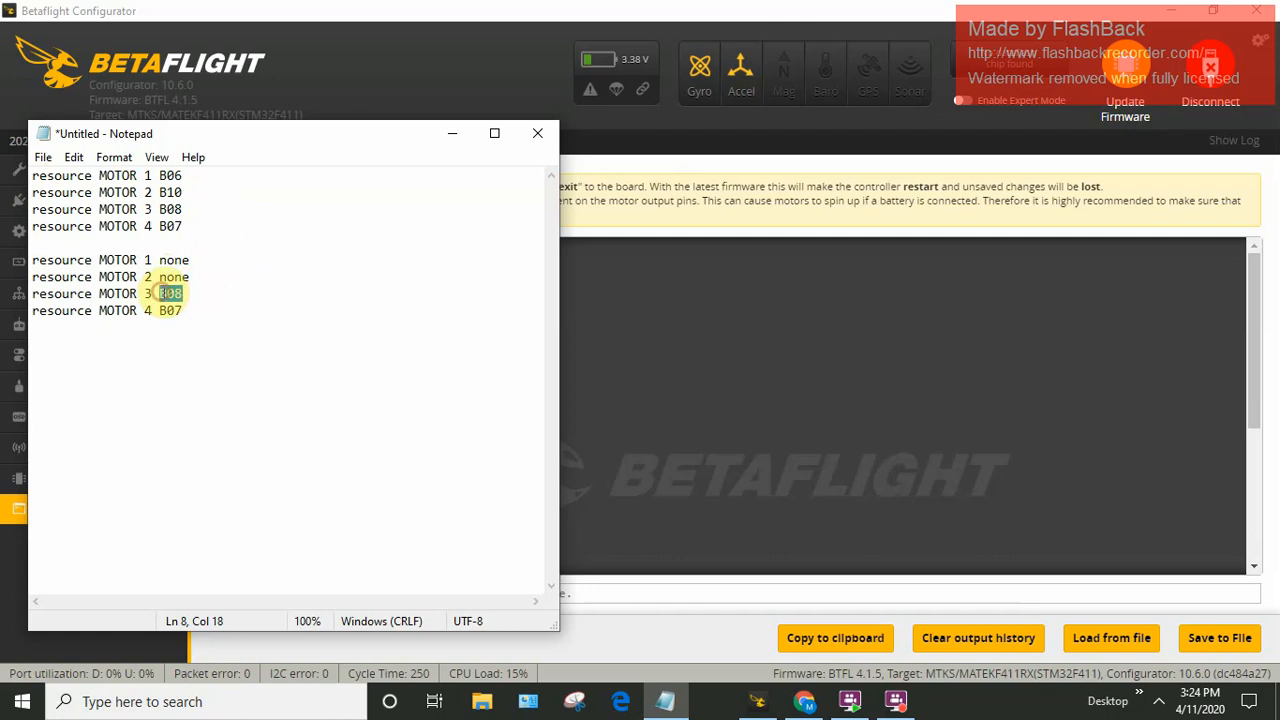
text(none)
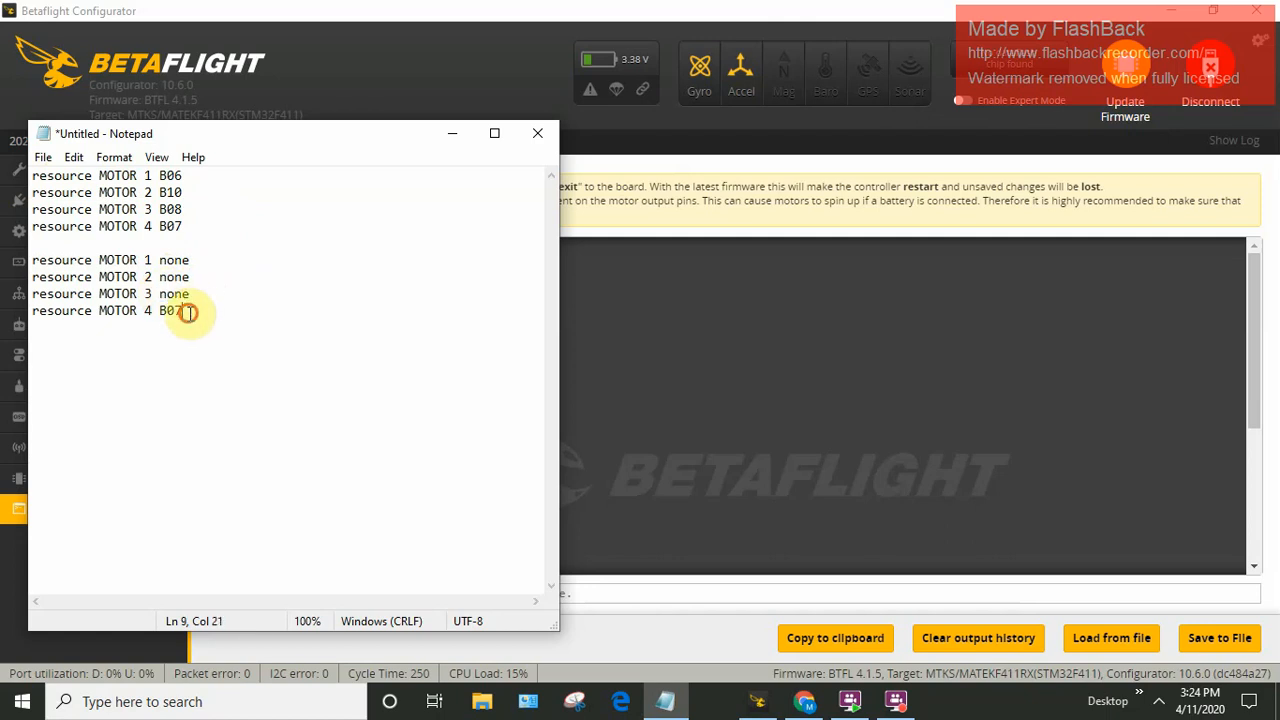
text(none)
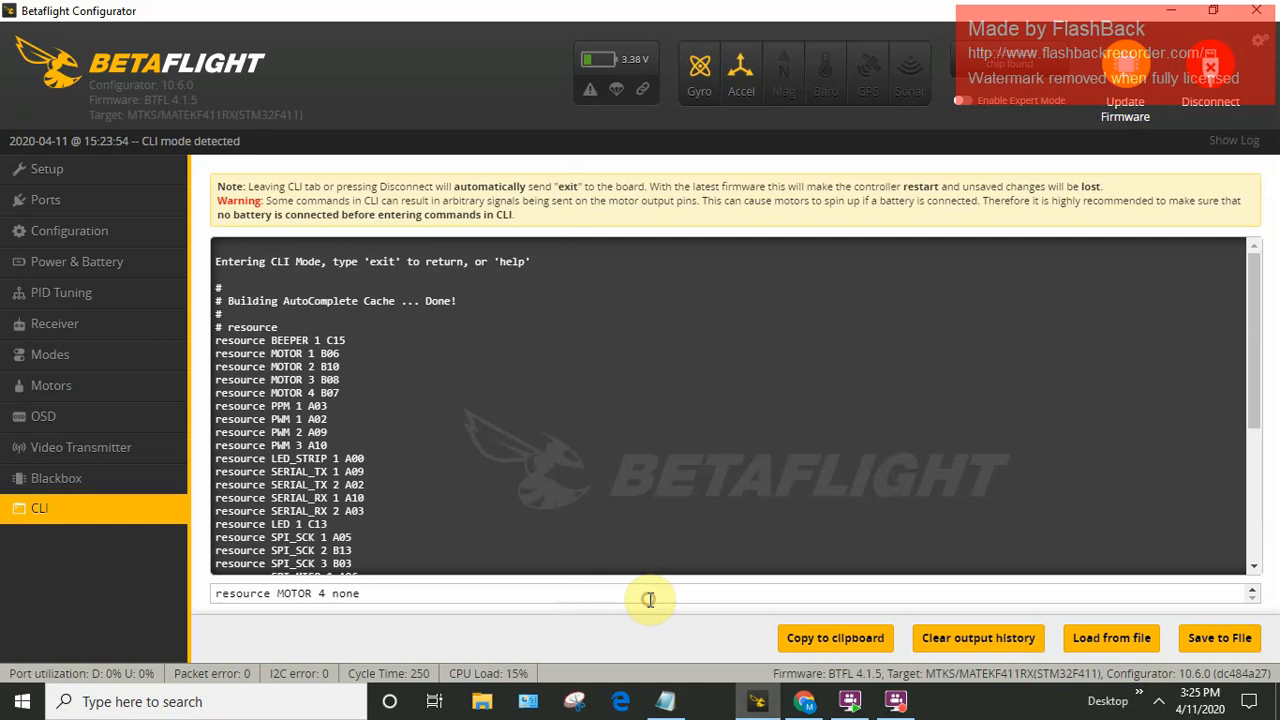
key(Return)
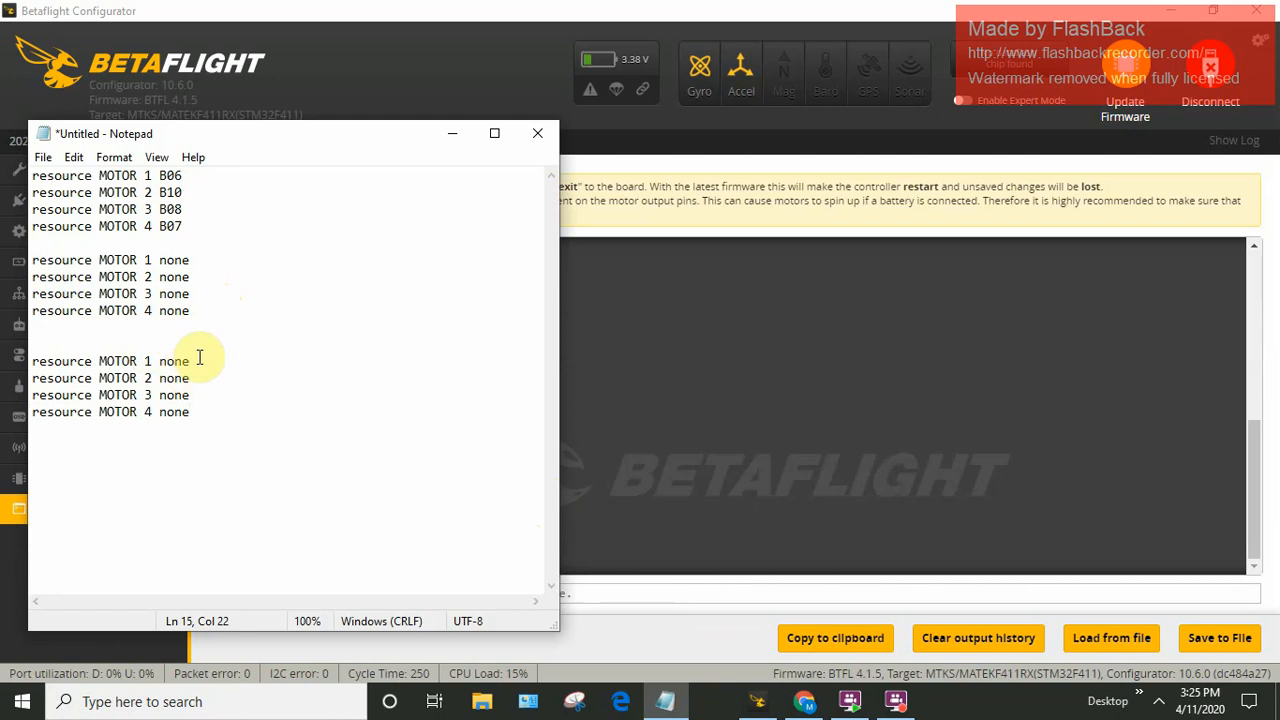
mouse_move(195, 260)
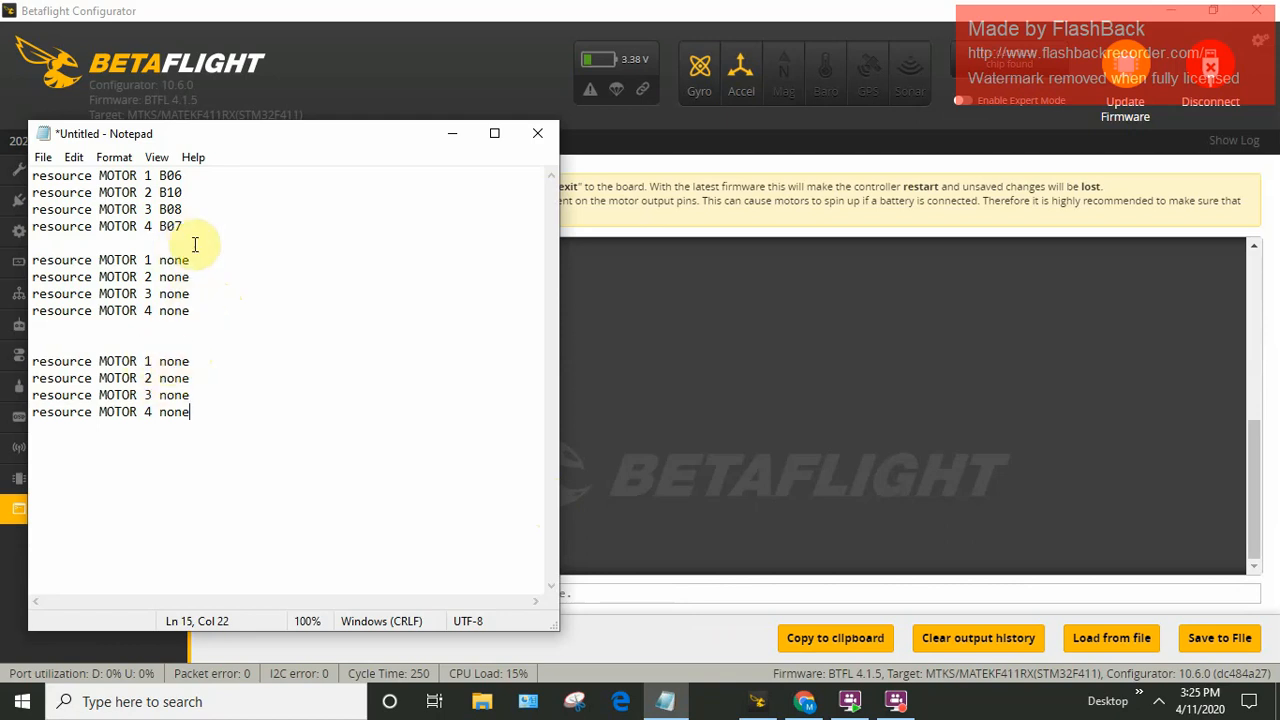
Edit the third block to MOTOR 1 B07, 2 B08, 3 B10, 4 B06, and select it.
double_click(171, 226)
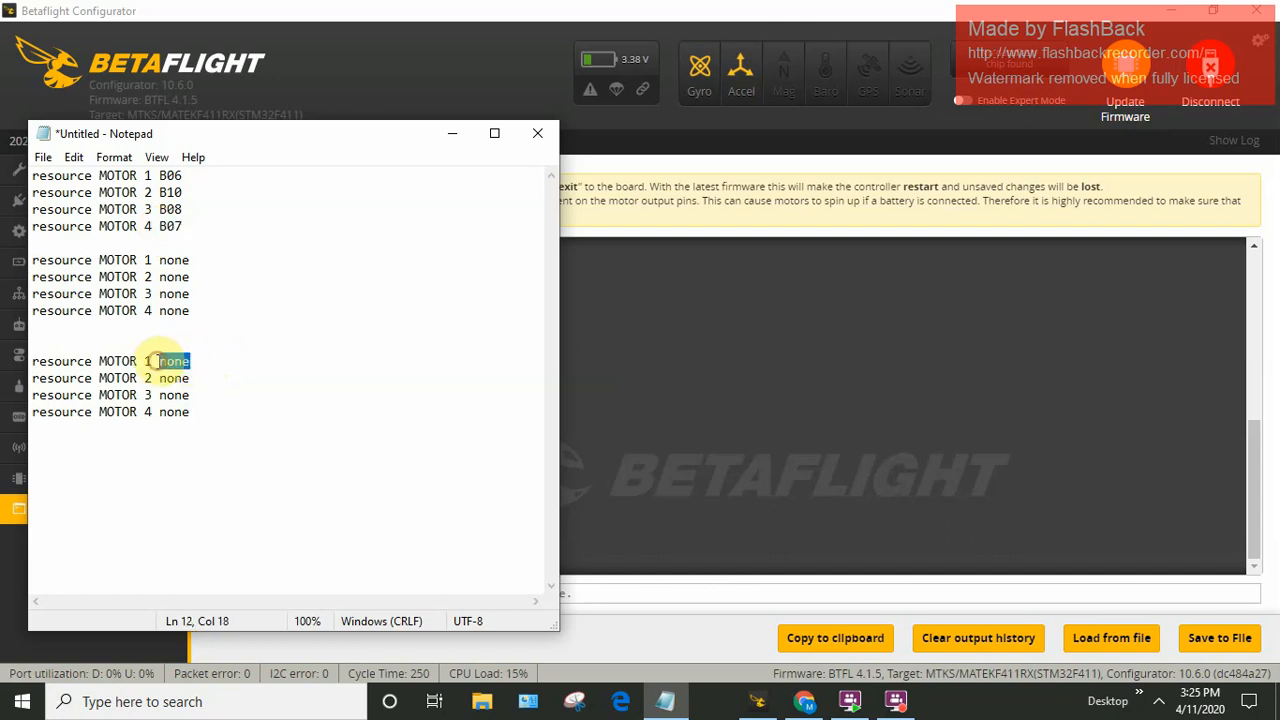
text(B07)
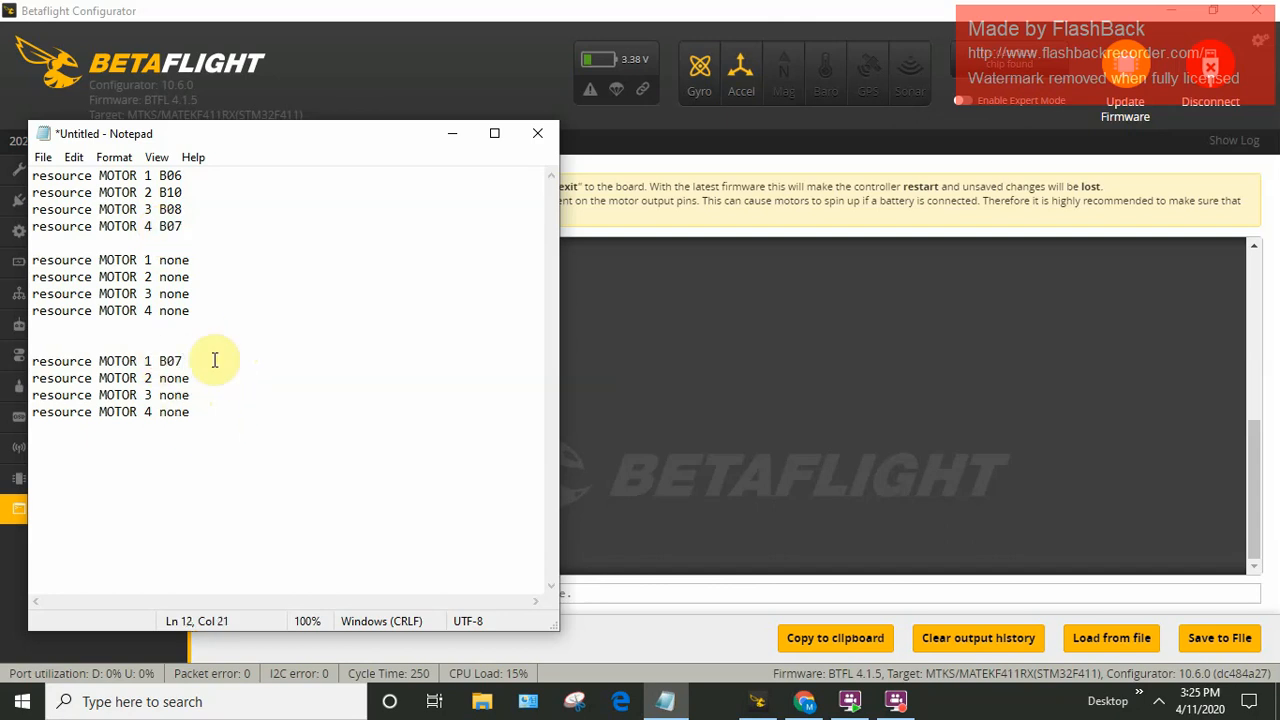
double_click(170, 175)
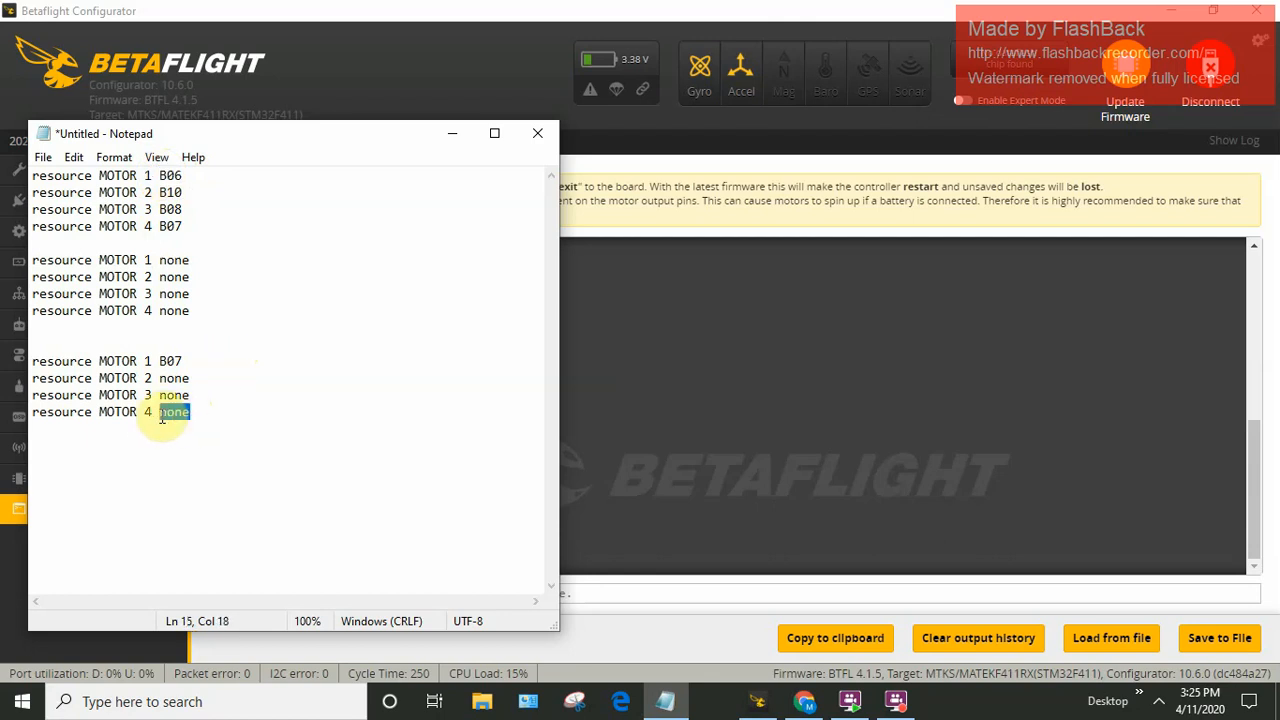
text(B06)
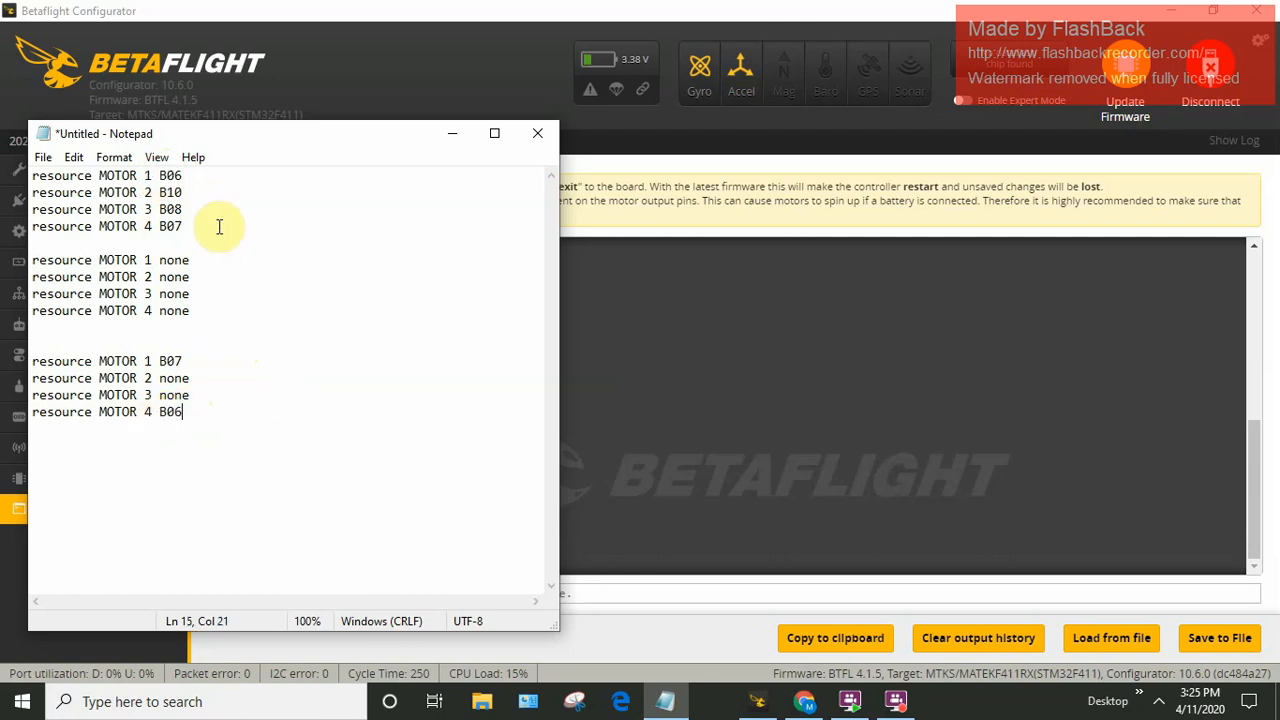
double_click(170, 192)
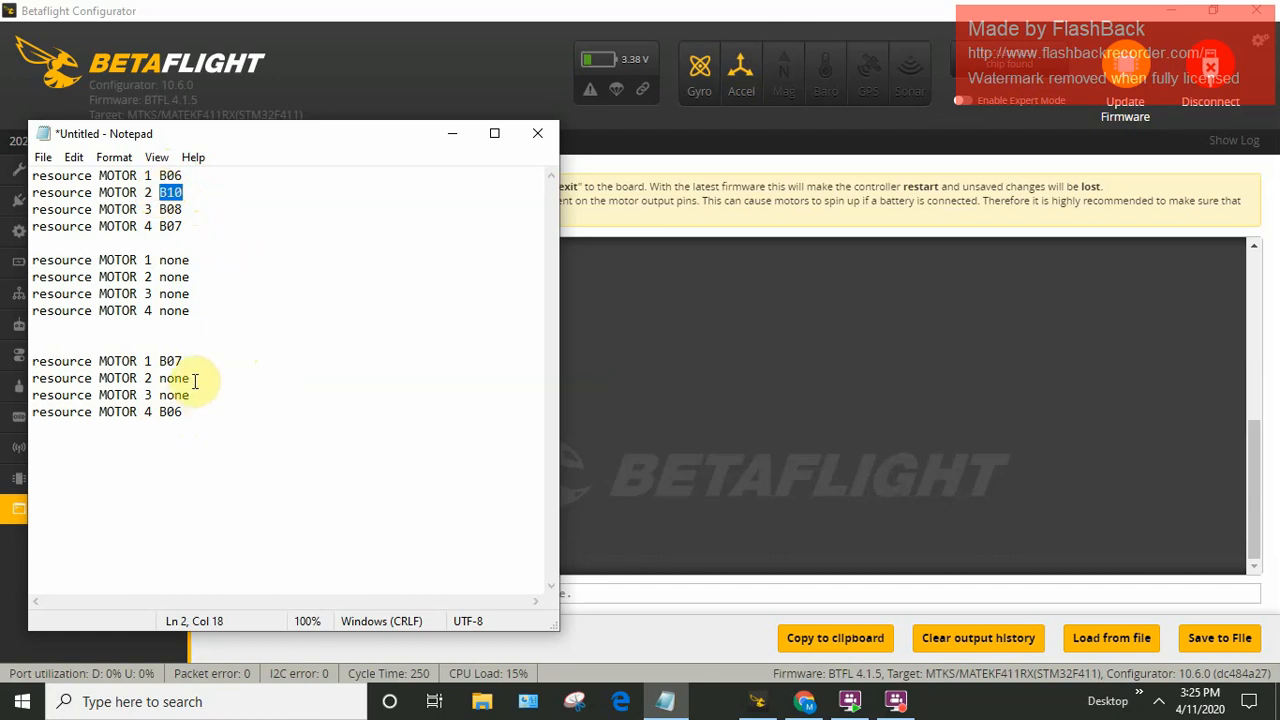
double_click(172, 395)
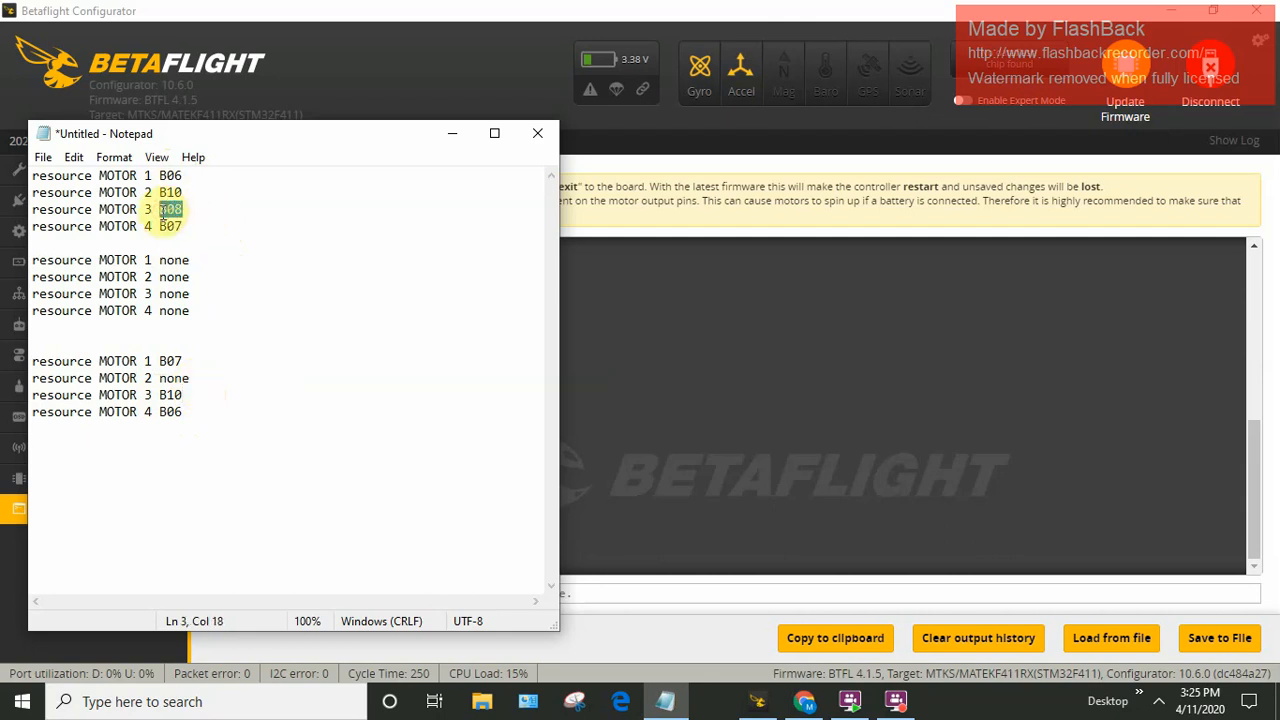
click(218, 378)
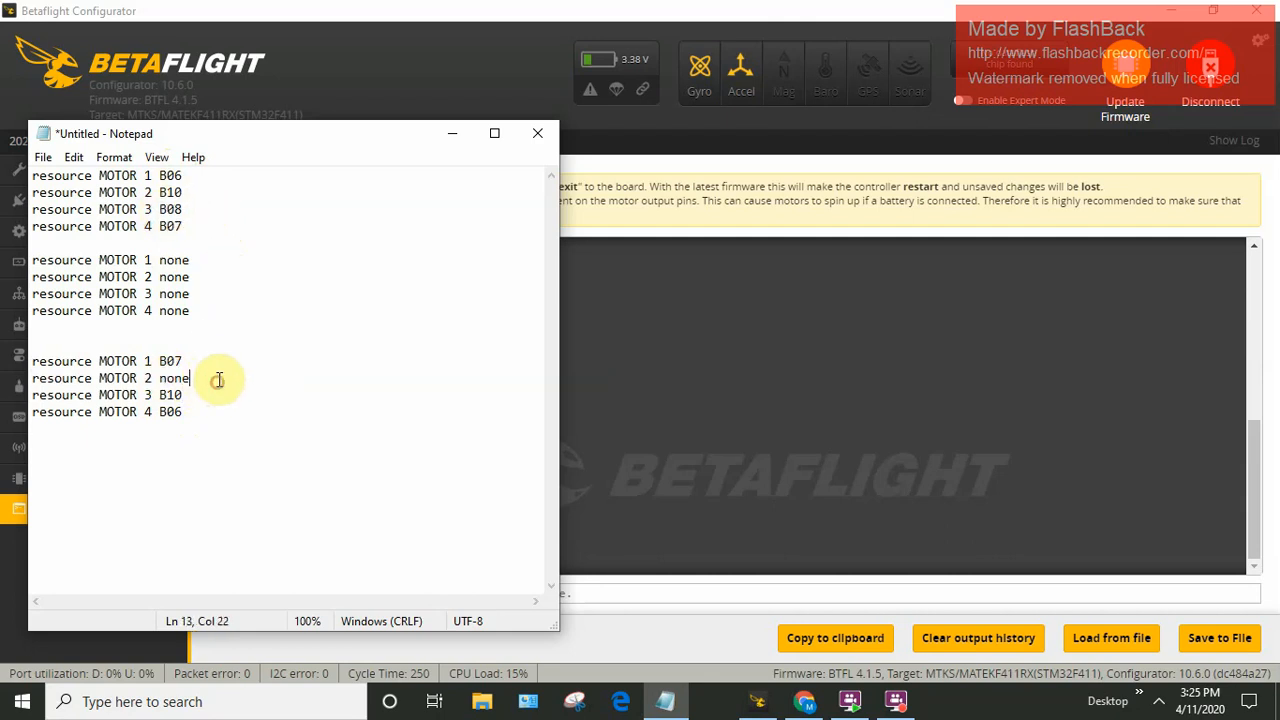
text(B08)
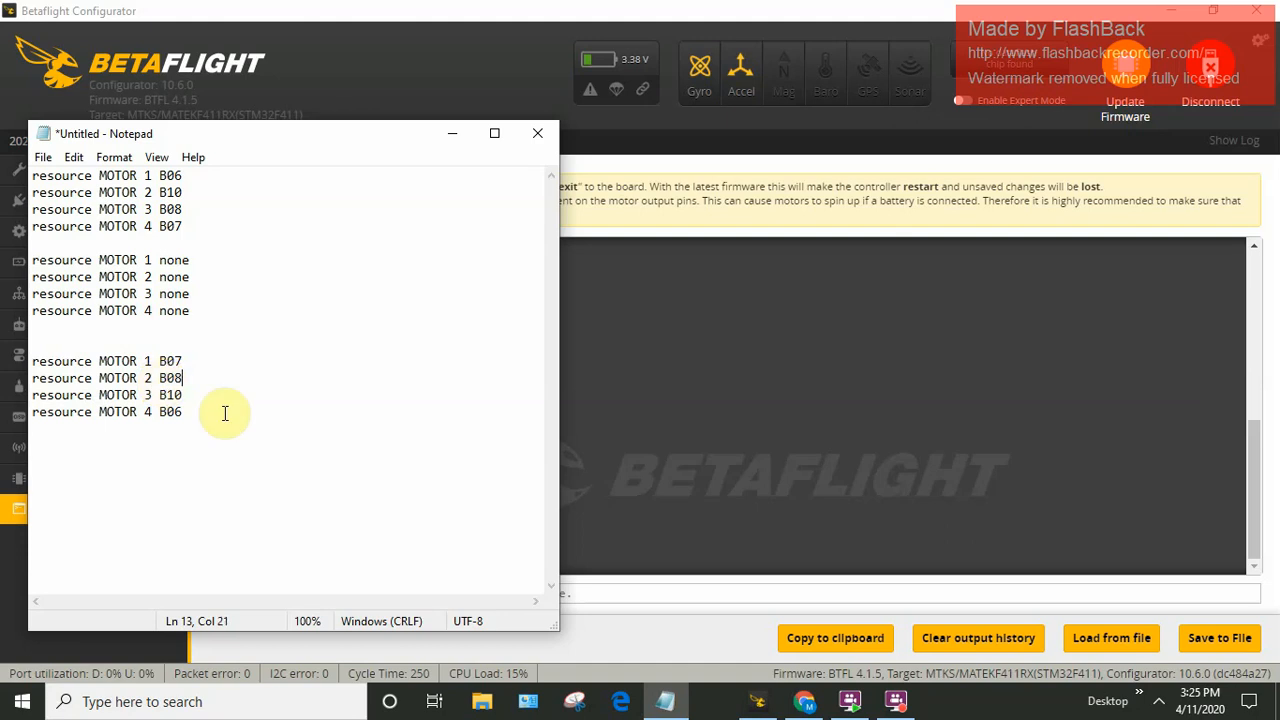
drag(182, 412, 30, 361)
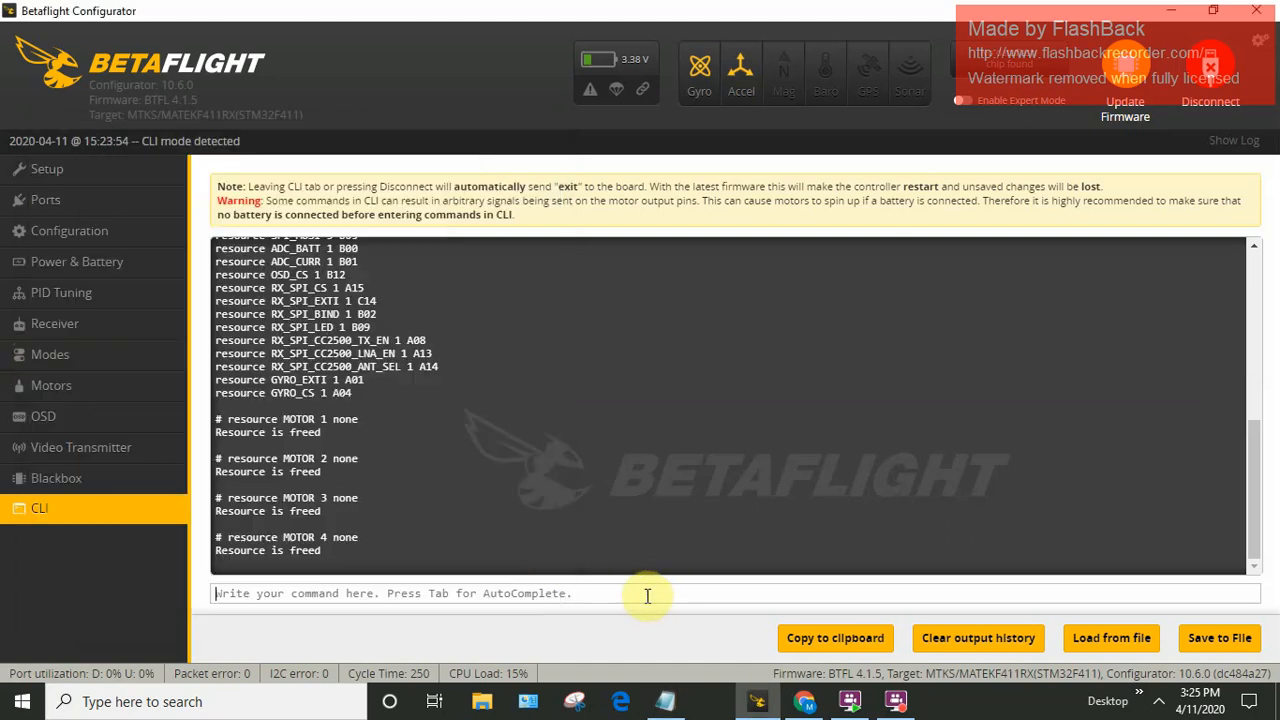
Enter 'resource MOTOR 4 B06' in the CLI to remap motor 4.
text(resource MOTOR 4 B06)
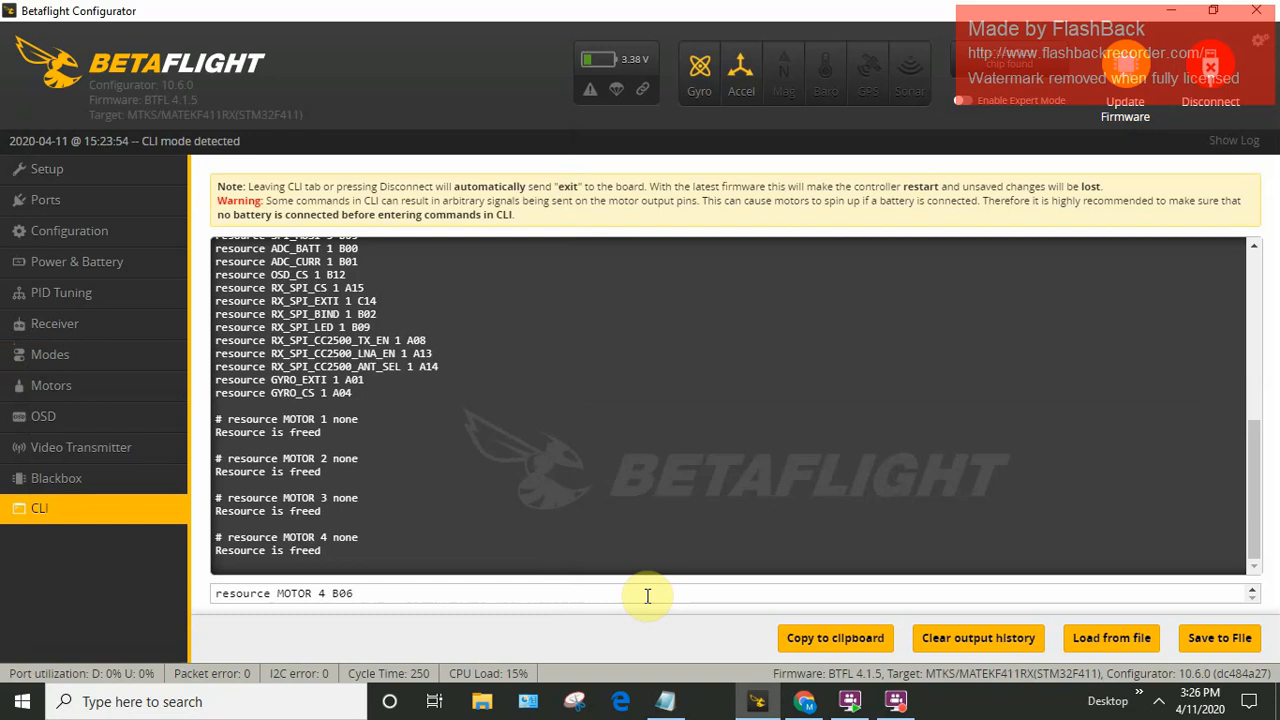
key(Return)
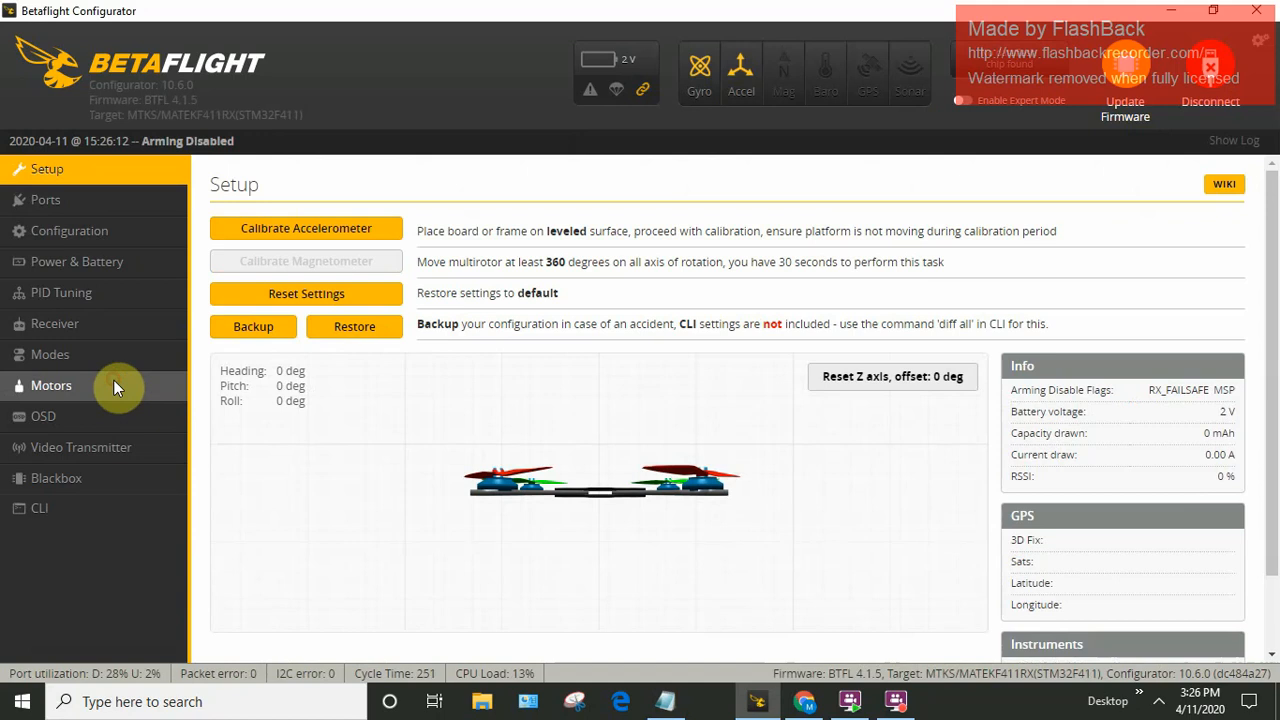
Reopen the Motors tab, enable motor testing, and nudge the motor 1 slider.
click(51, 385)
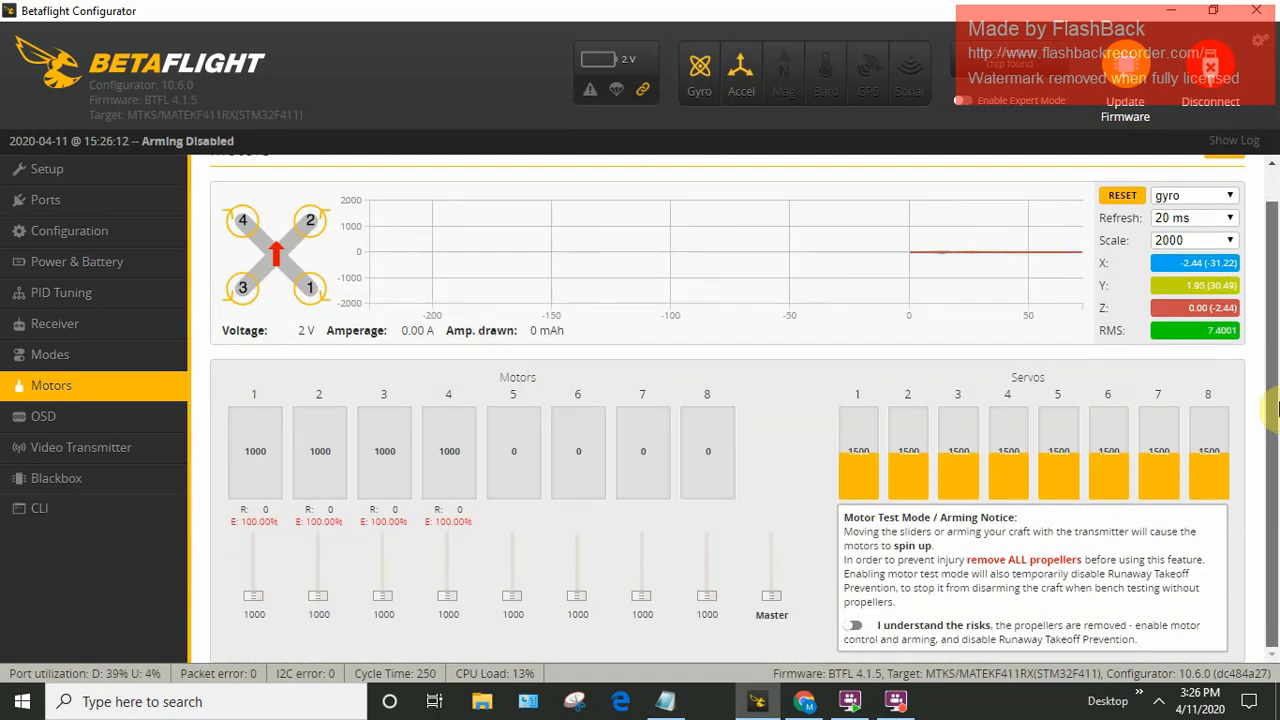
click(854, 625)
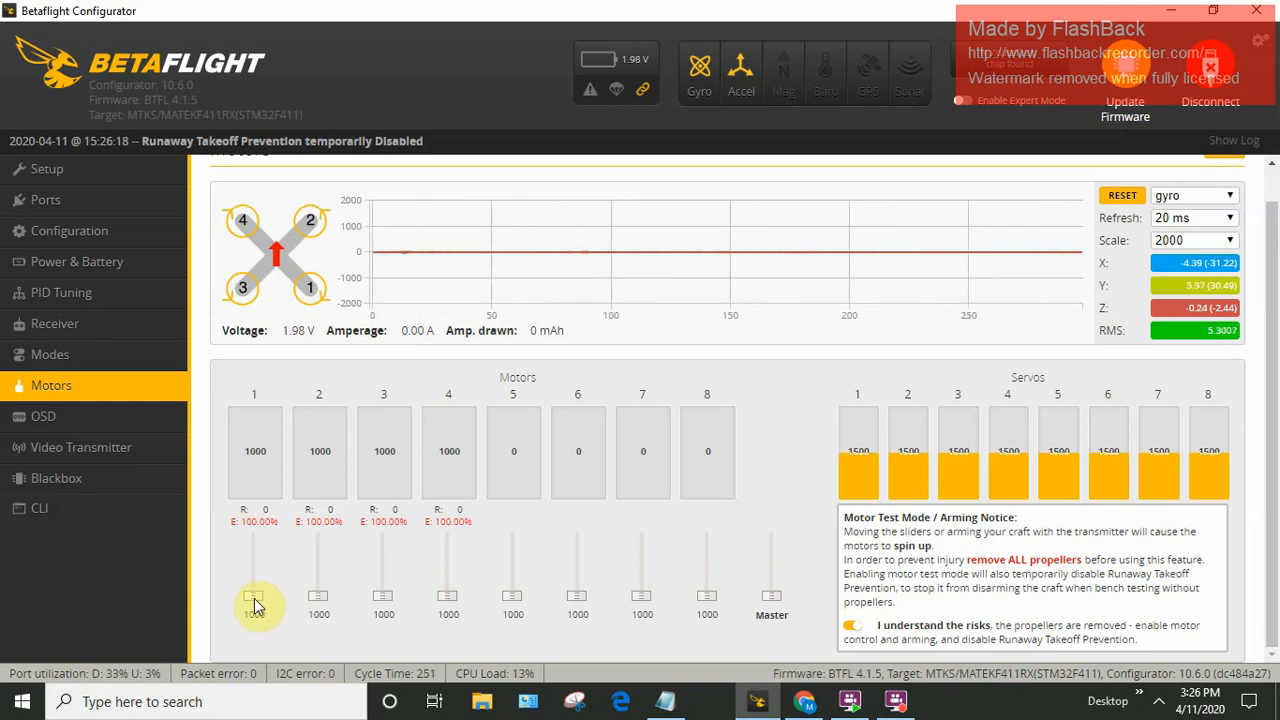
drag(255, 605, 255, 585)
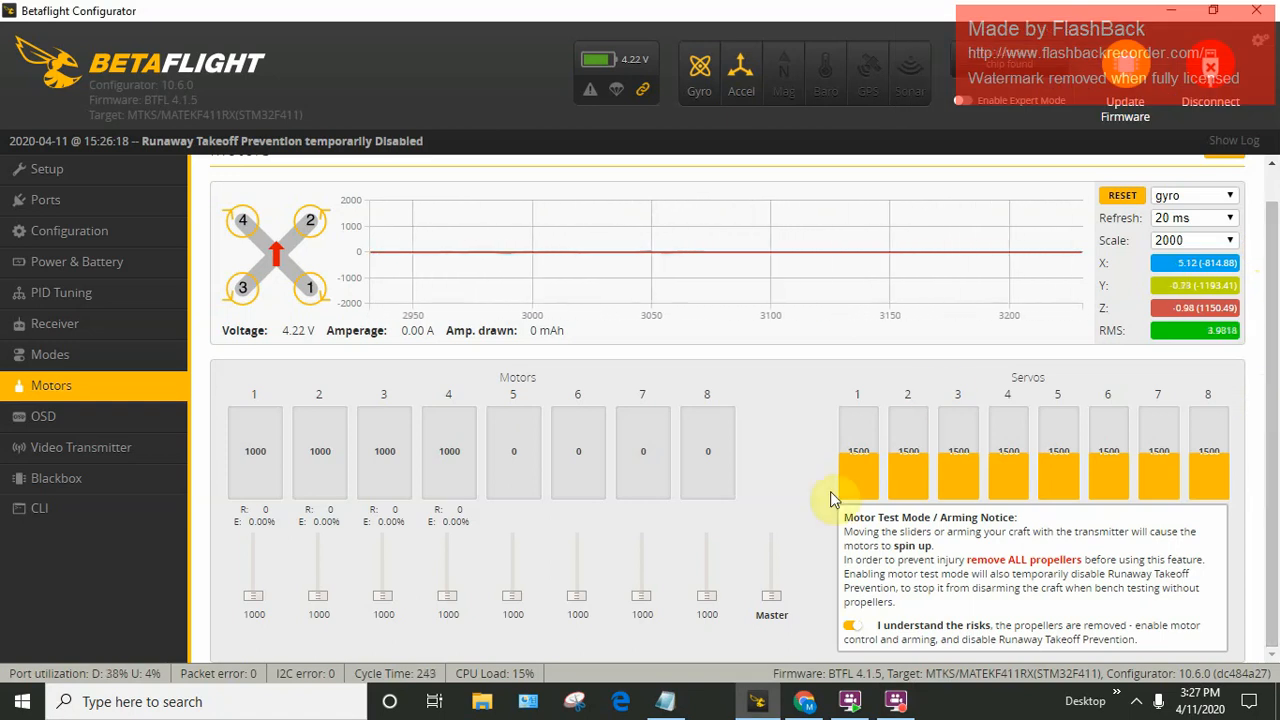
Spin motors 2 and 4 briefly in motor test, returning their throttle to idle.
click(852, 624)
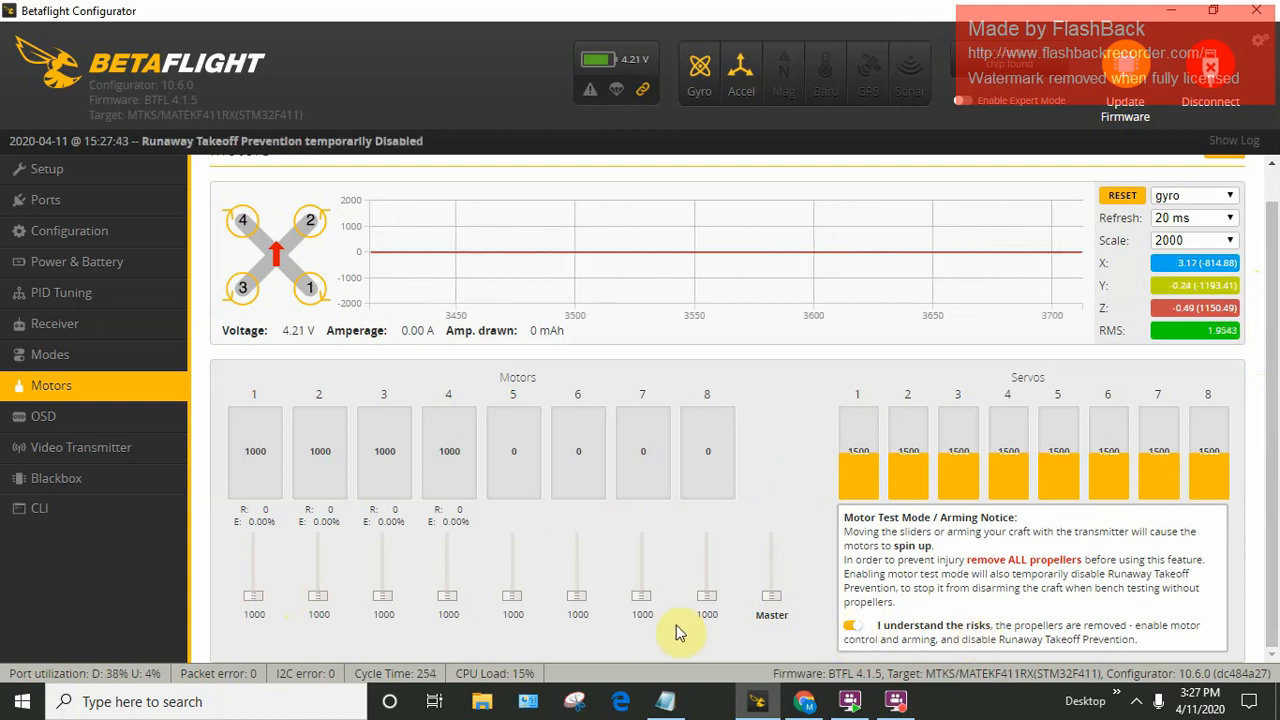
drag(254, 600, 254, 585)
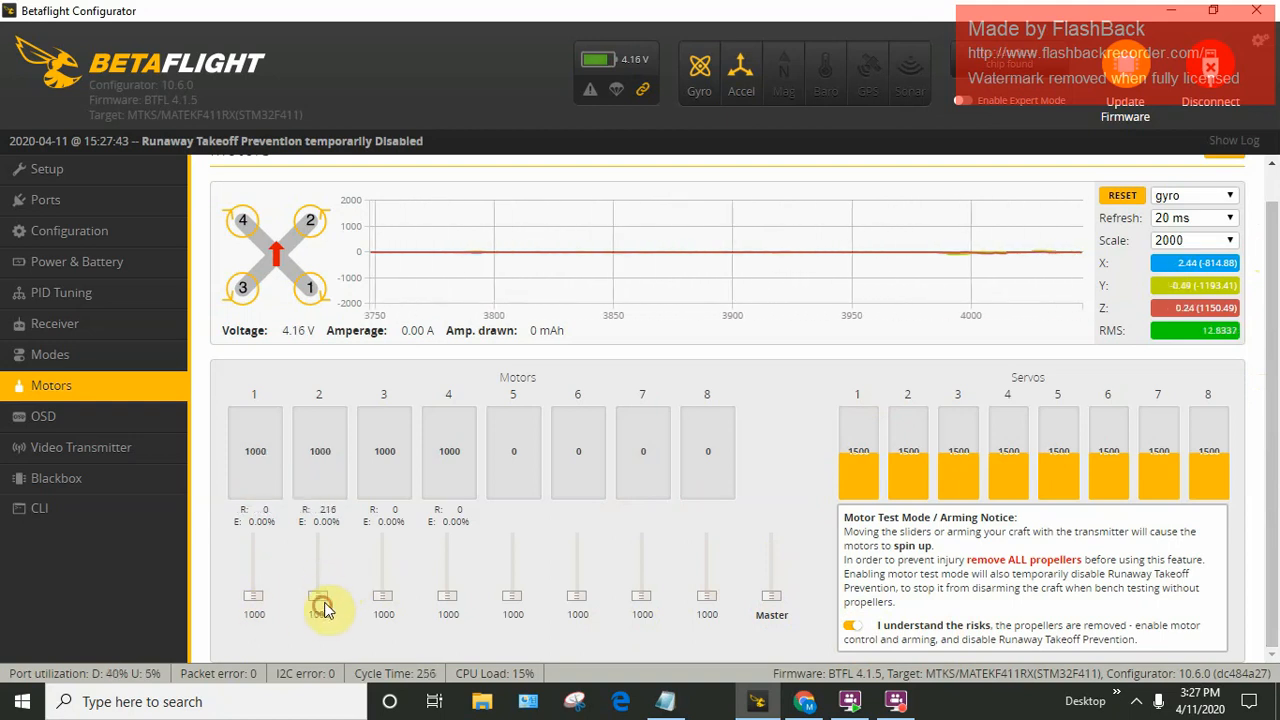
drag(319, 595, 384, 585)
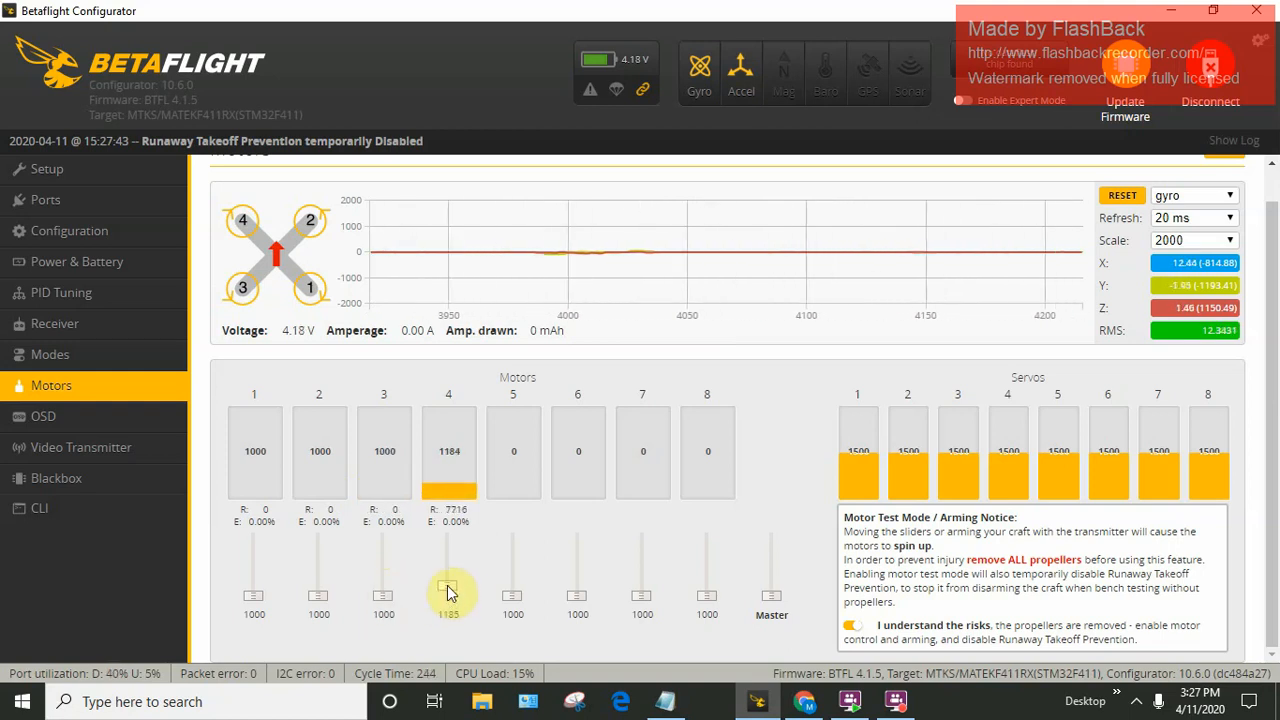
drag(448, 590, 448, 600)
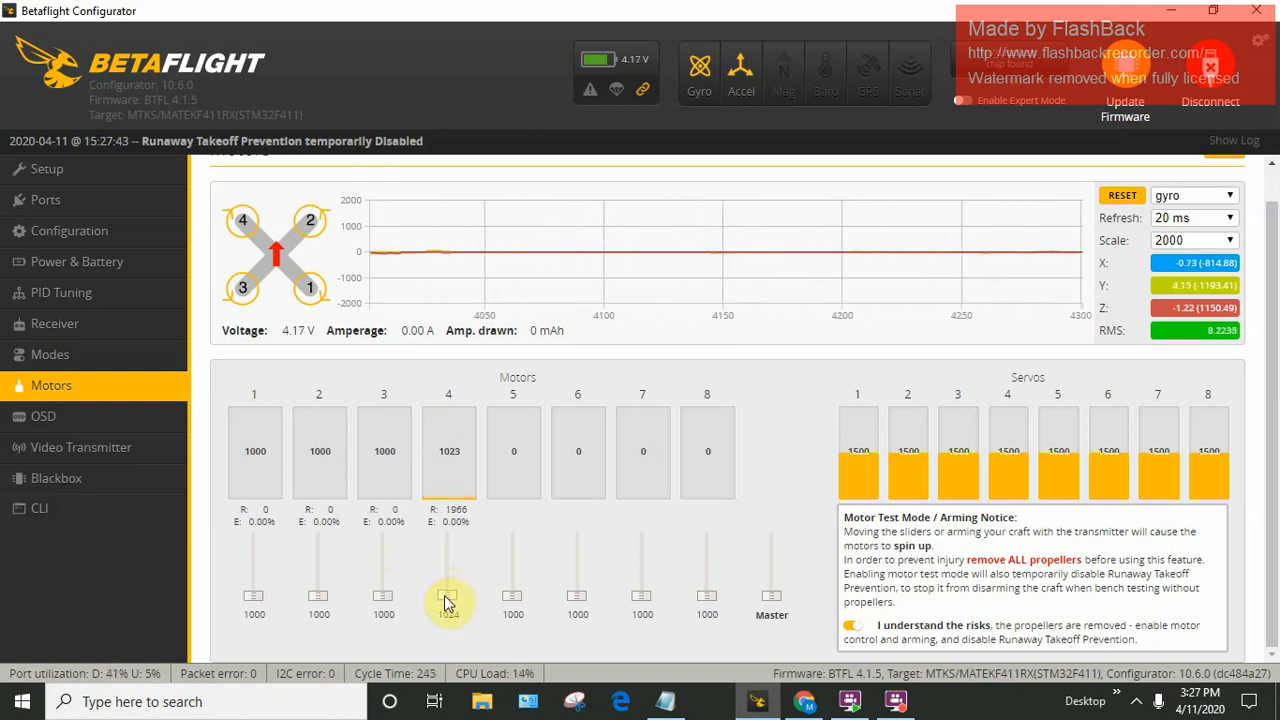
drag(448, 598, 448, 608)
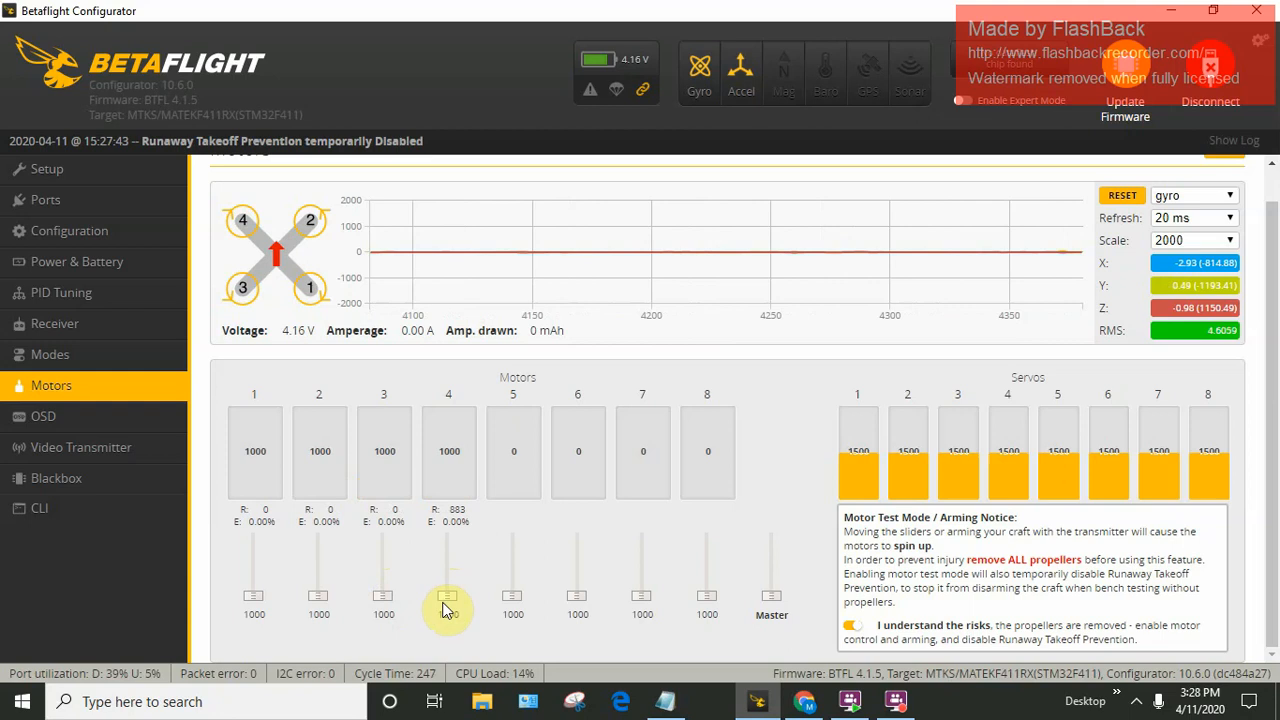
click(852, 625)
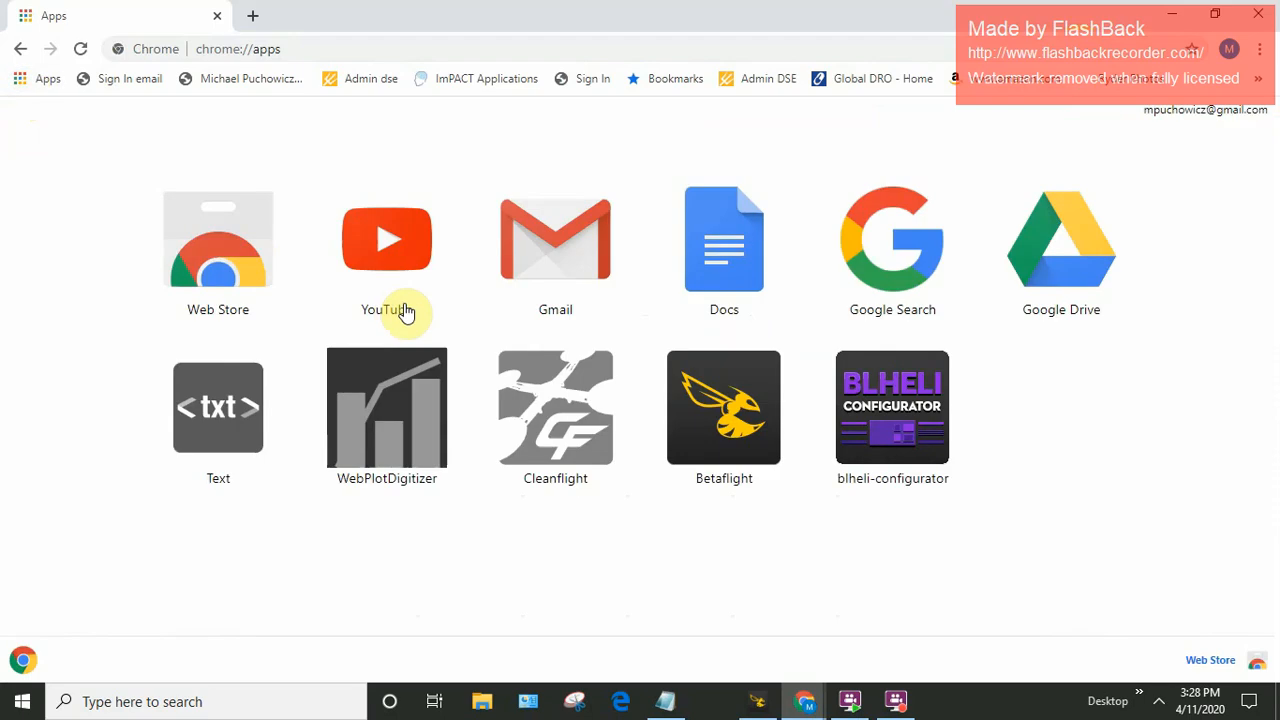
Launch BLHeli Configurator, connect, and read the setup of ESCs 1–3 (firmware O-H-5 2.3).
click(891, 407)
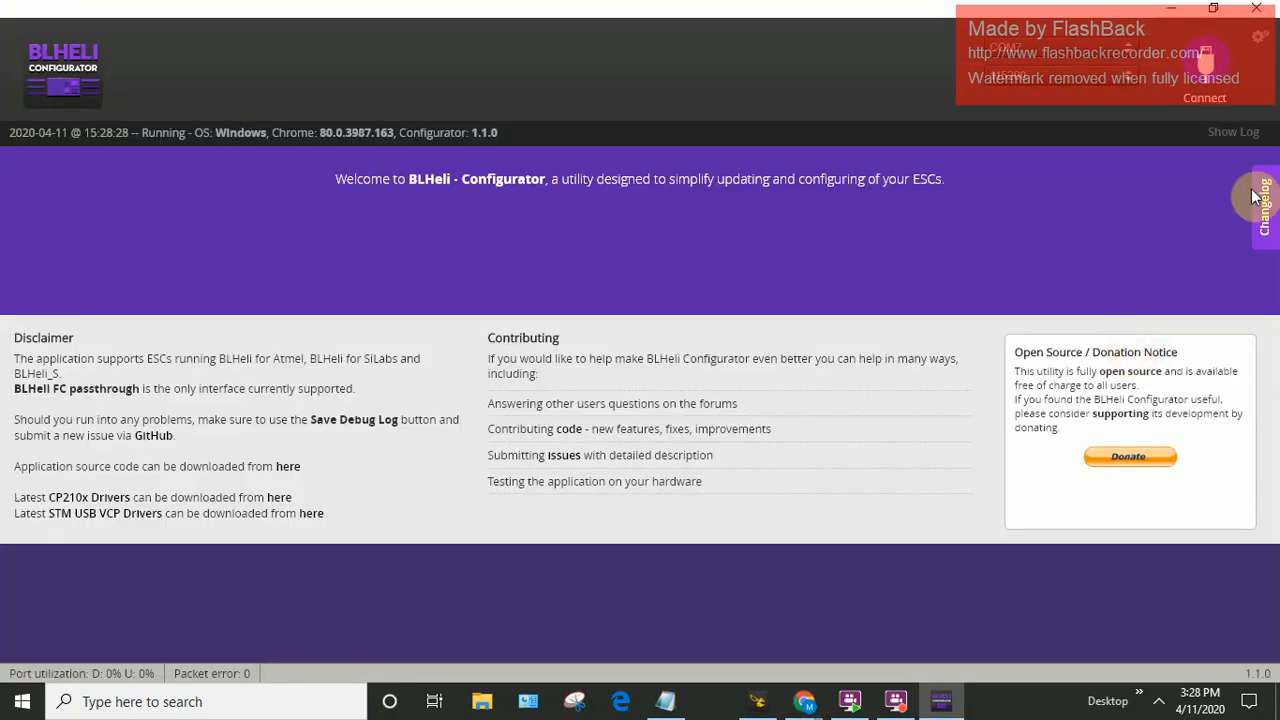
mouse_move(1034, 285)
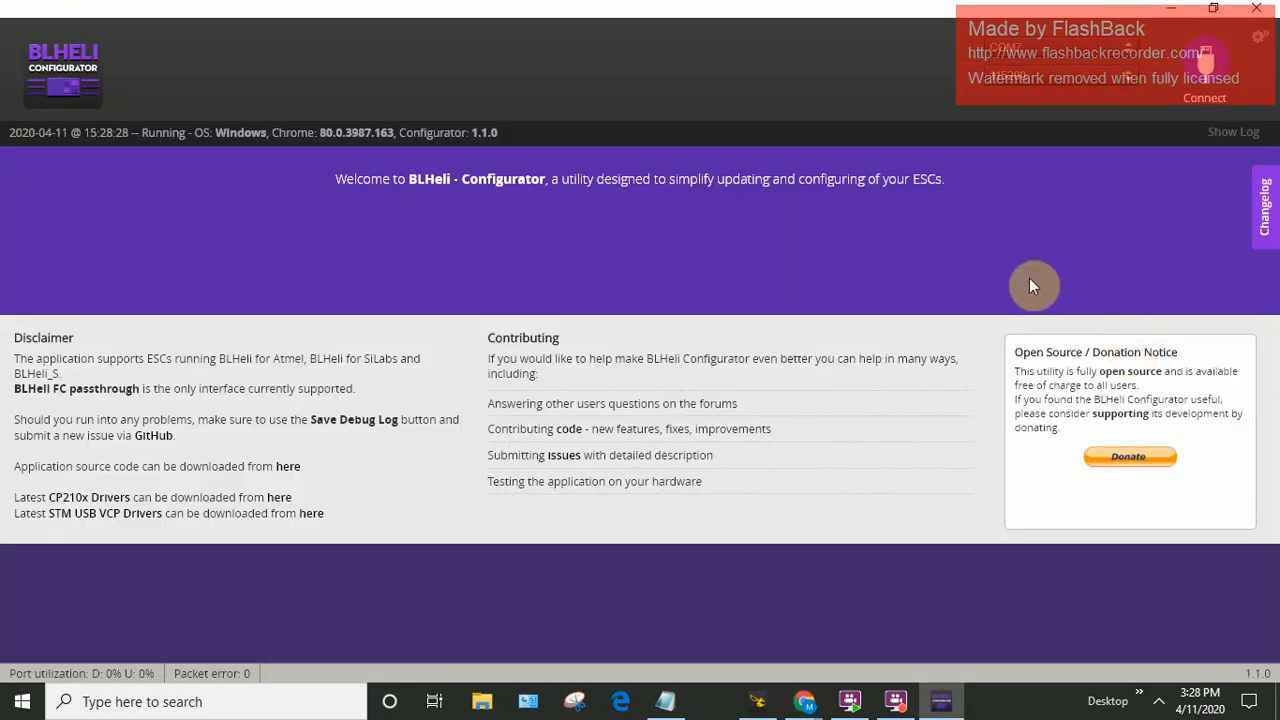
click(1205, 97)
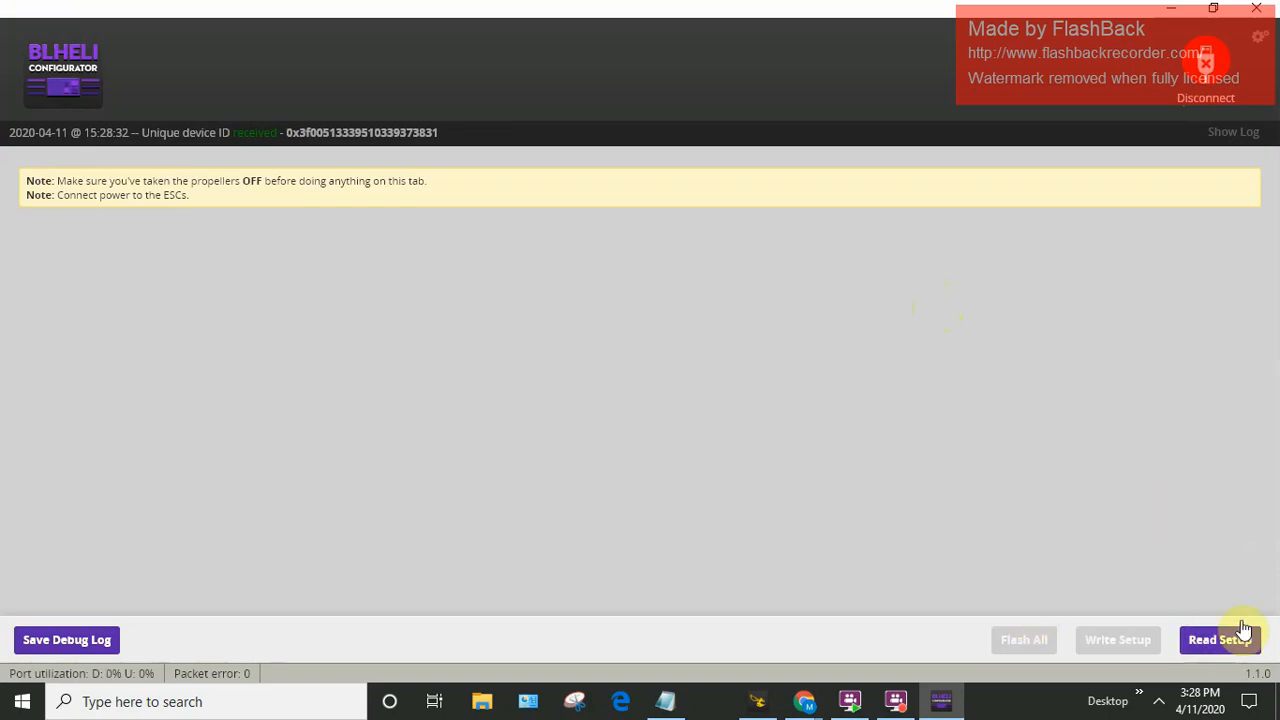
click(1219, 639)
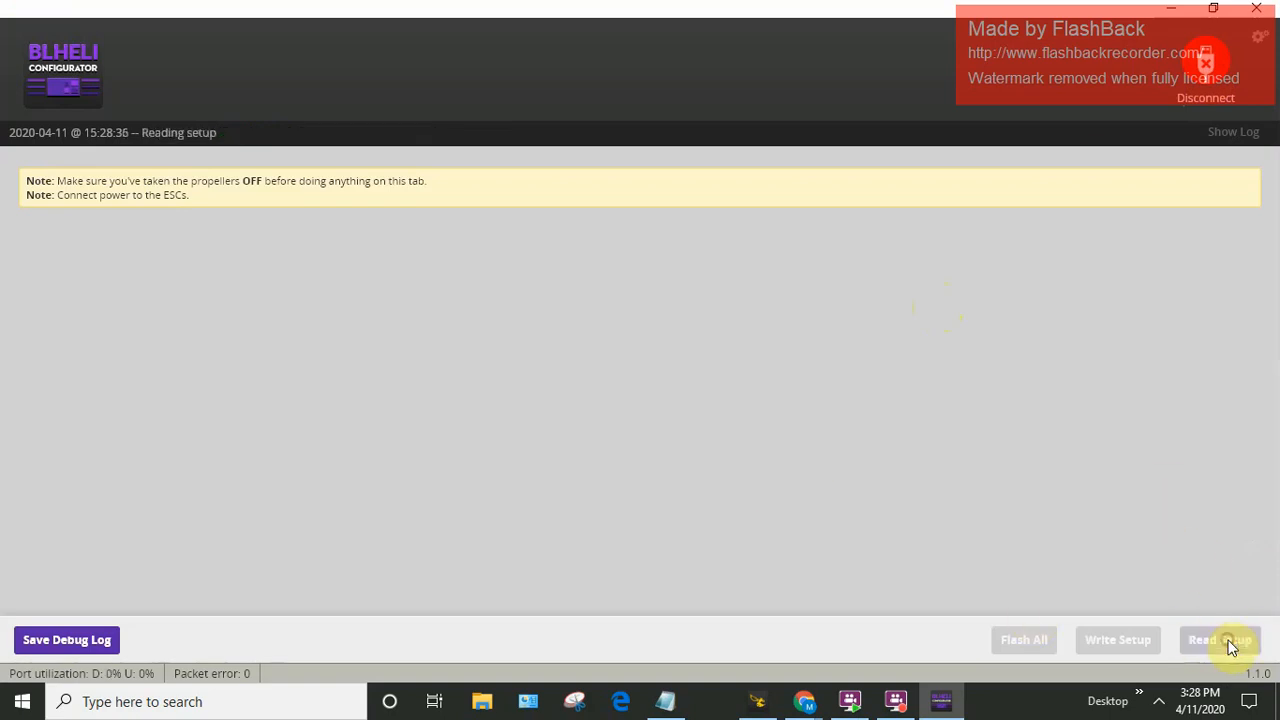
click(1219, 639)
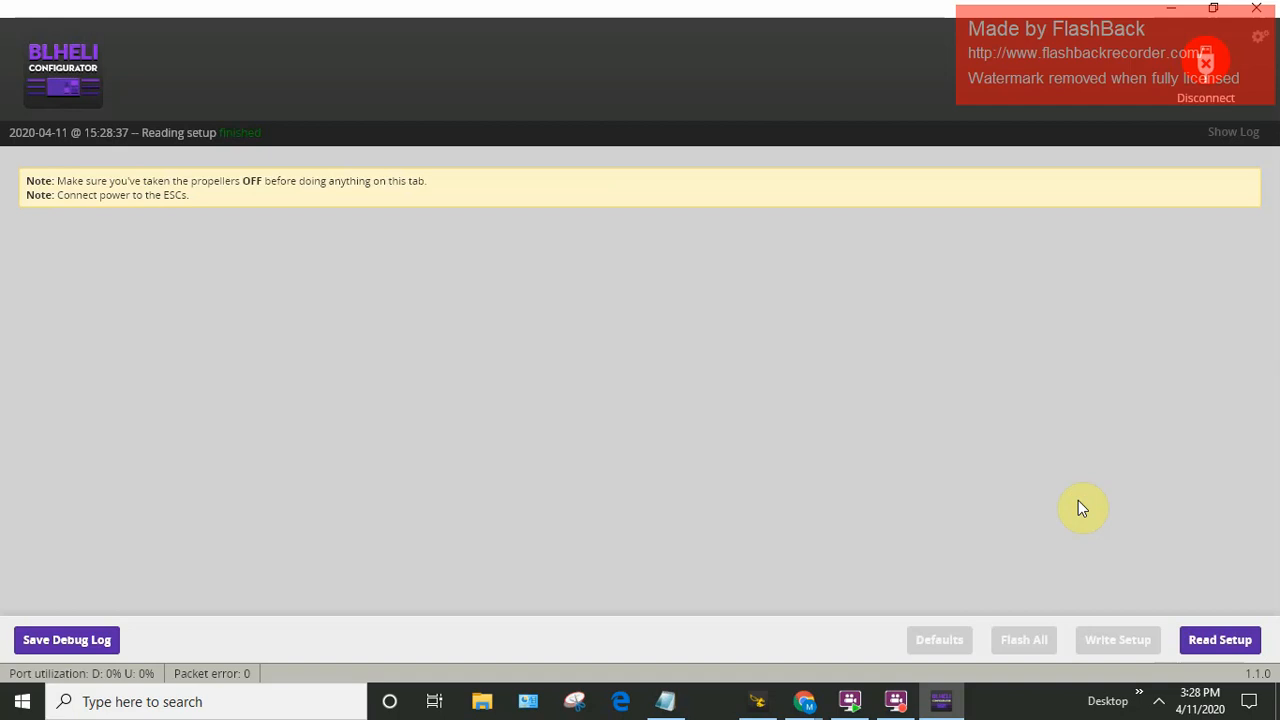
click(1219, 639)
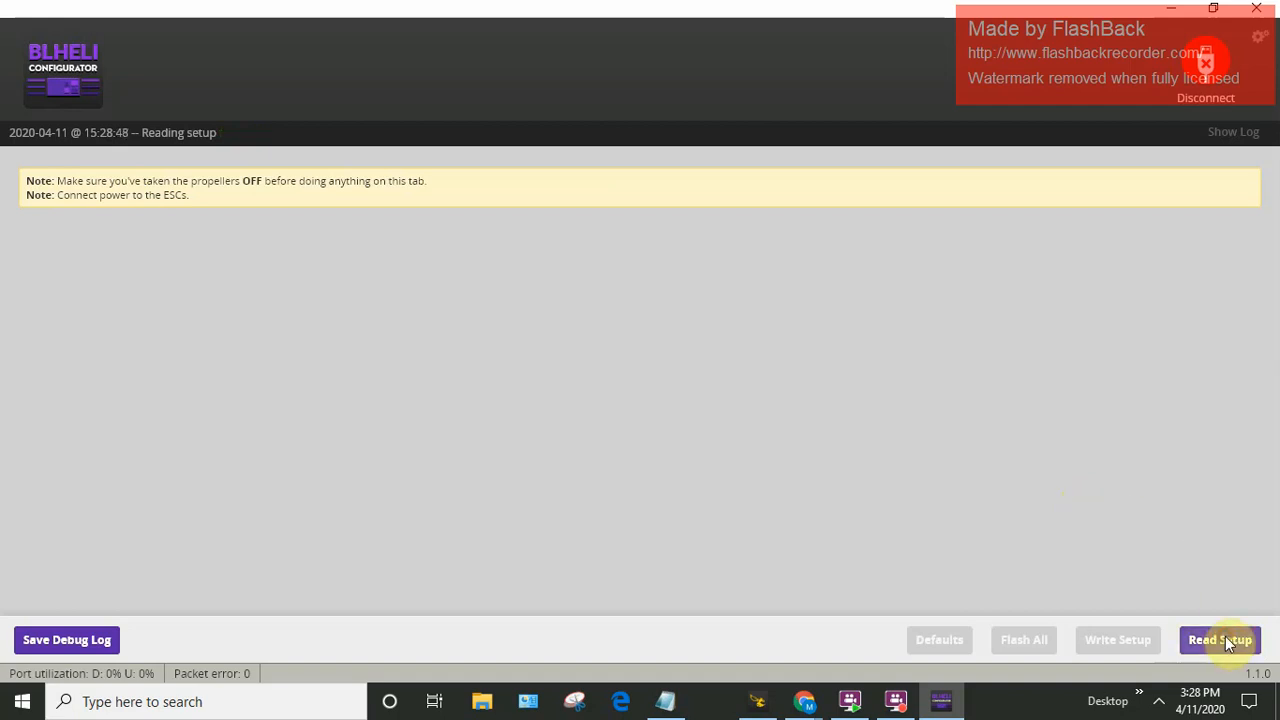
mouse_move(1155, 420)
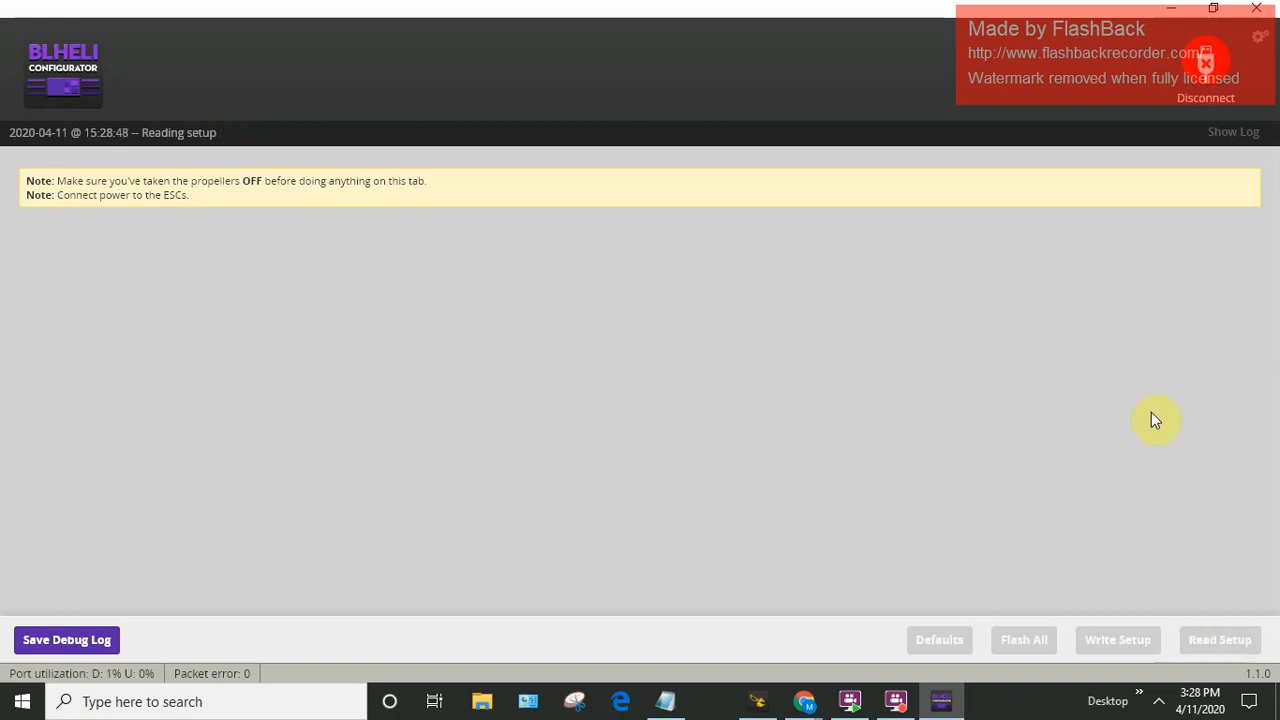
click(1219, 639)
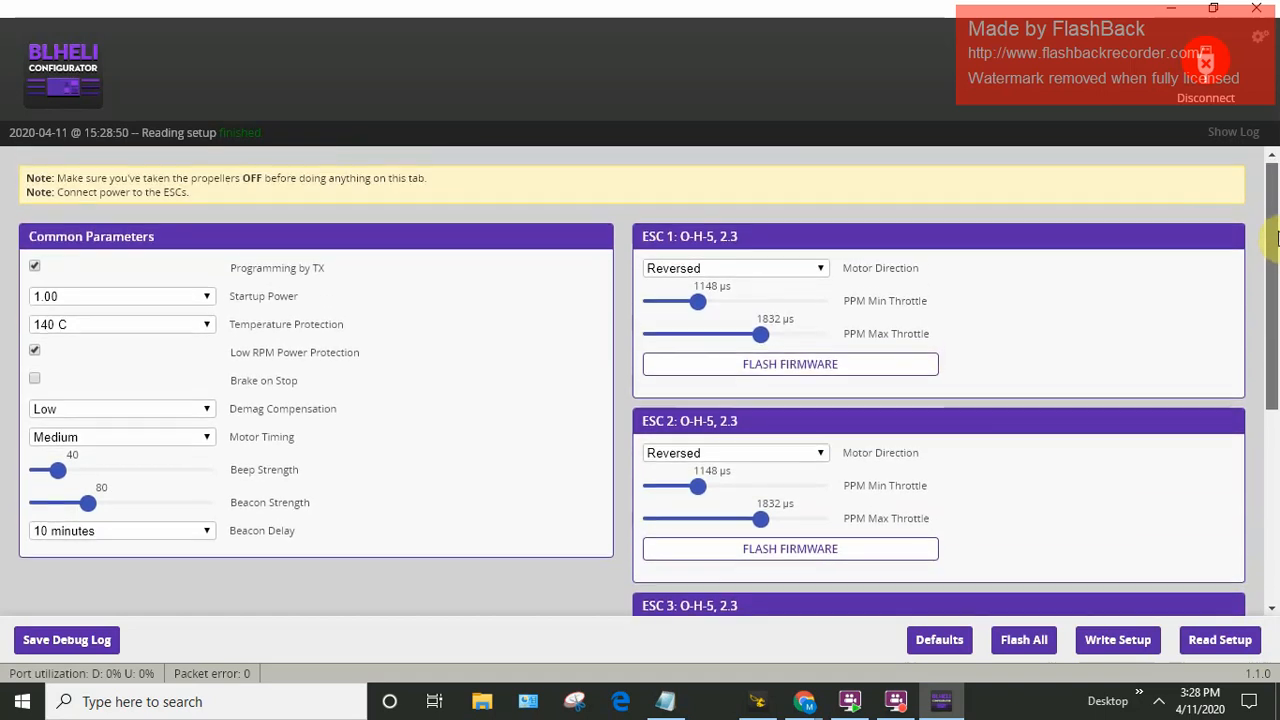
mouse_move(850, 280)
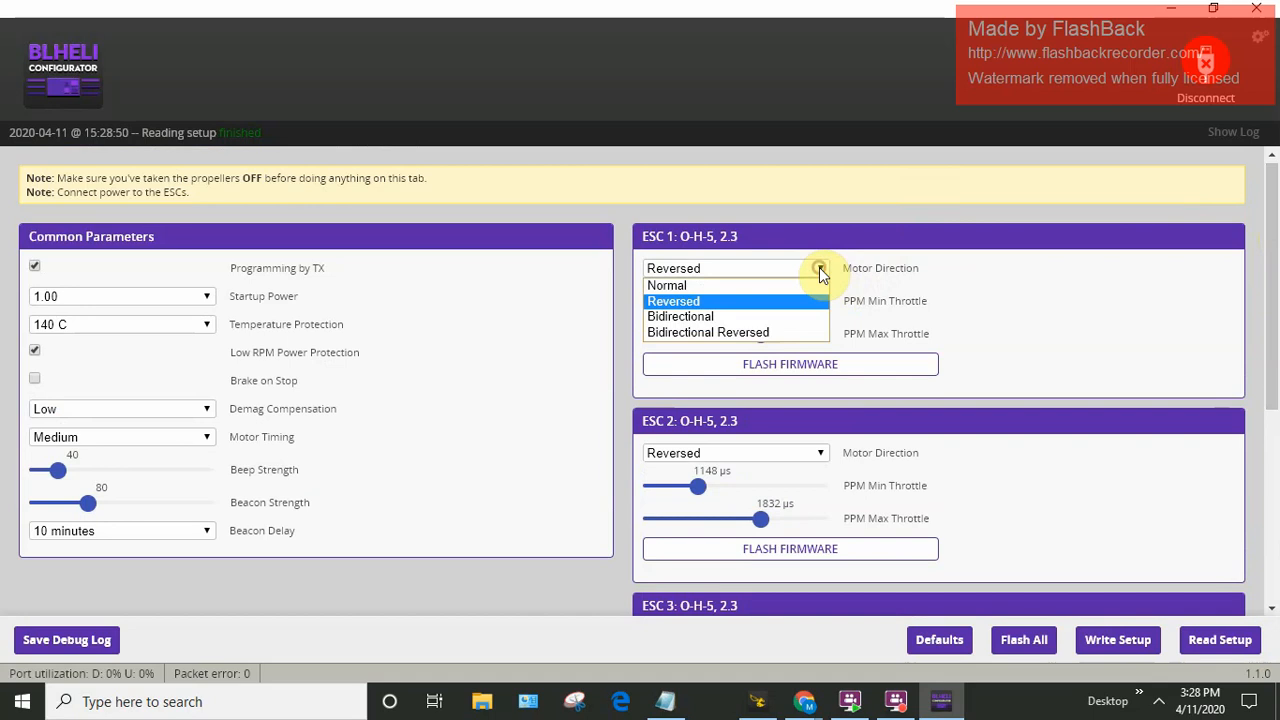
mouse_move(780, 290)
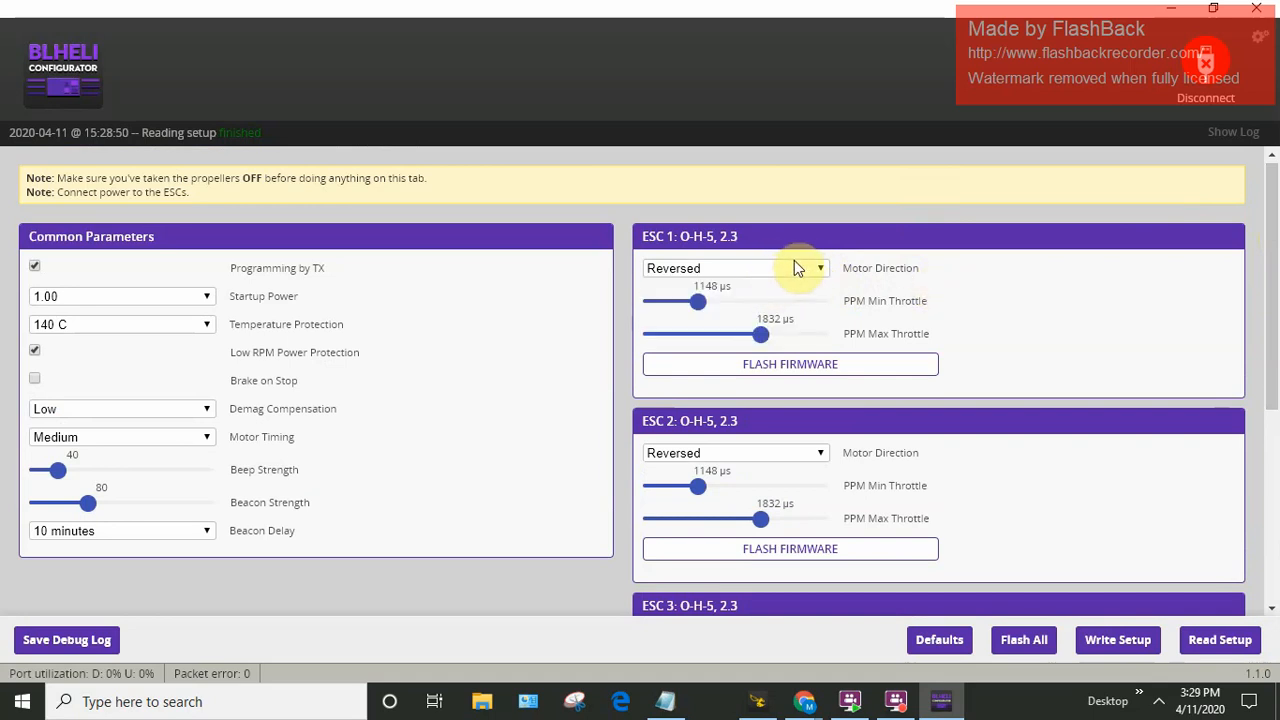
mouse_move(870, 452)
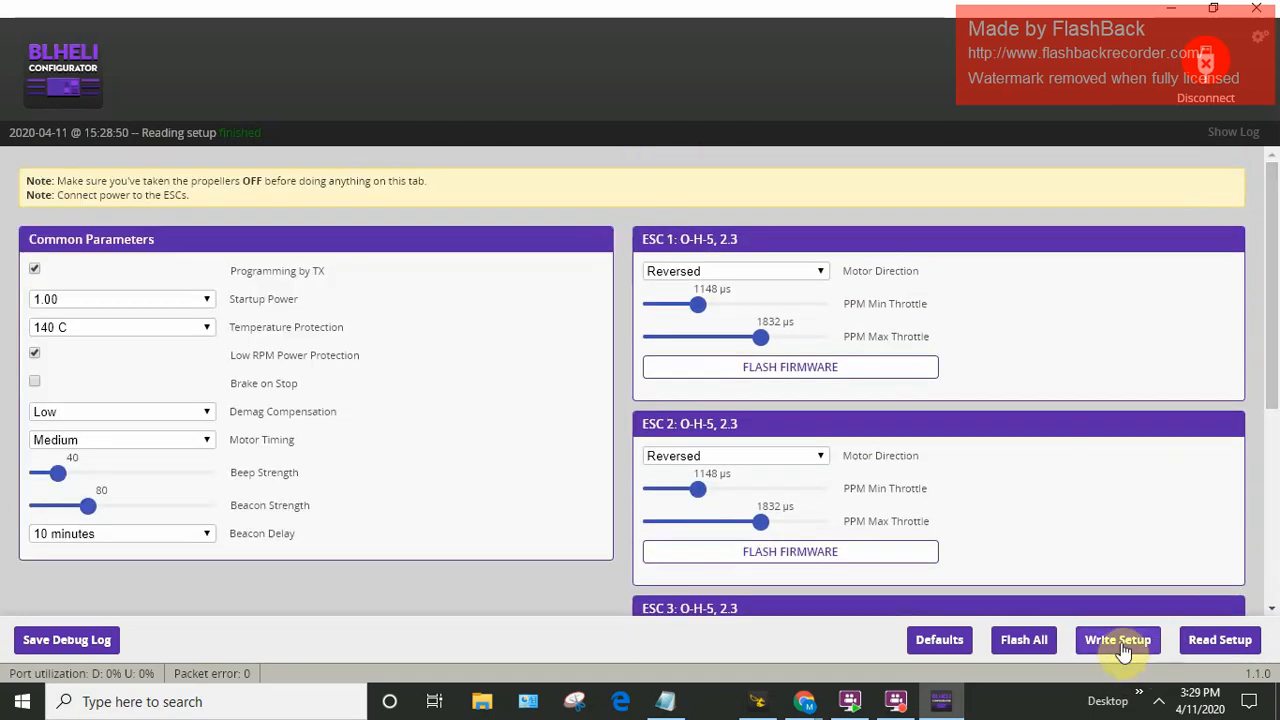
mouse_move(1228, 580)
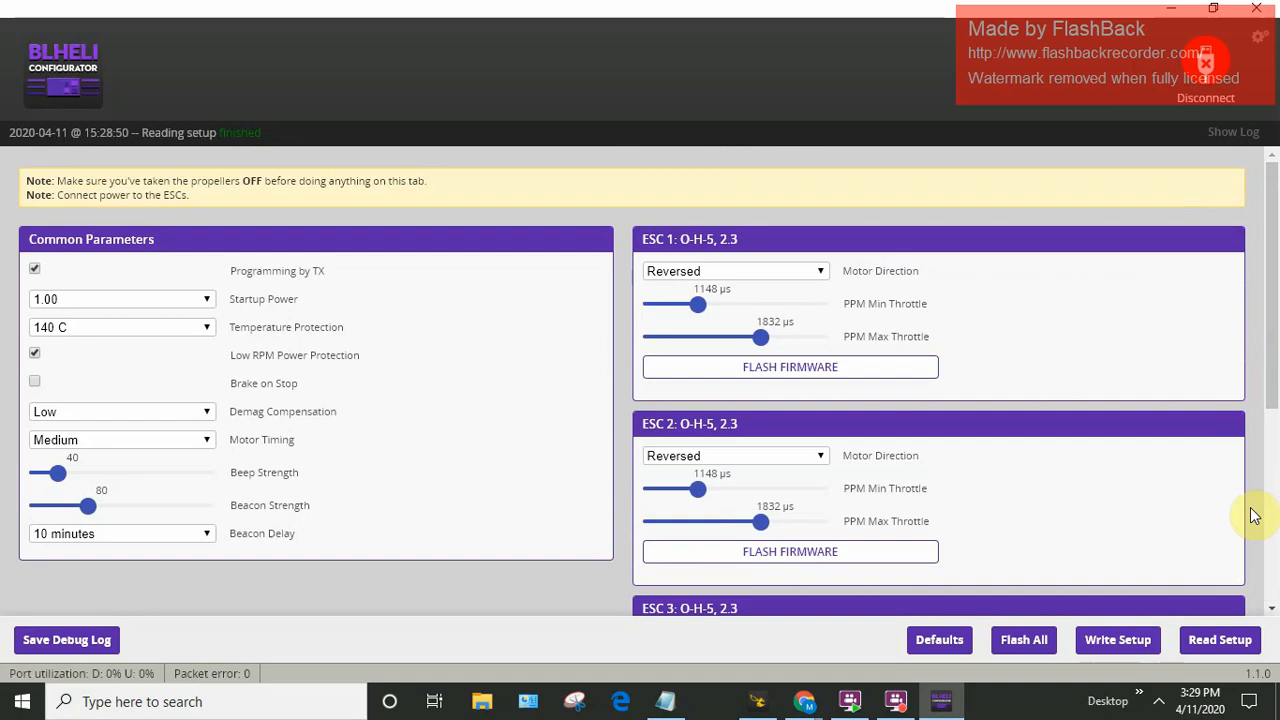
mouse_move(1265, 407)
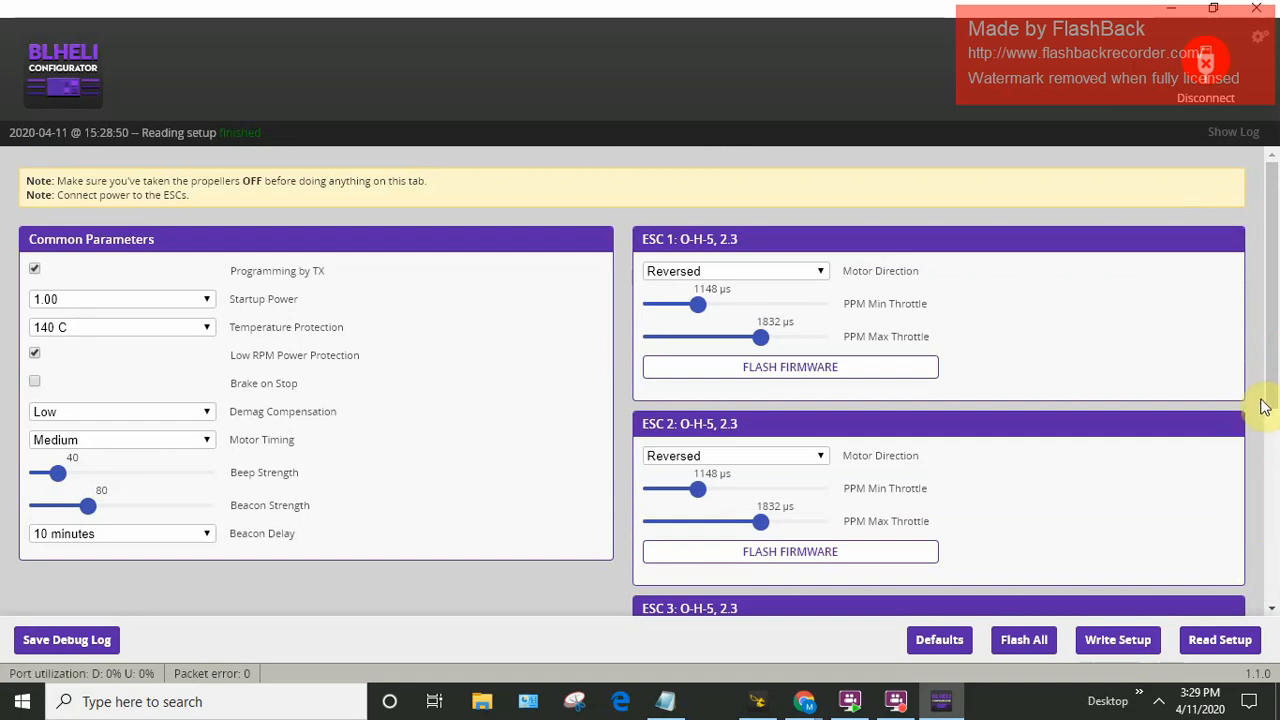
mouse_move(1258, 365)
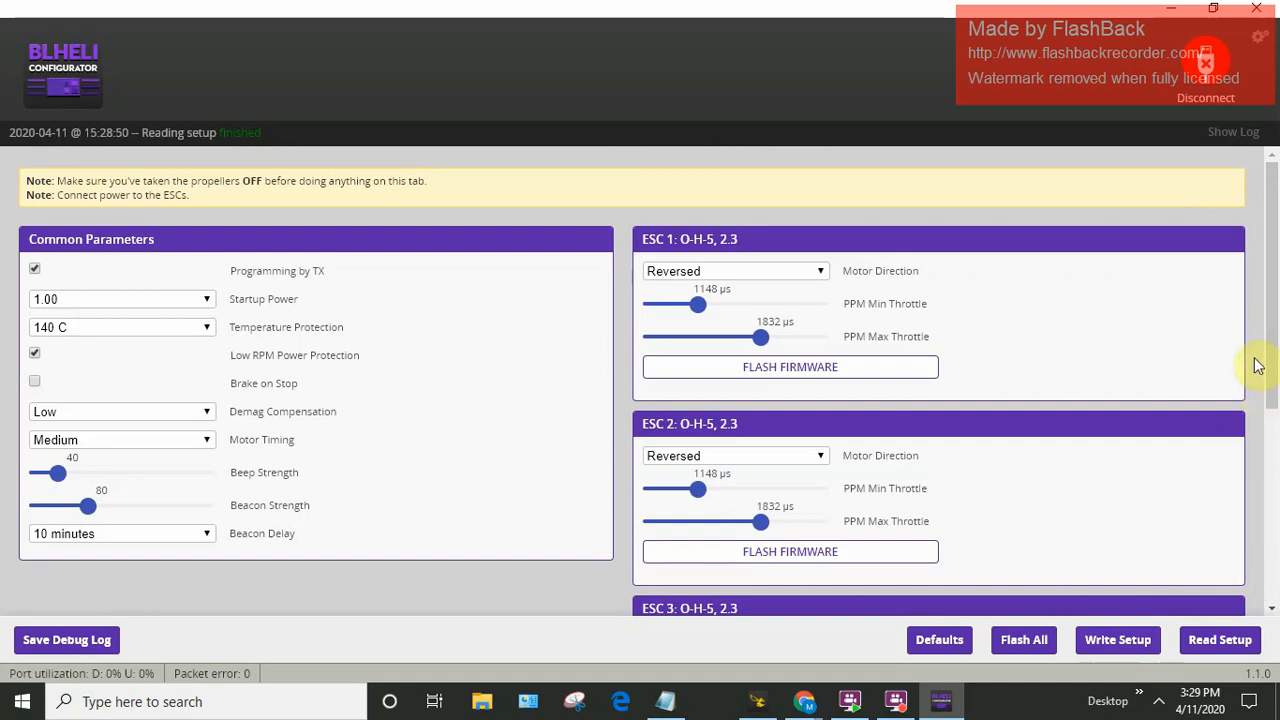